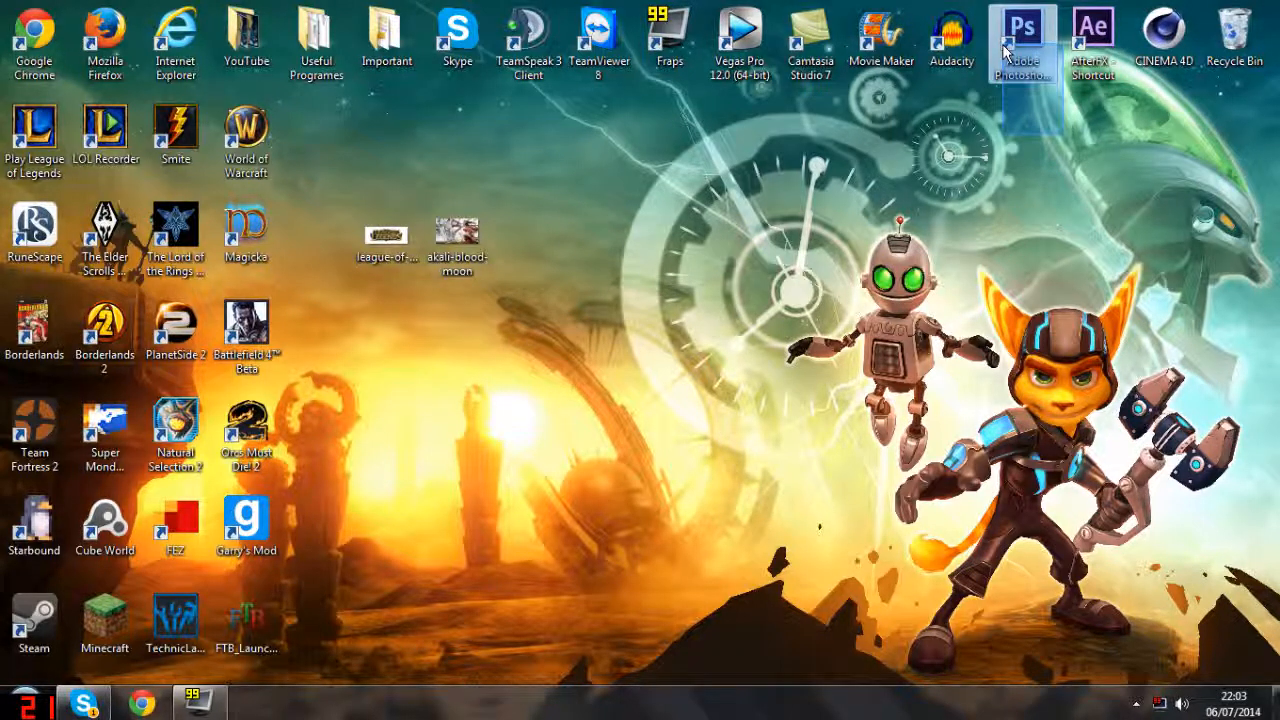
mouse_move(556, 152)
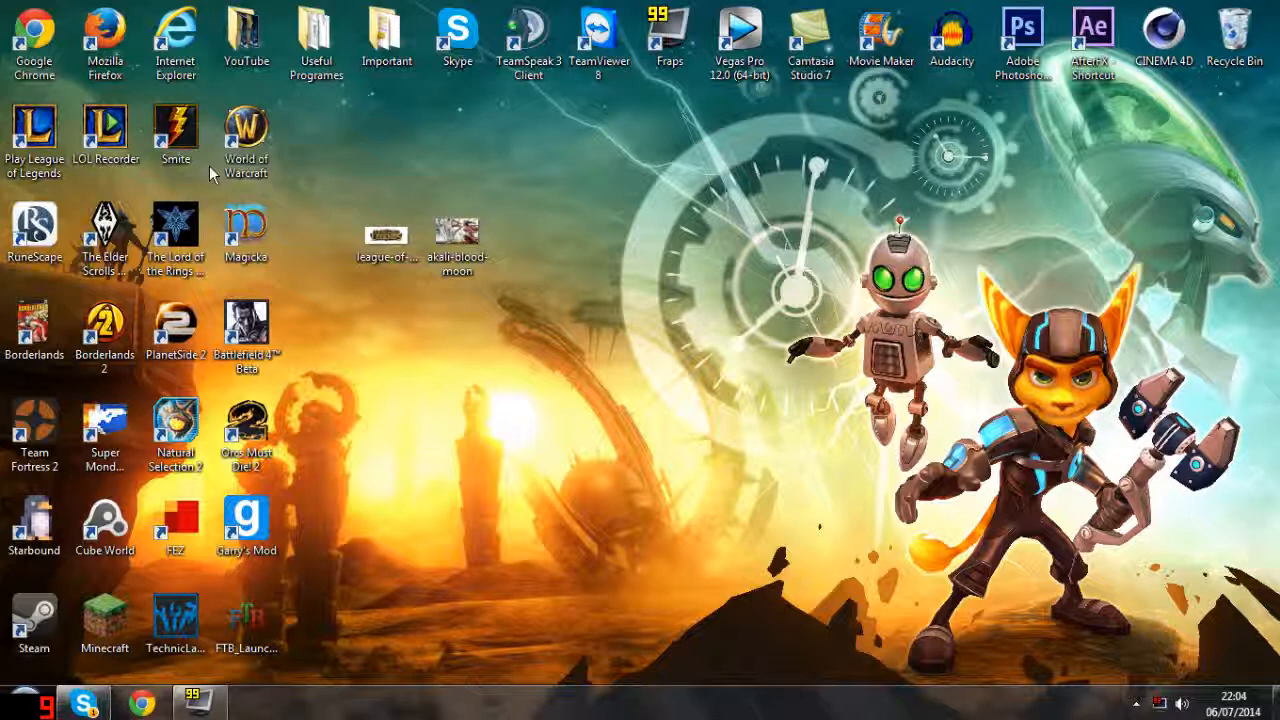
mouse_move(398, 300)
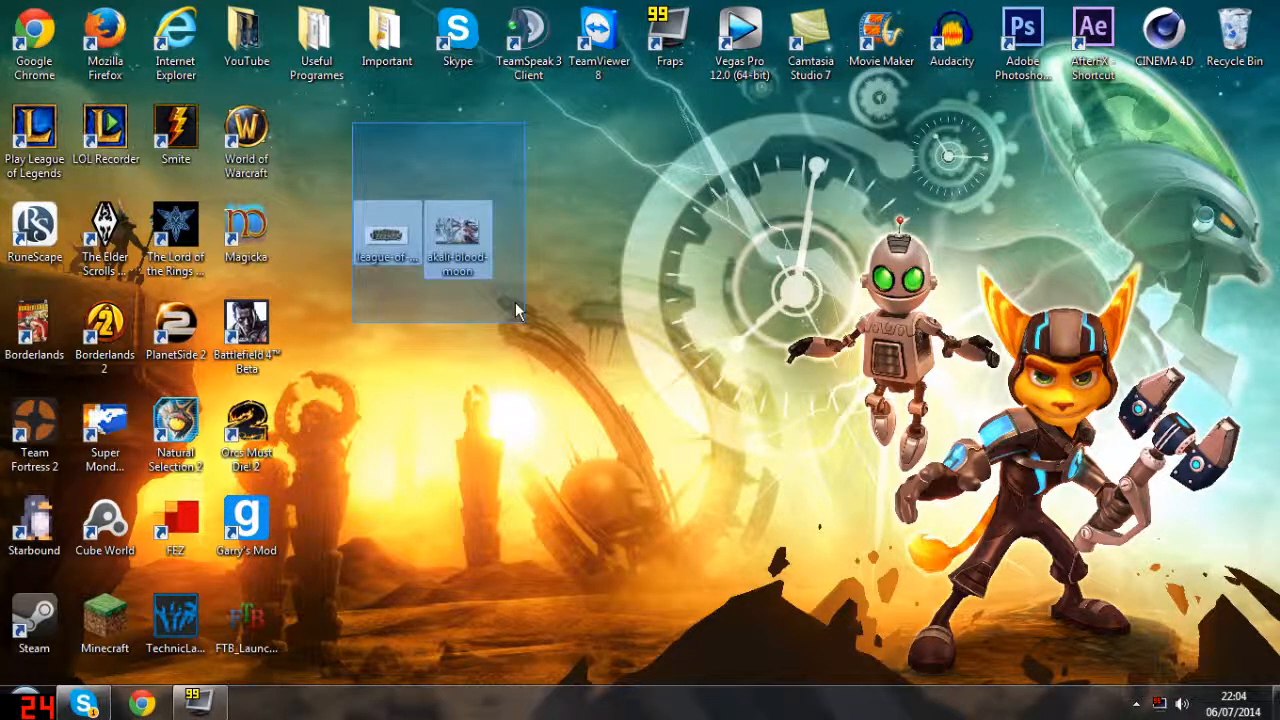
- Preview the Akali artwork and League of Legends logo images, then deselect them
double_click(456, 236)
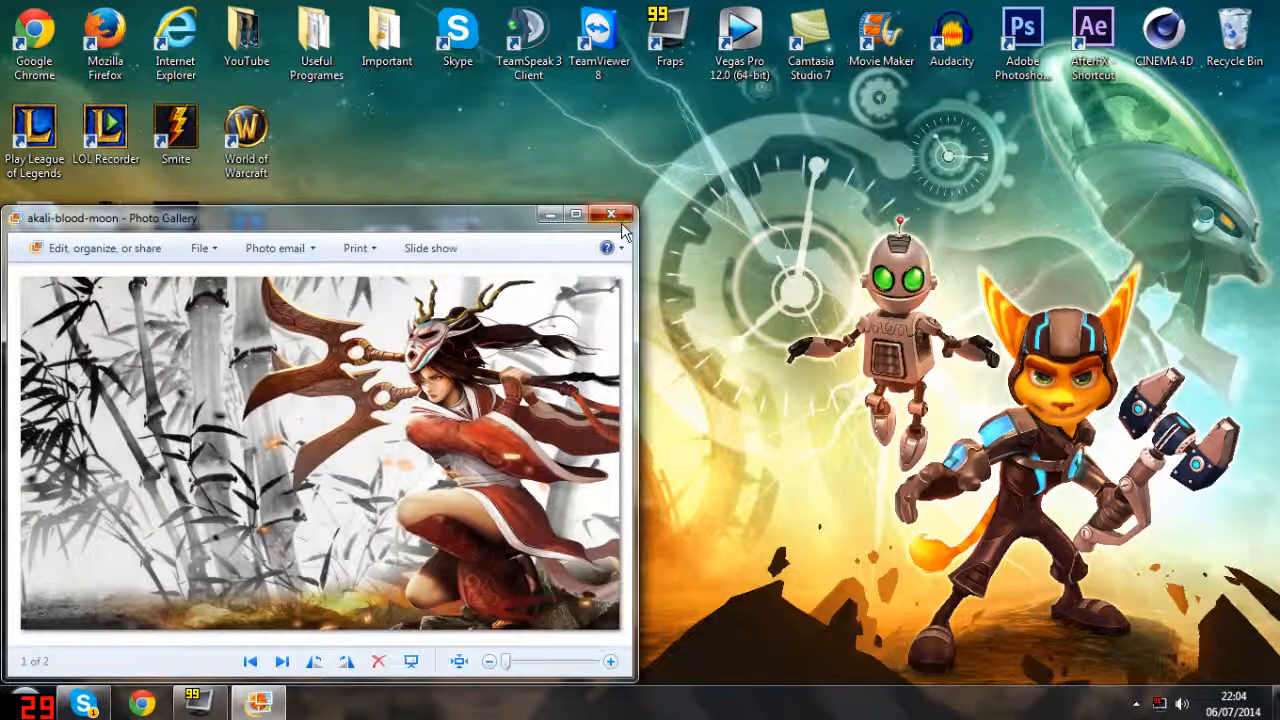
left_click(282, 660)
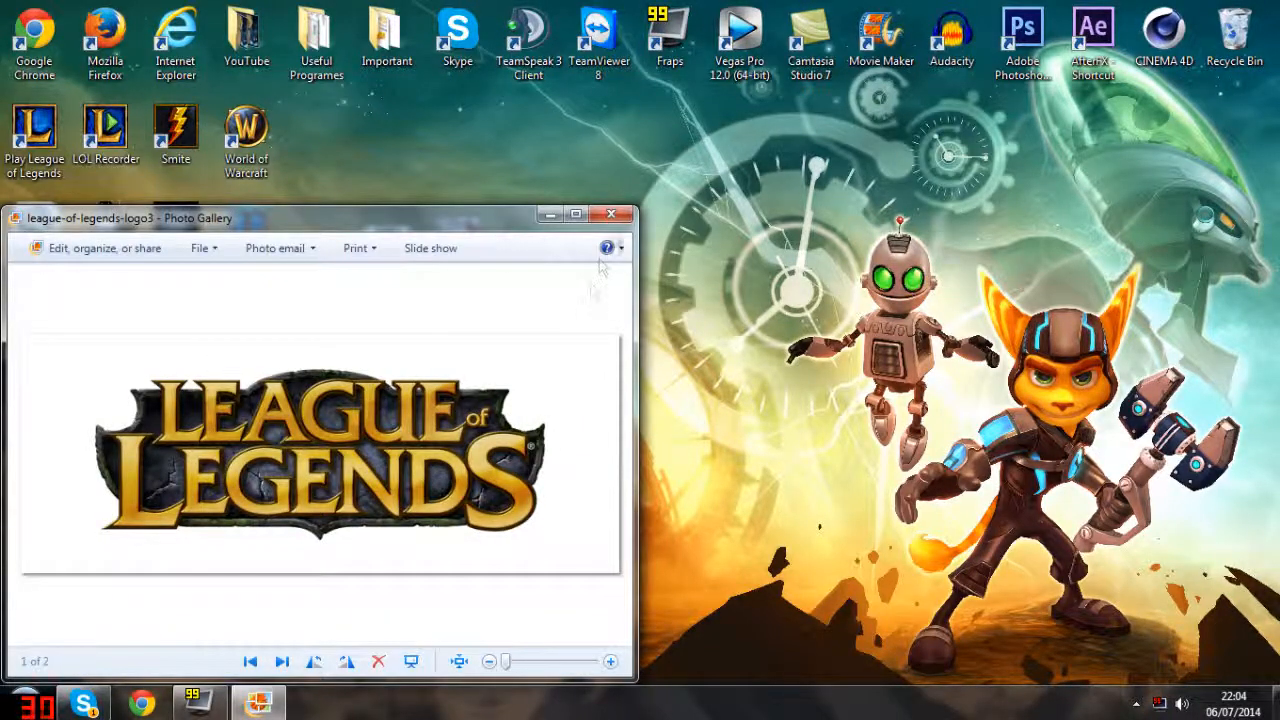
left_click(612, 216)
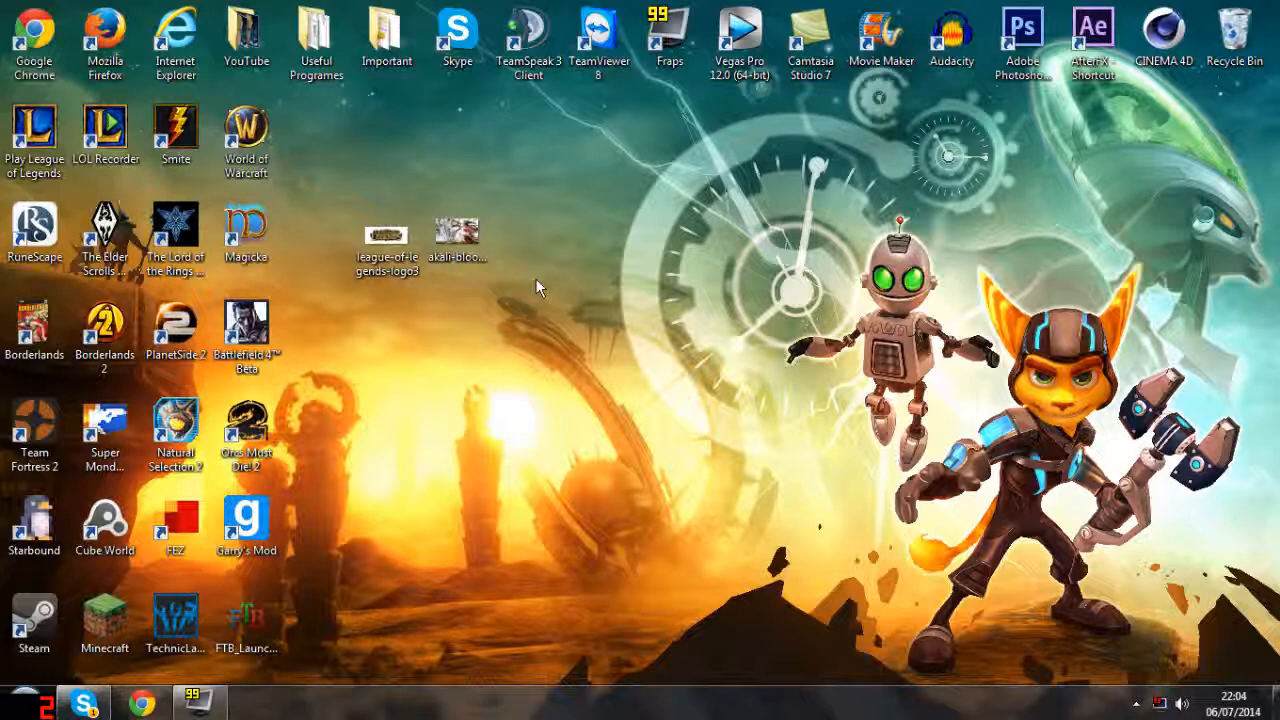
double_click(456, 236)
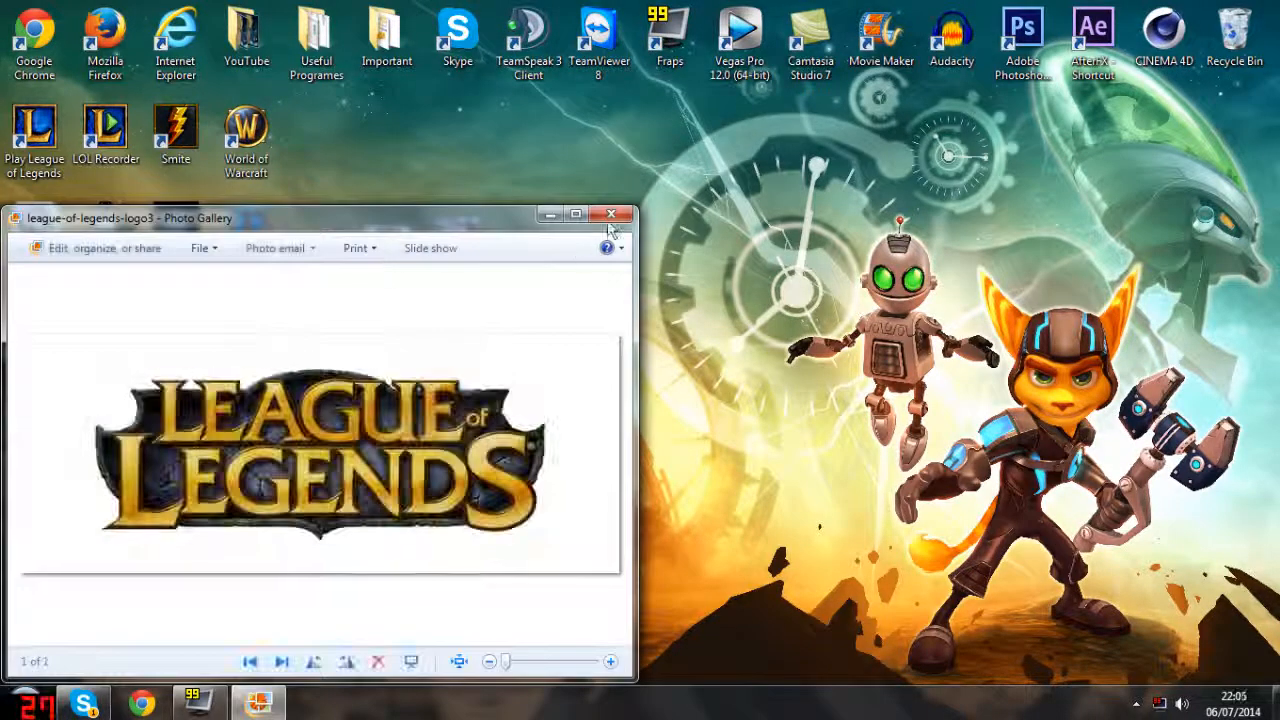
left_click(612, 214)
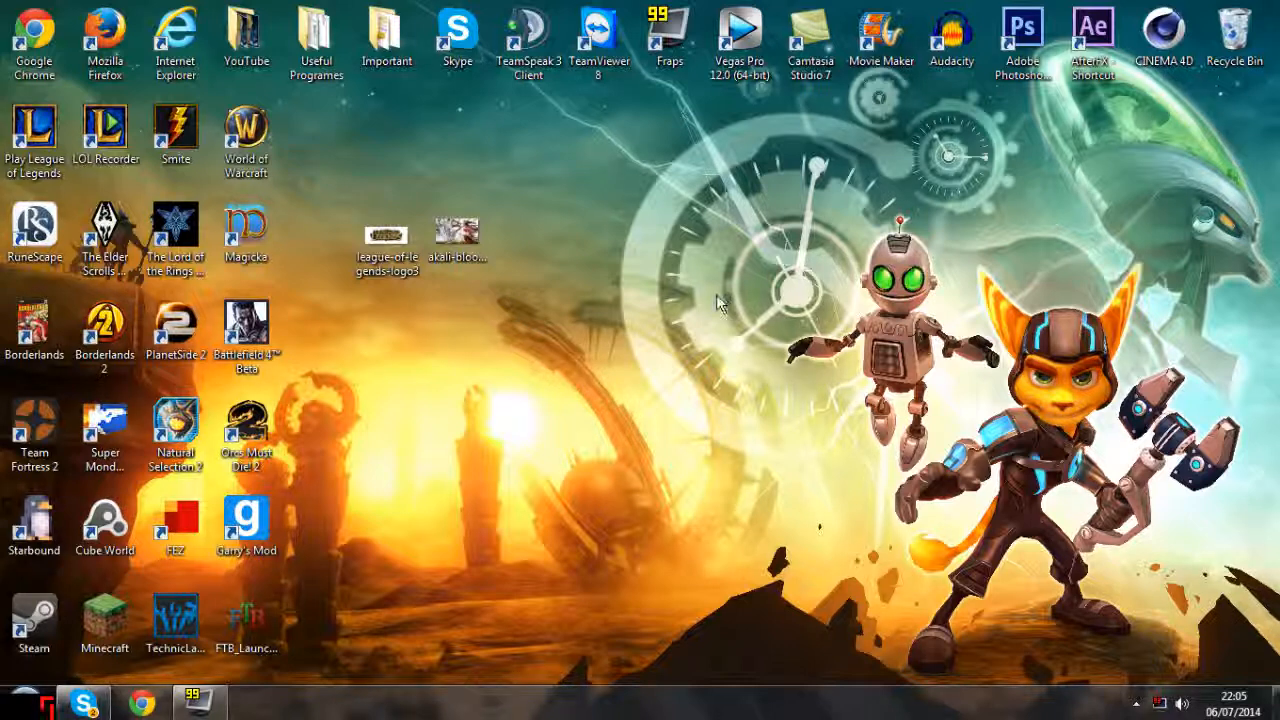
mouse_move(656, 304)
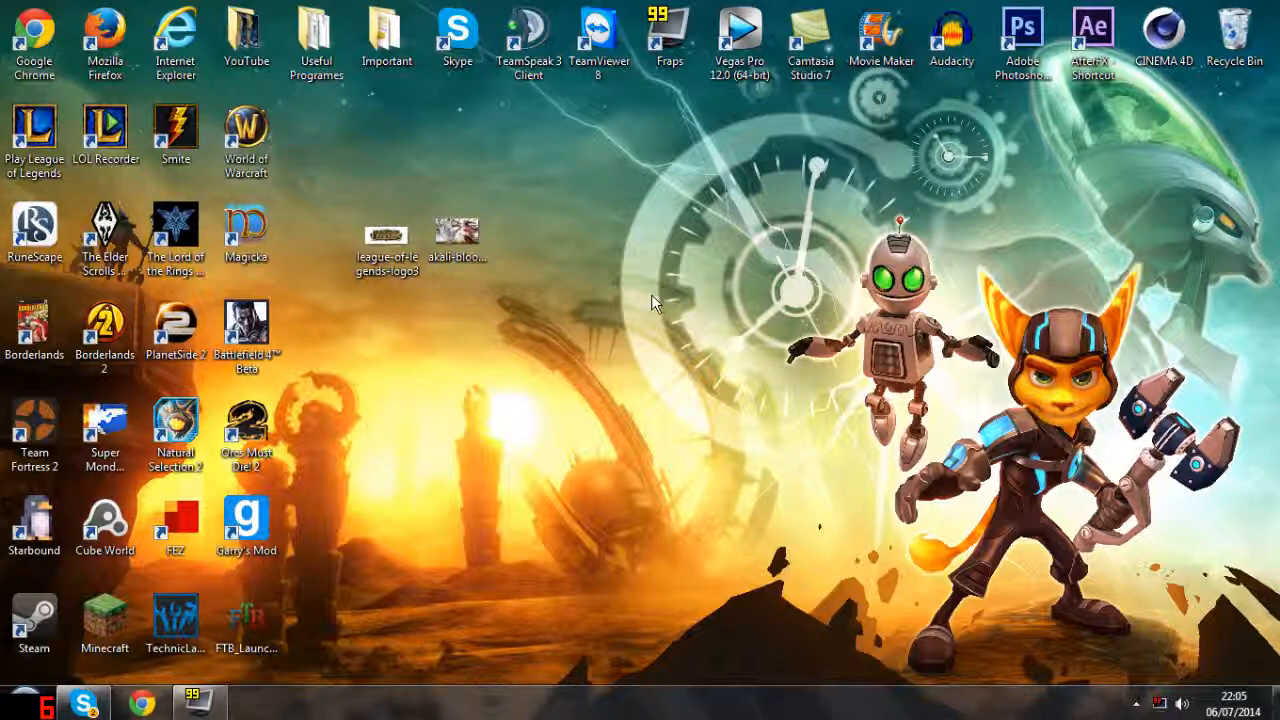
left_click(388, 240)
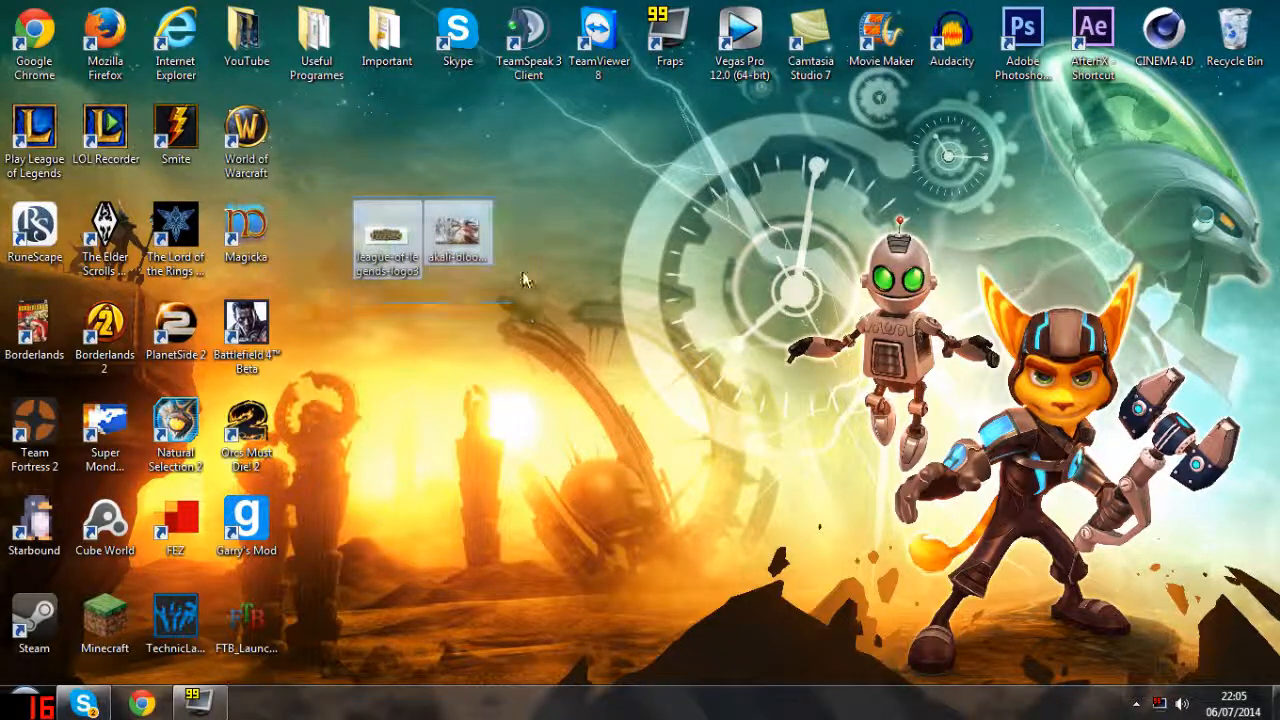
left_click(476, 188)
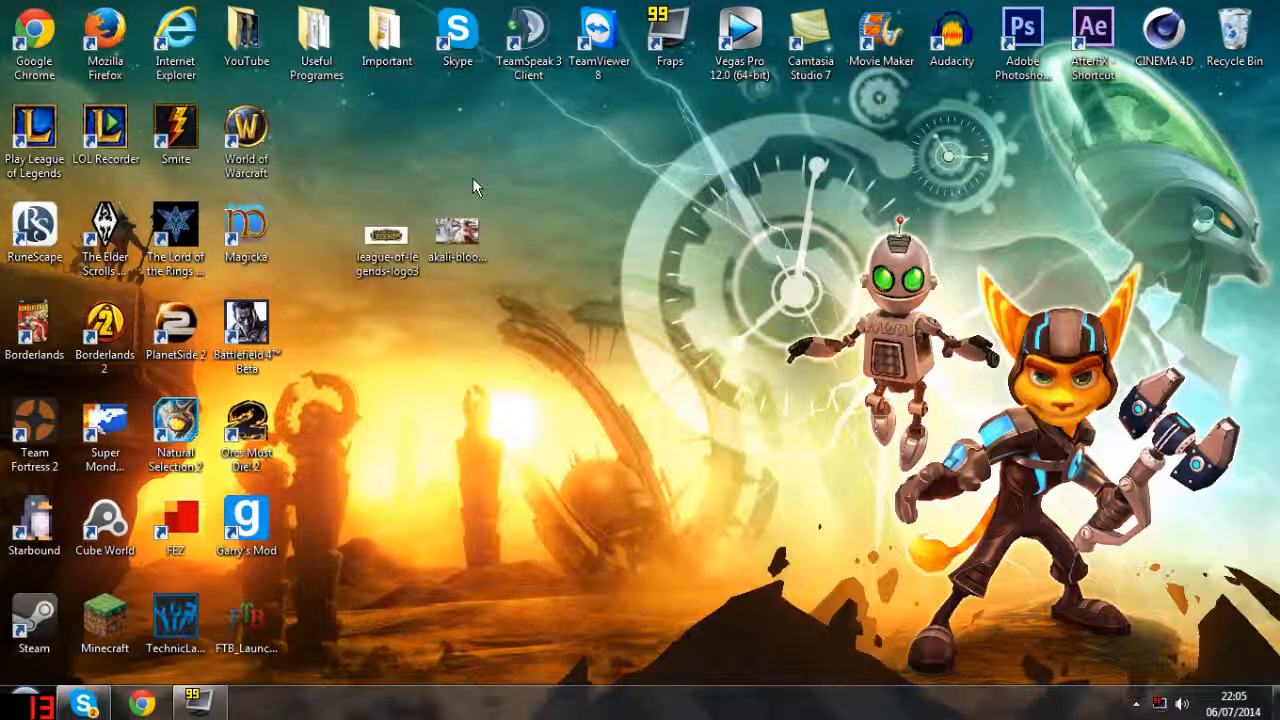
mouse_move(402, 192)
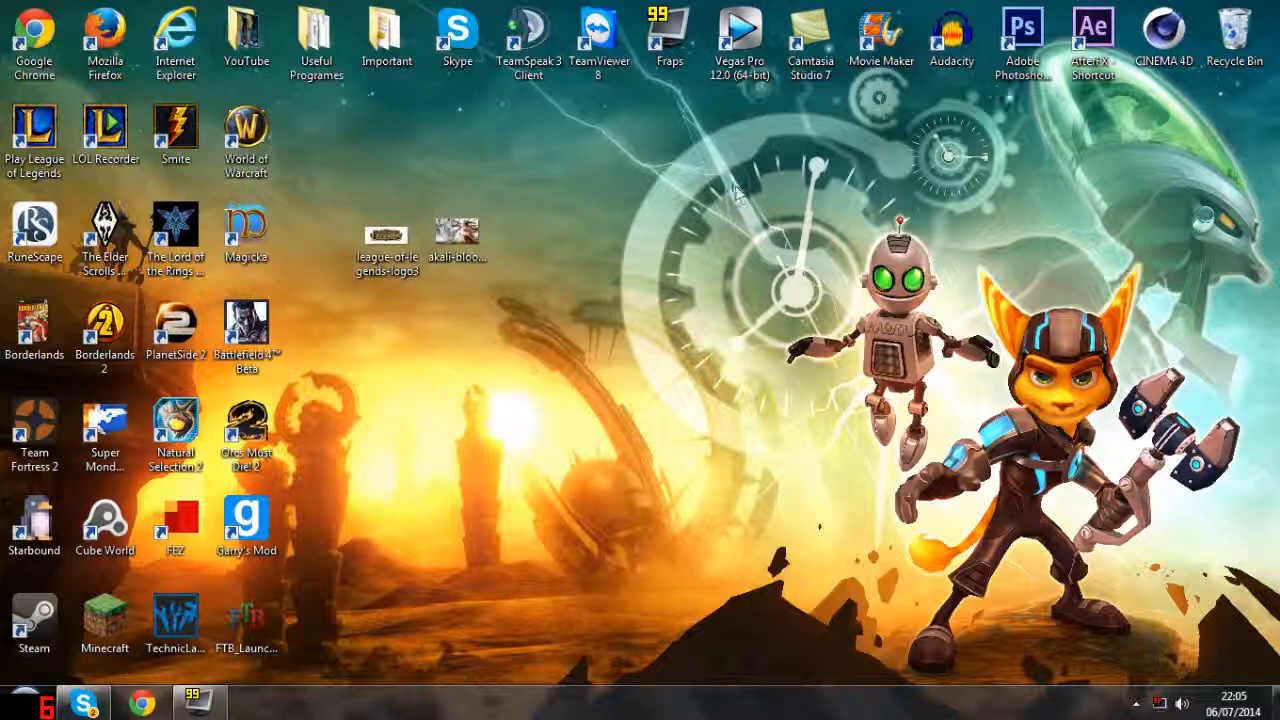
- Launch Photoshop CS6 and select the Move tool with an empty workspace
double_click(1022, 40)
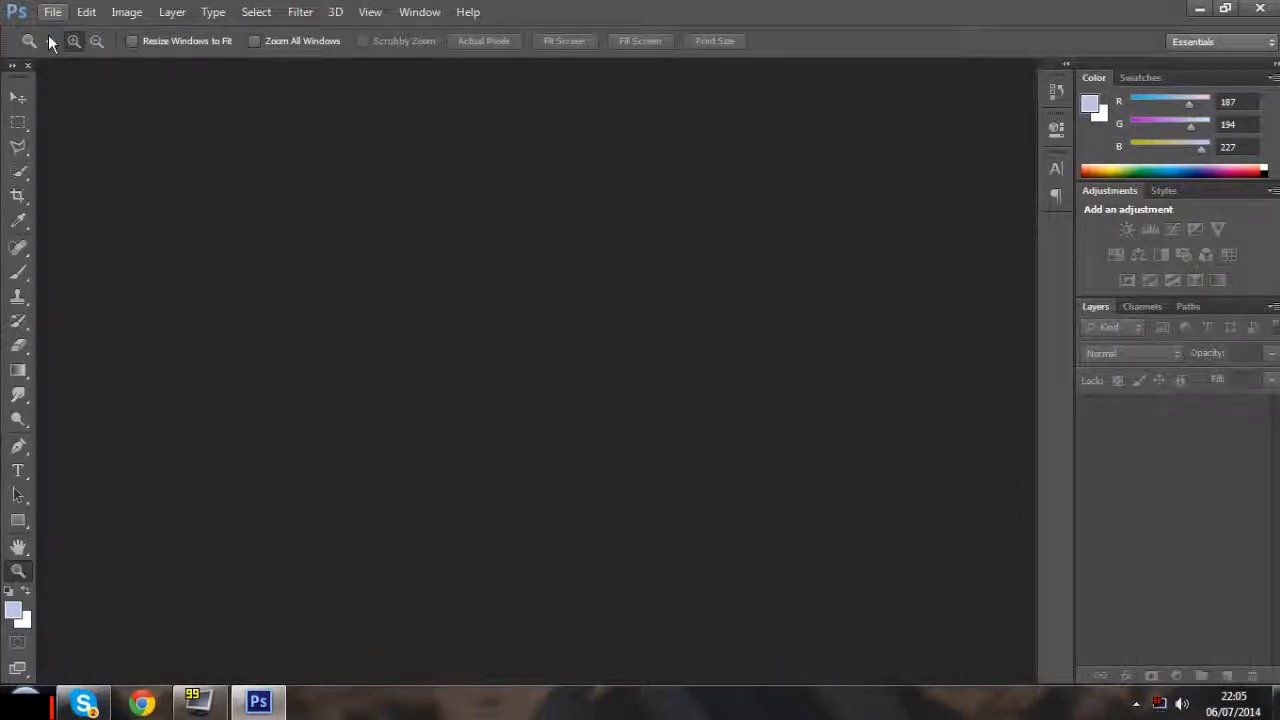
left_click(18, 96)
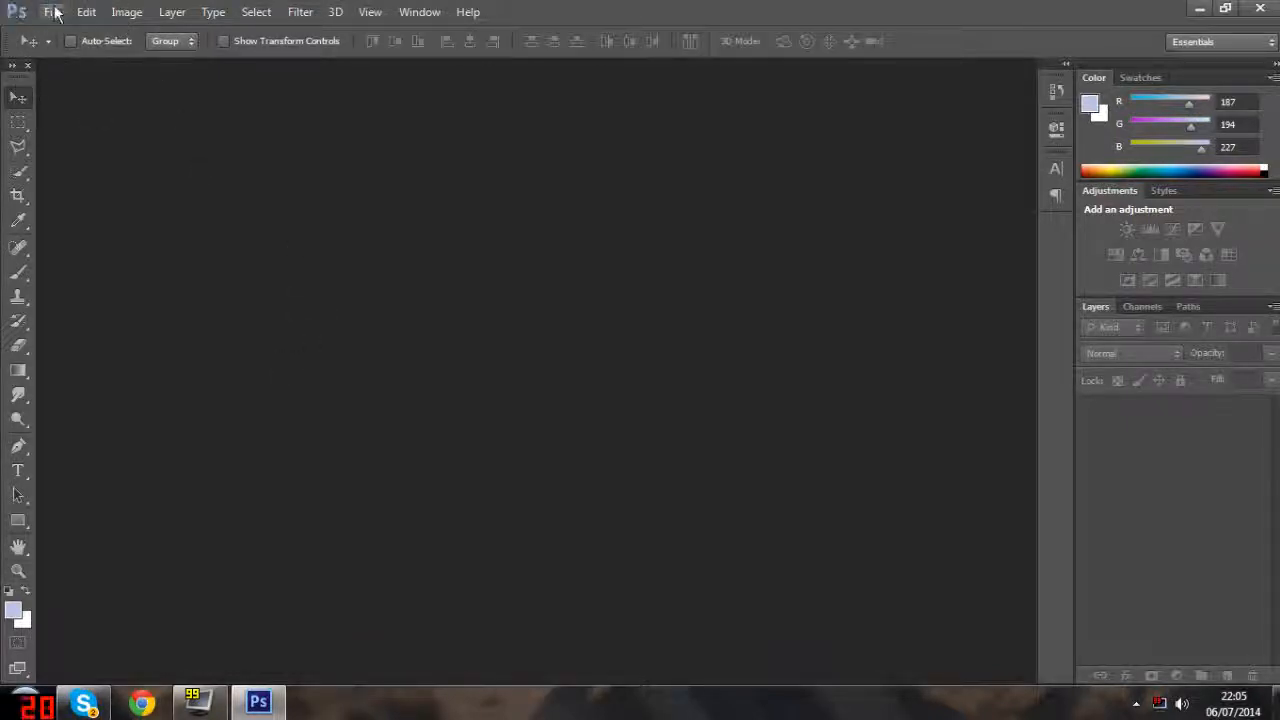
left_click(52, 12)
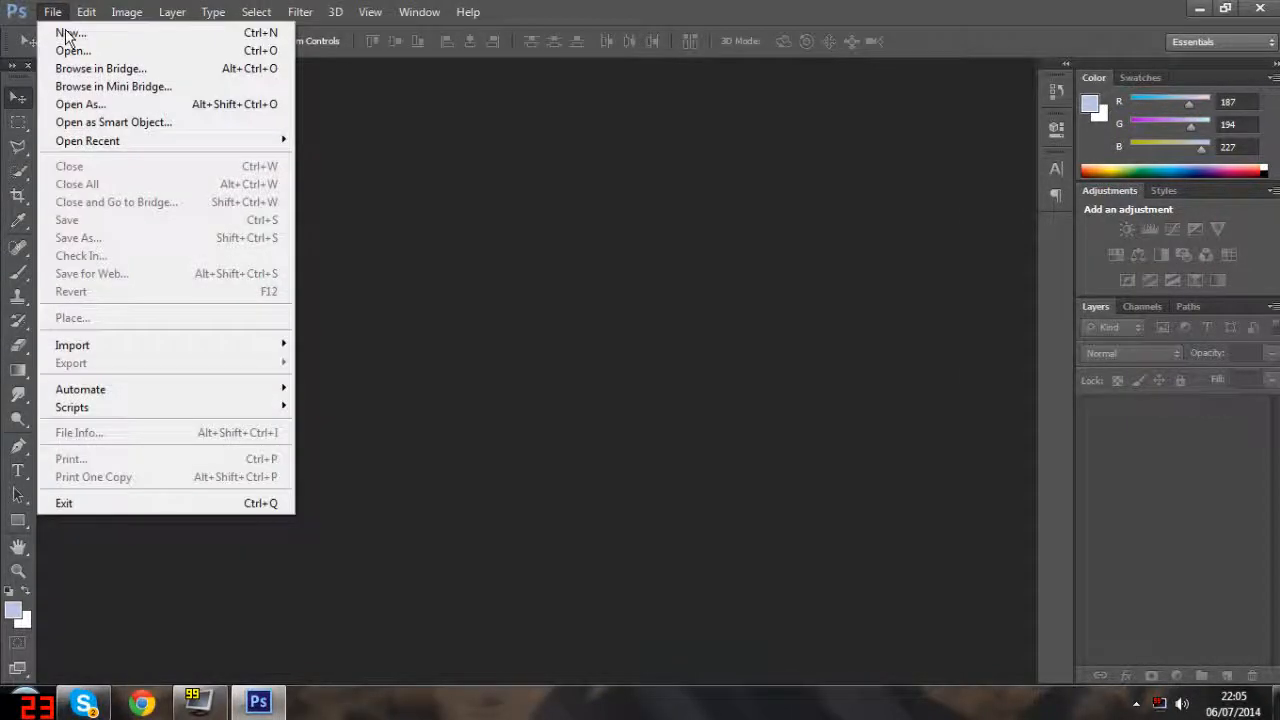
- Create a new 1280×720 pixel white document named League Thumbnail
left_click(70, 32)
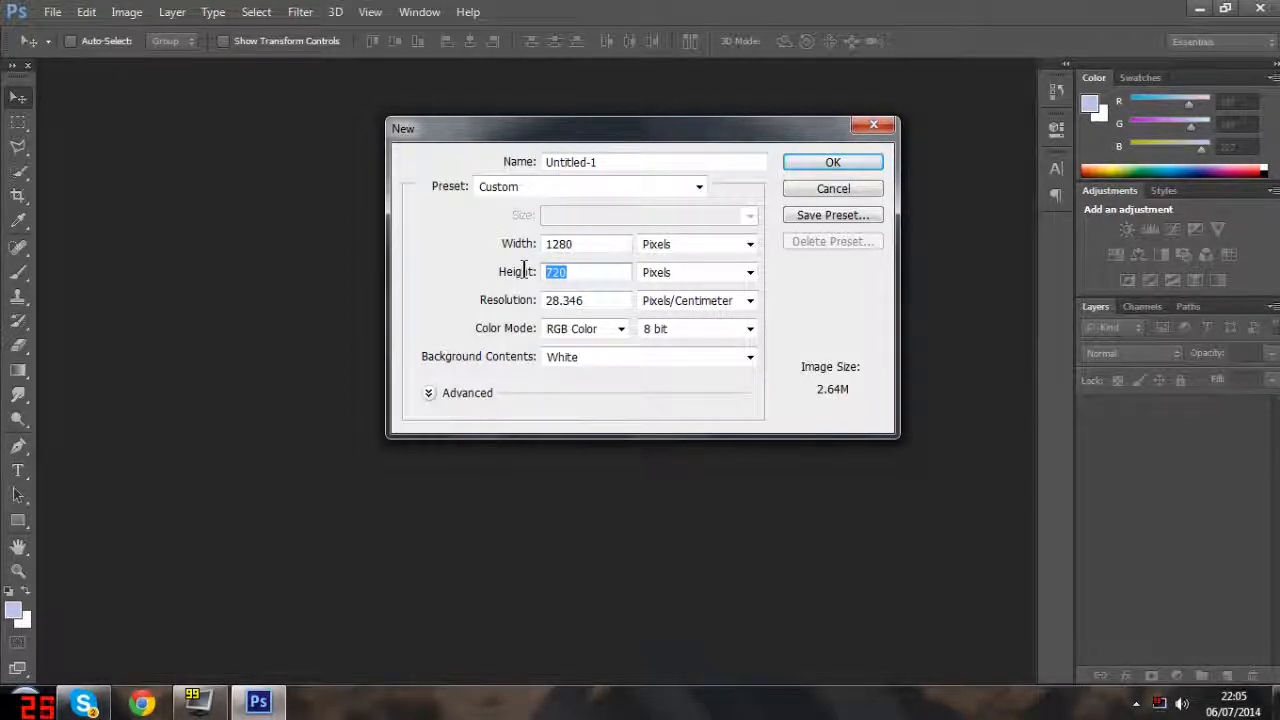
mouse_move(640, 264)
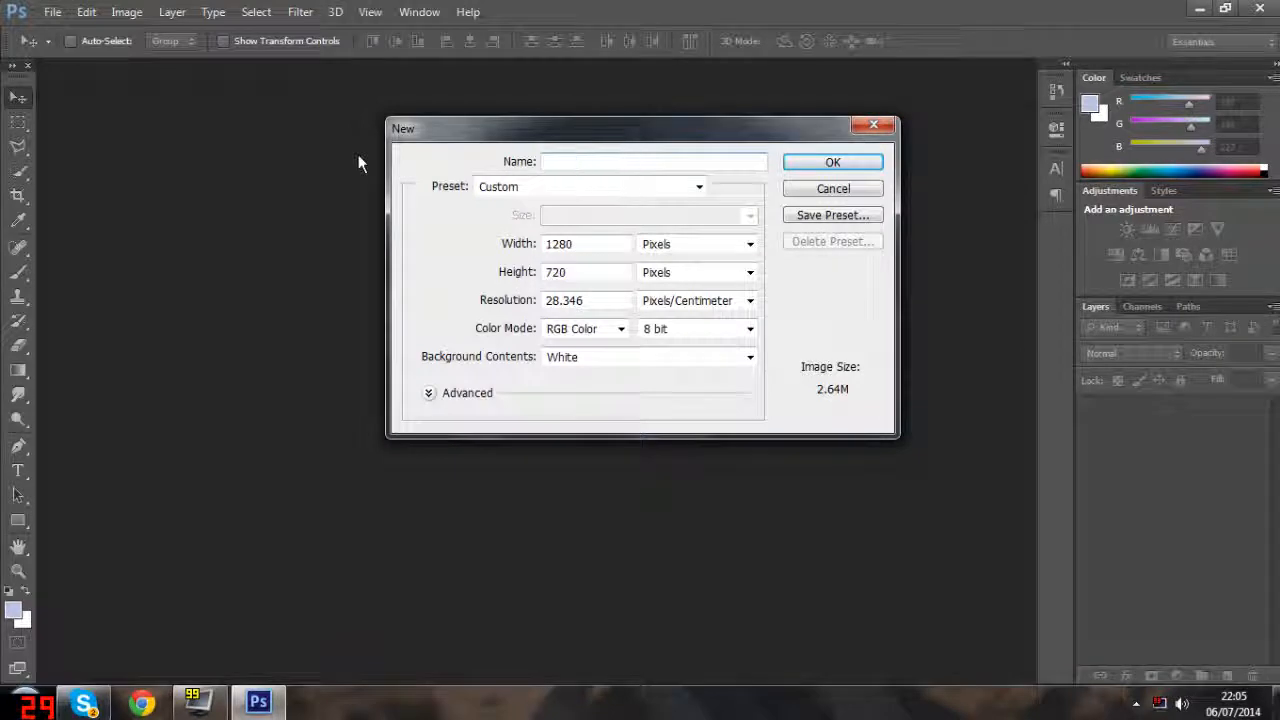
type("League thu")
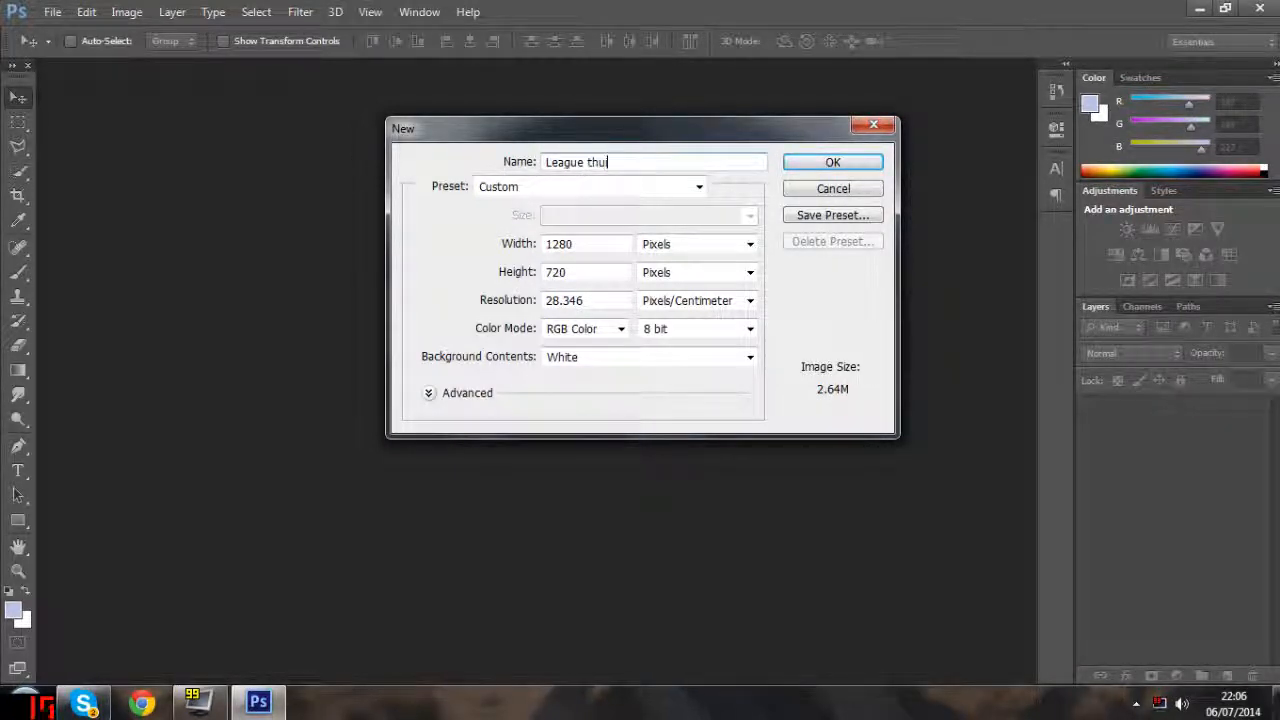
key("Backspace")
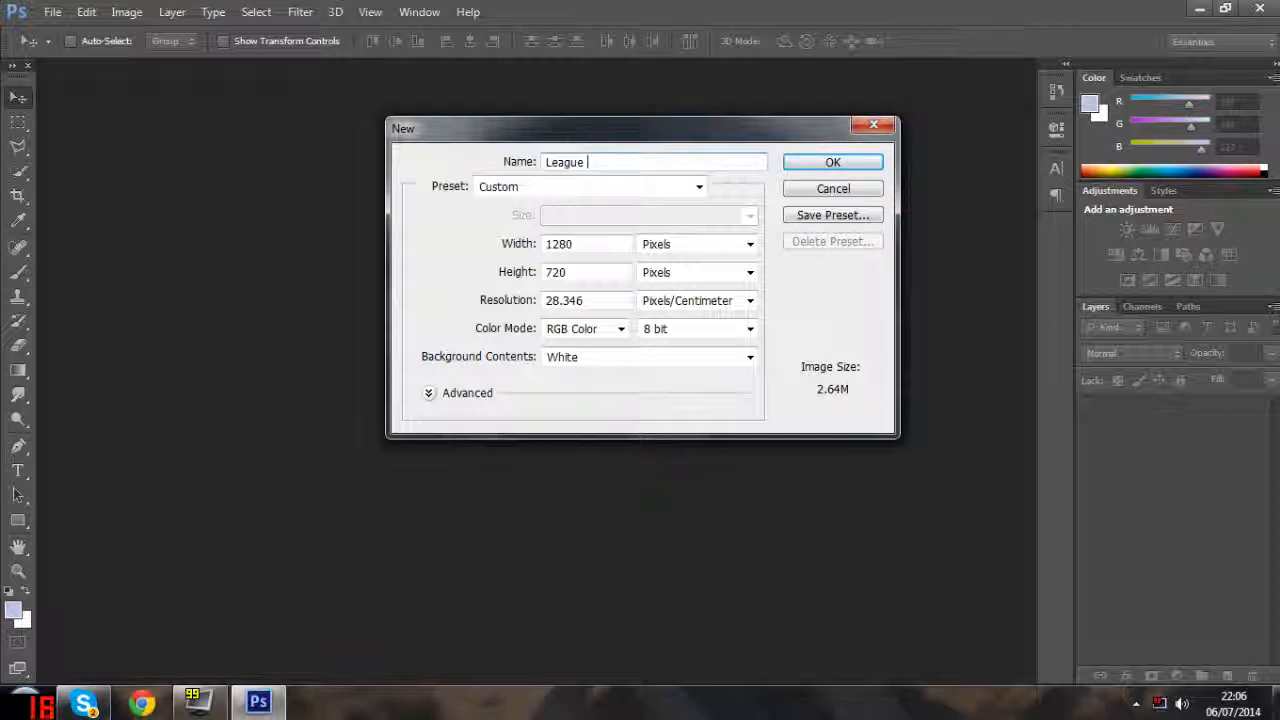
type("Thumbn")
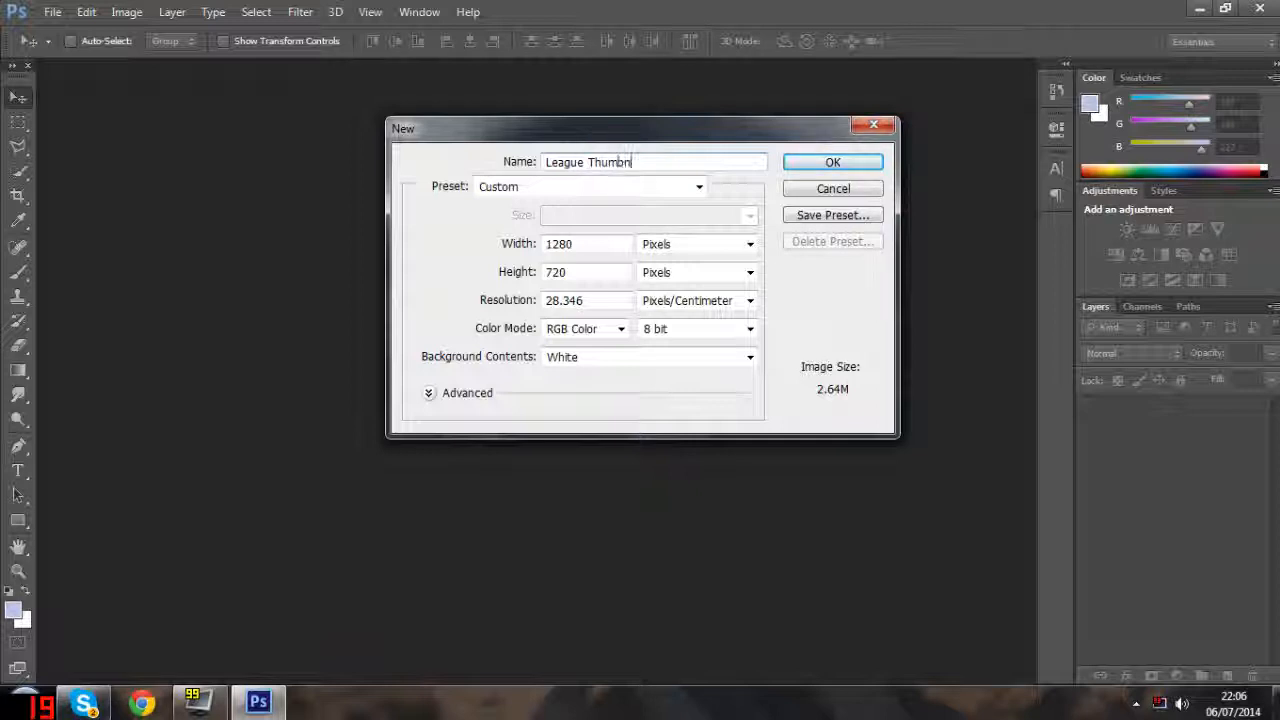
left_click(832, 162)
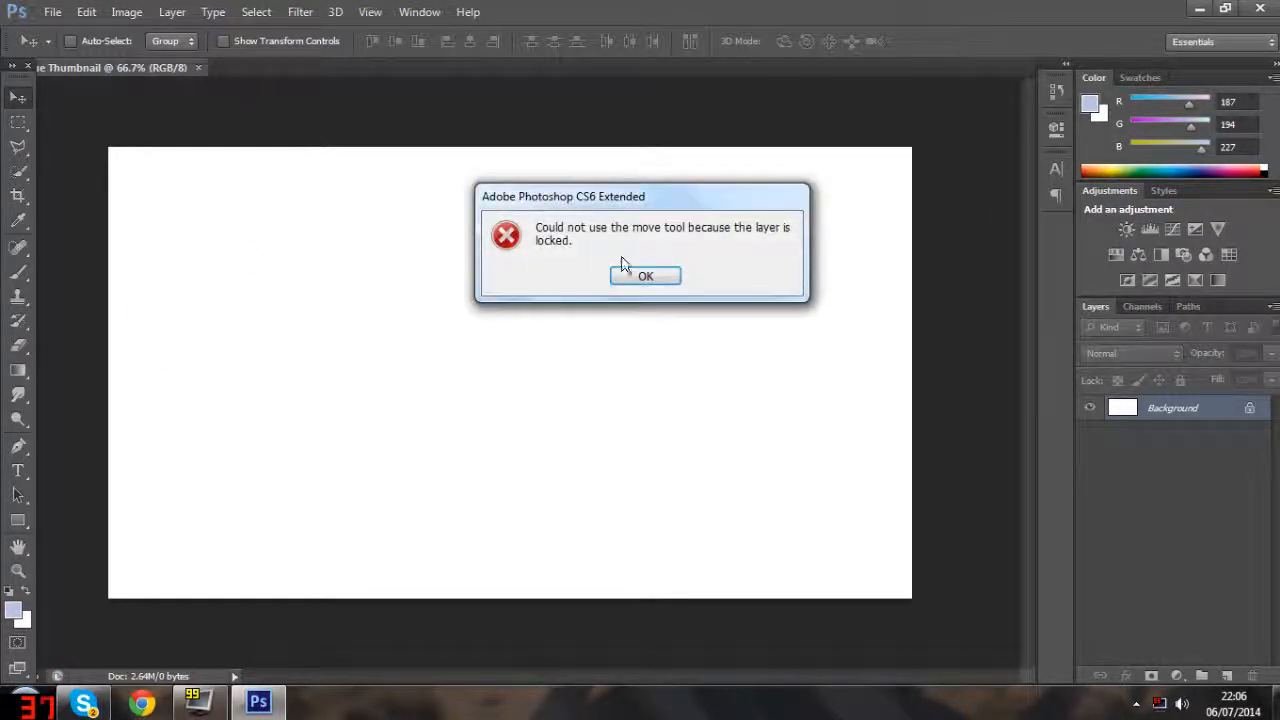
- Dismiss the locked-layer warning and zoom the blank canvas out to 50%
left_click(644, 276)
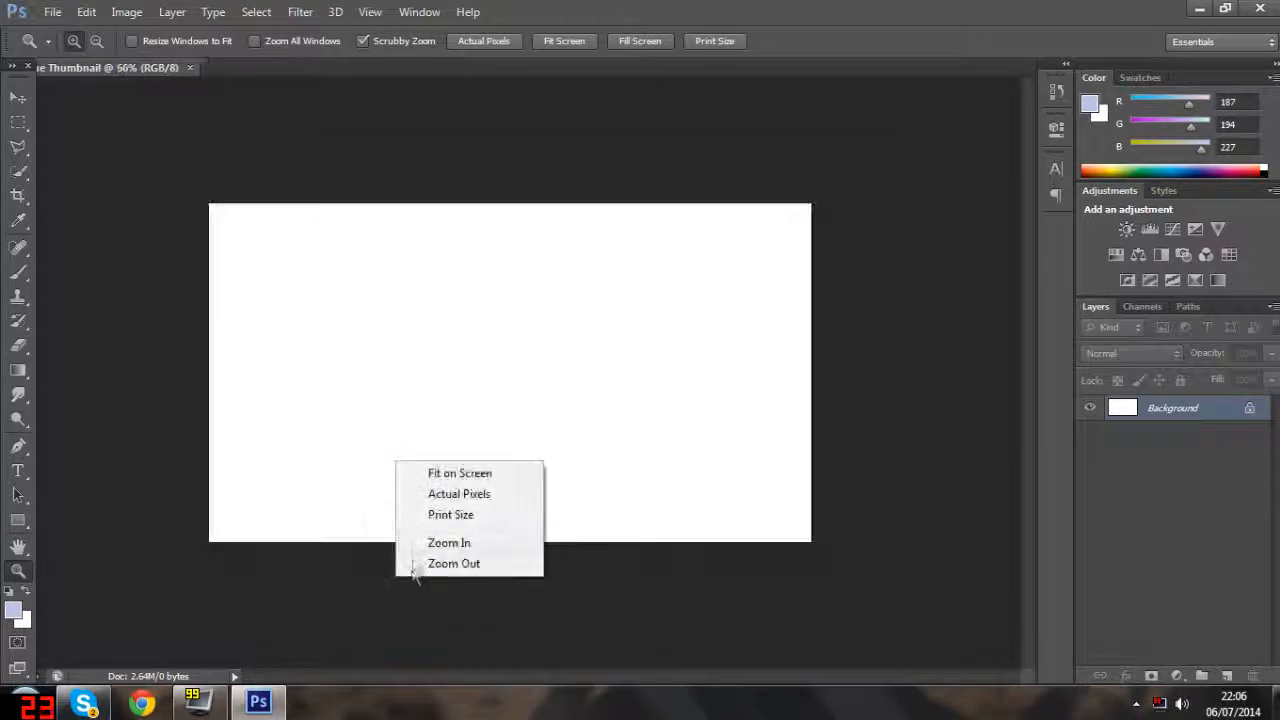
left_click(454, 564)
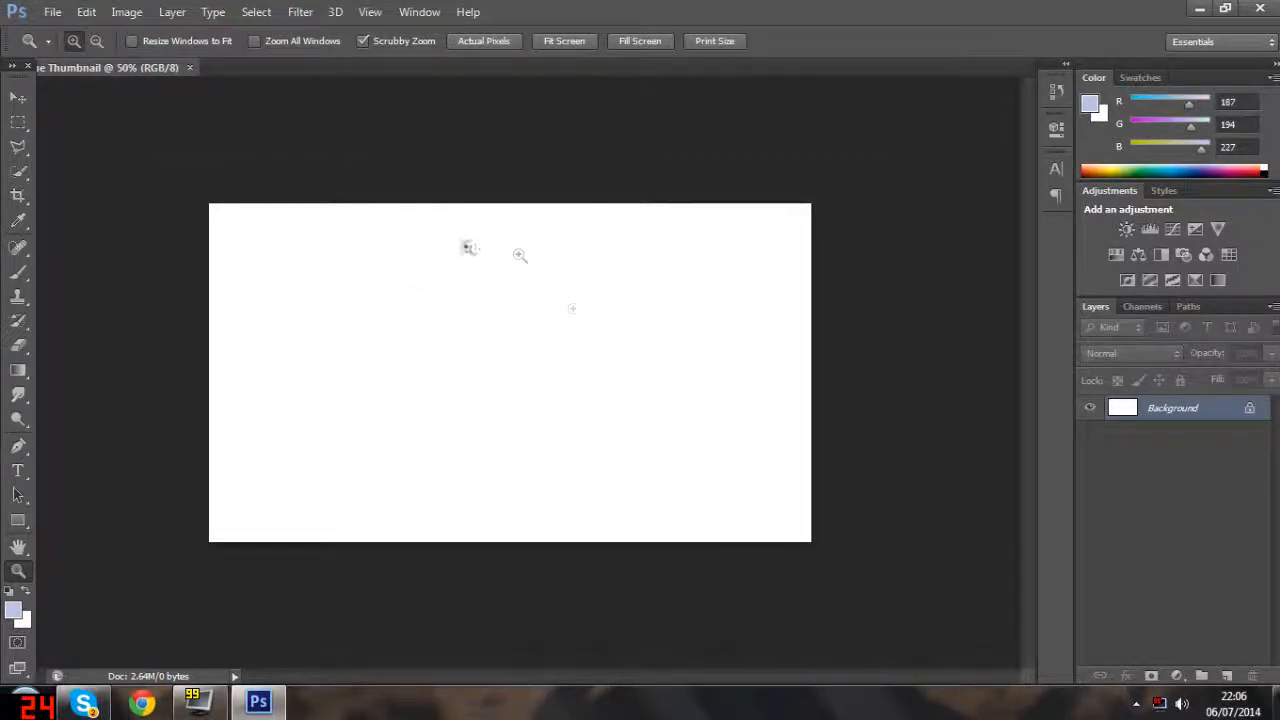
mouse_move(472, 452)
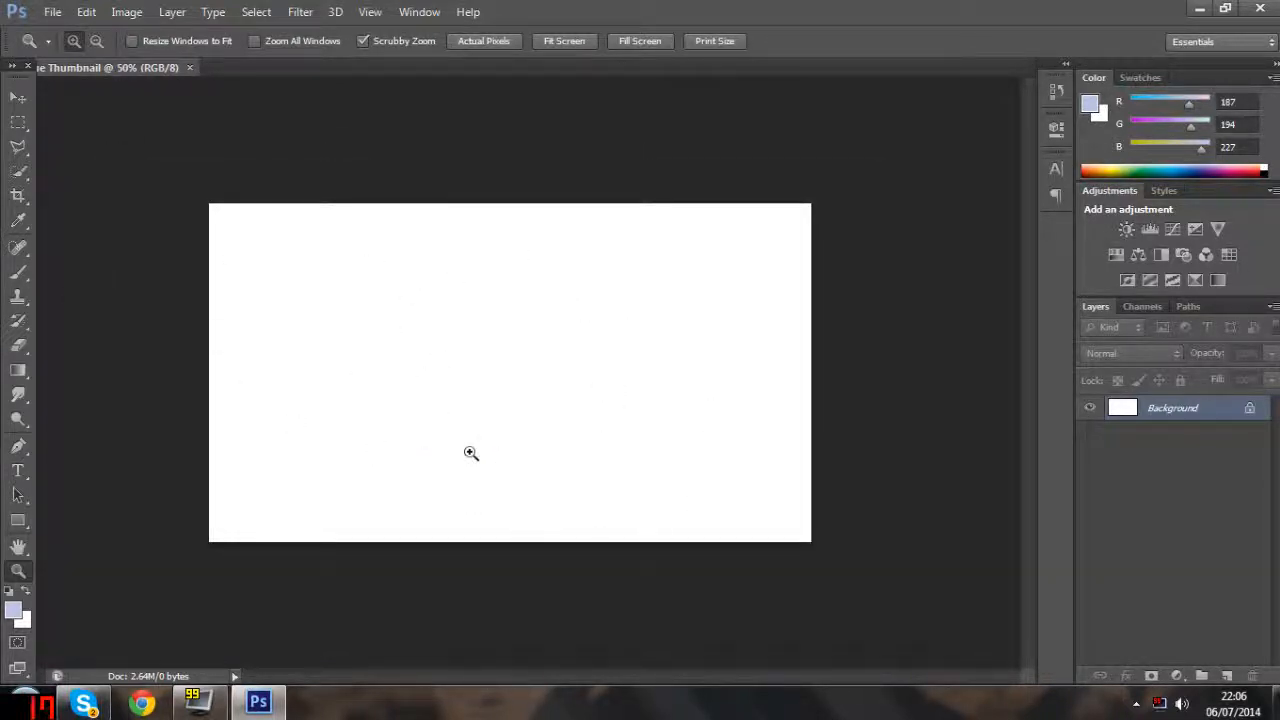
mouse_move(356, 390)
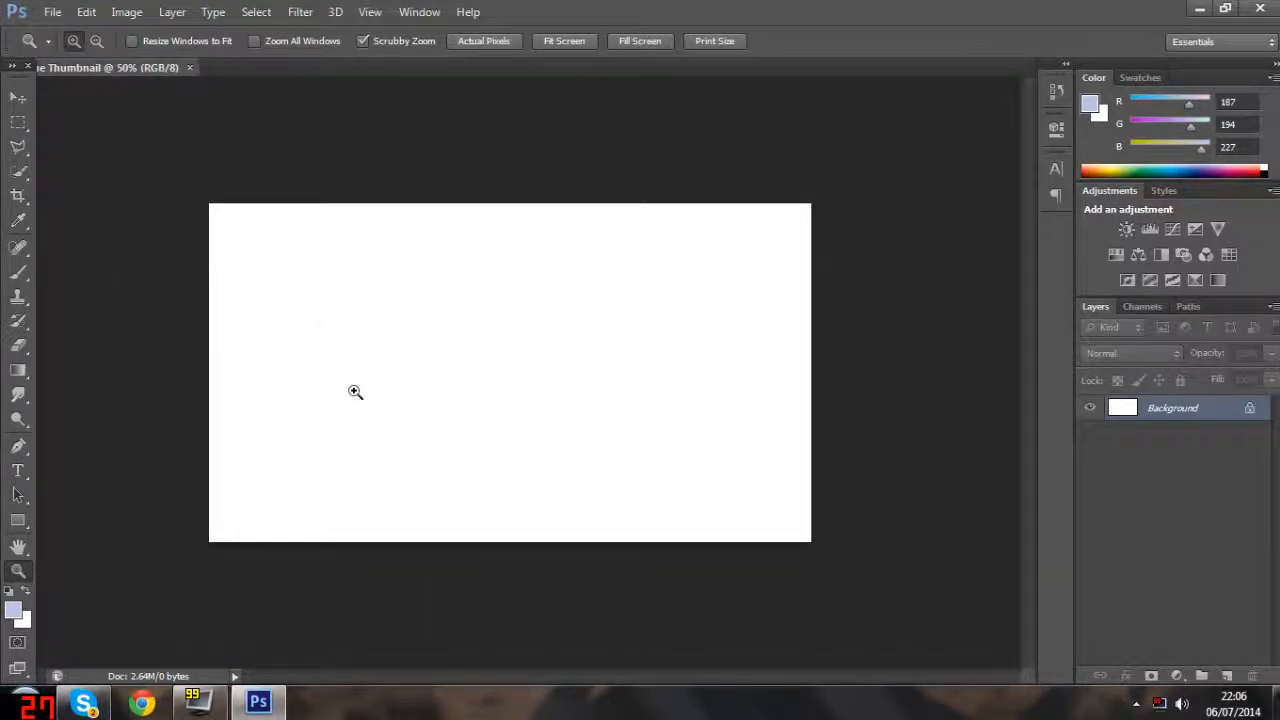
mouse_move(528, 336)
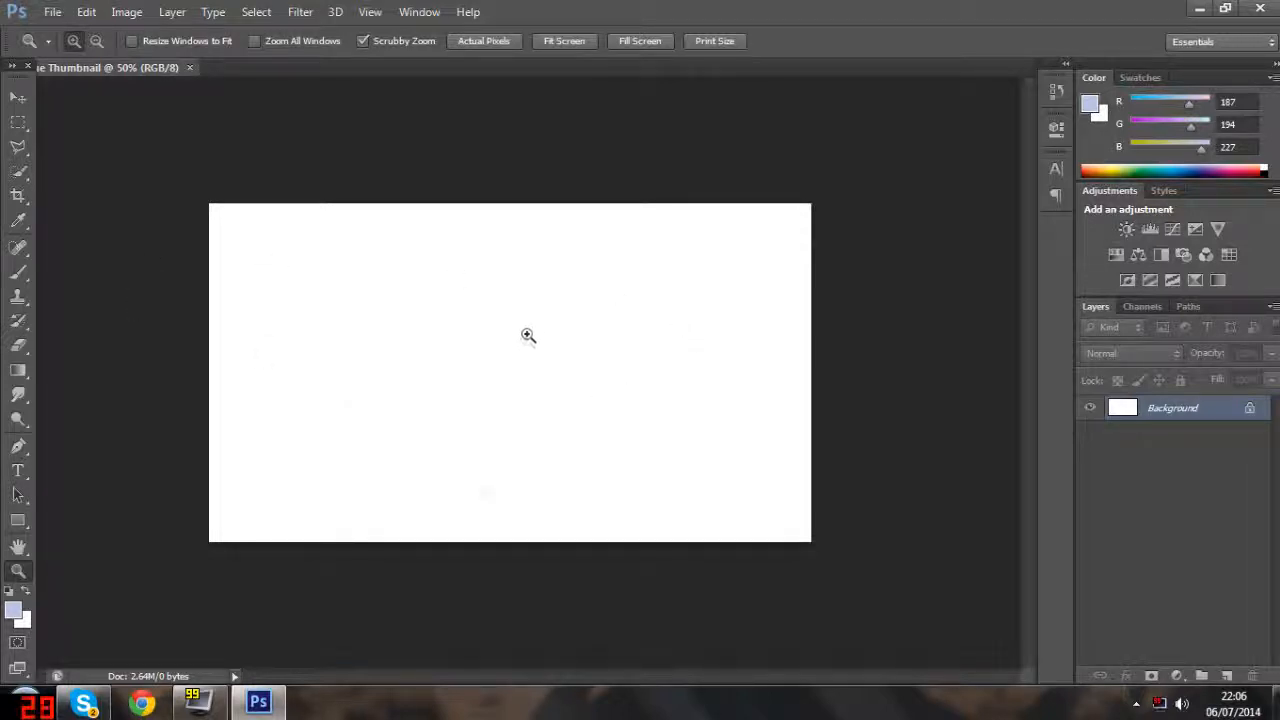
mouse_move(664, 28)
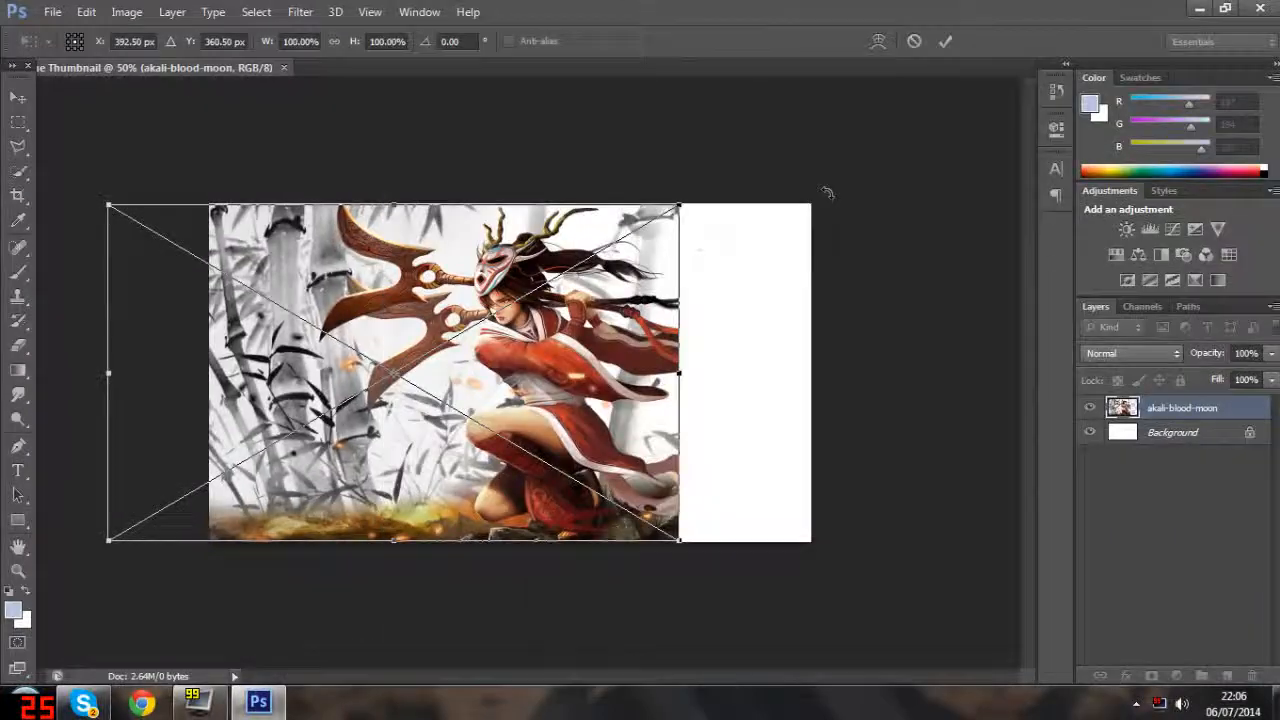
- Stretch the placed Akali artwork to fill the canvas edges and confirm the placement
left_click_drag(390, 370, 530, 340)
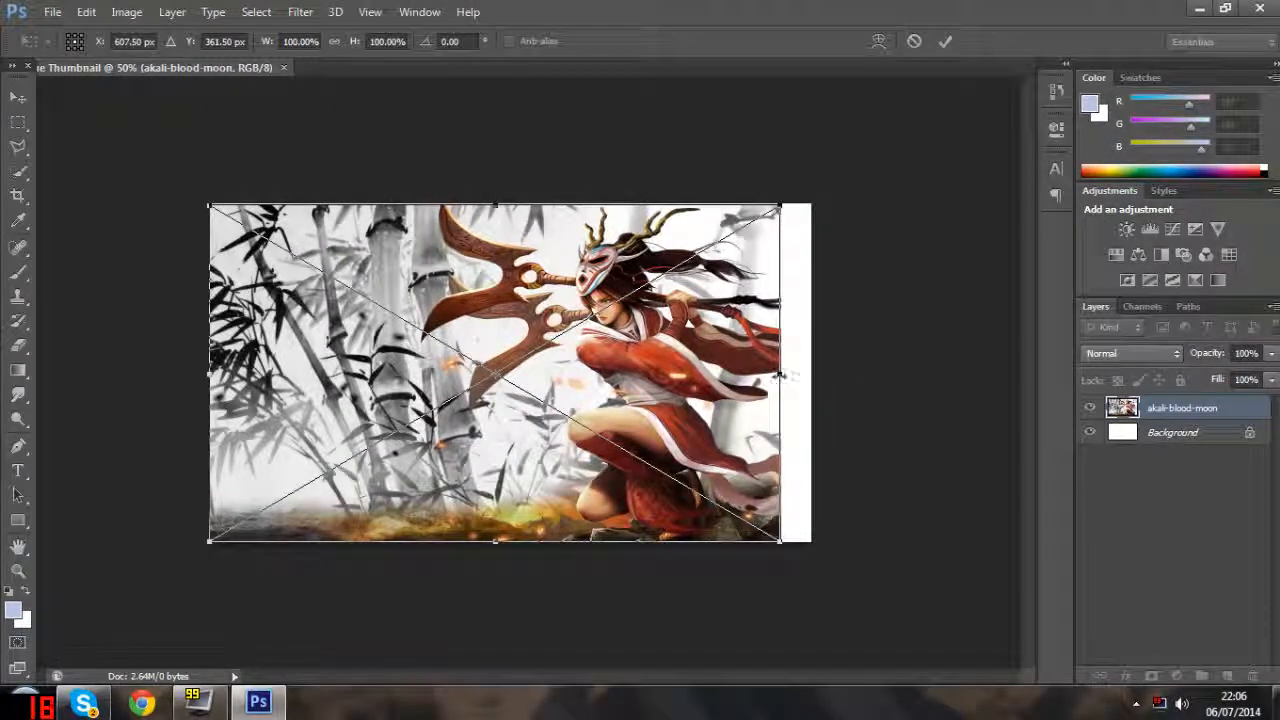
left_click_drag(778, 376, 804, 376)
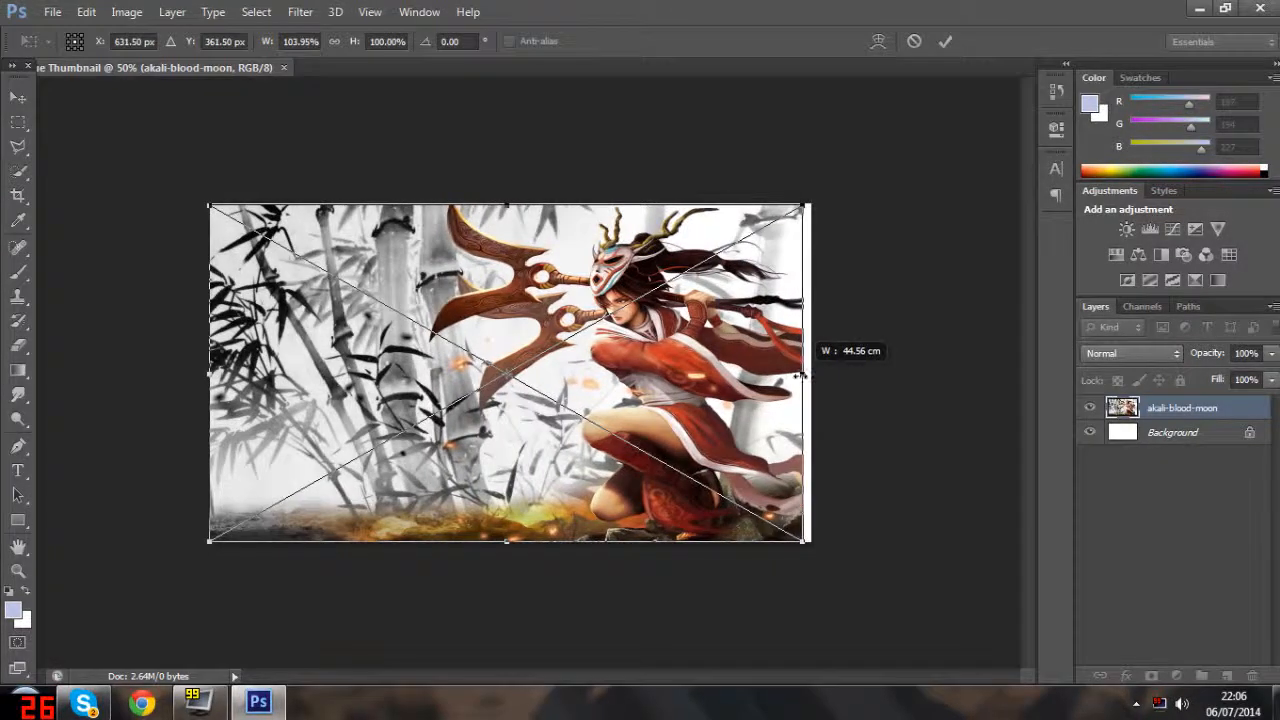
left_click(944, 40)
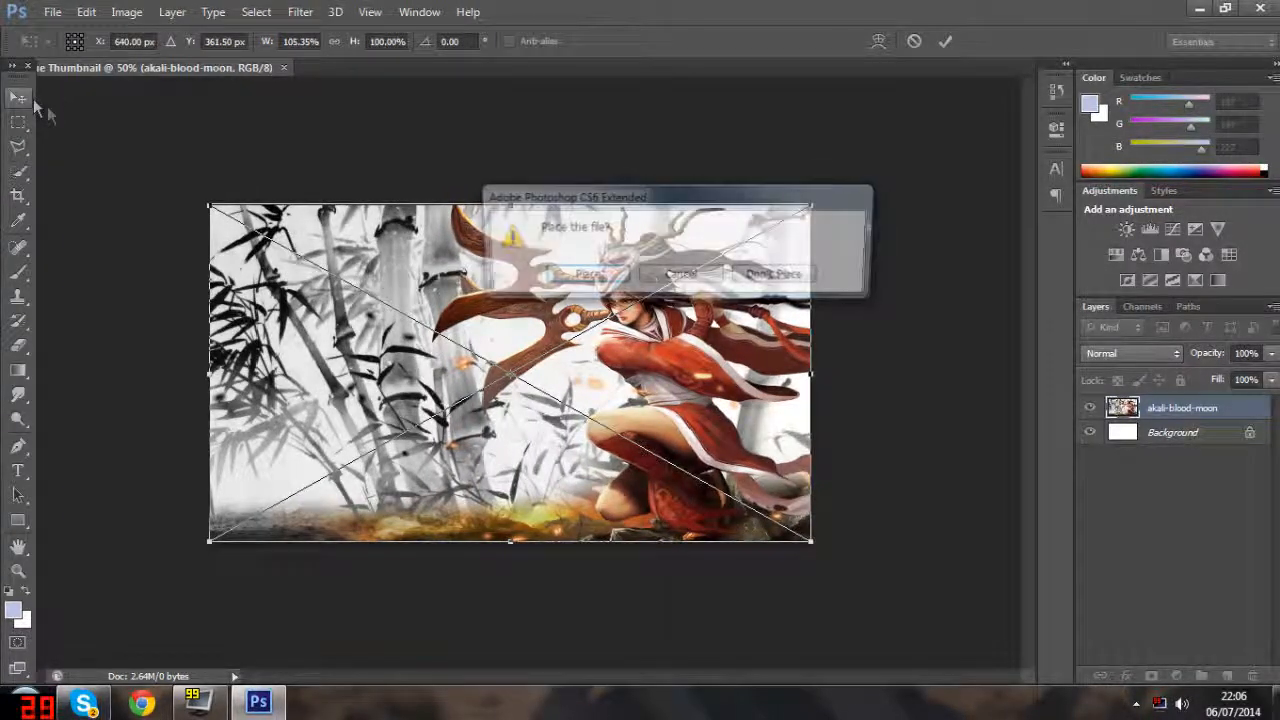
left_click(584, 272)
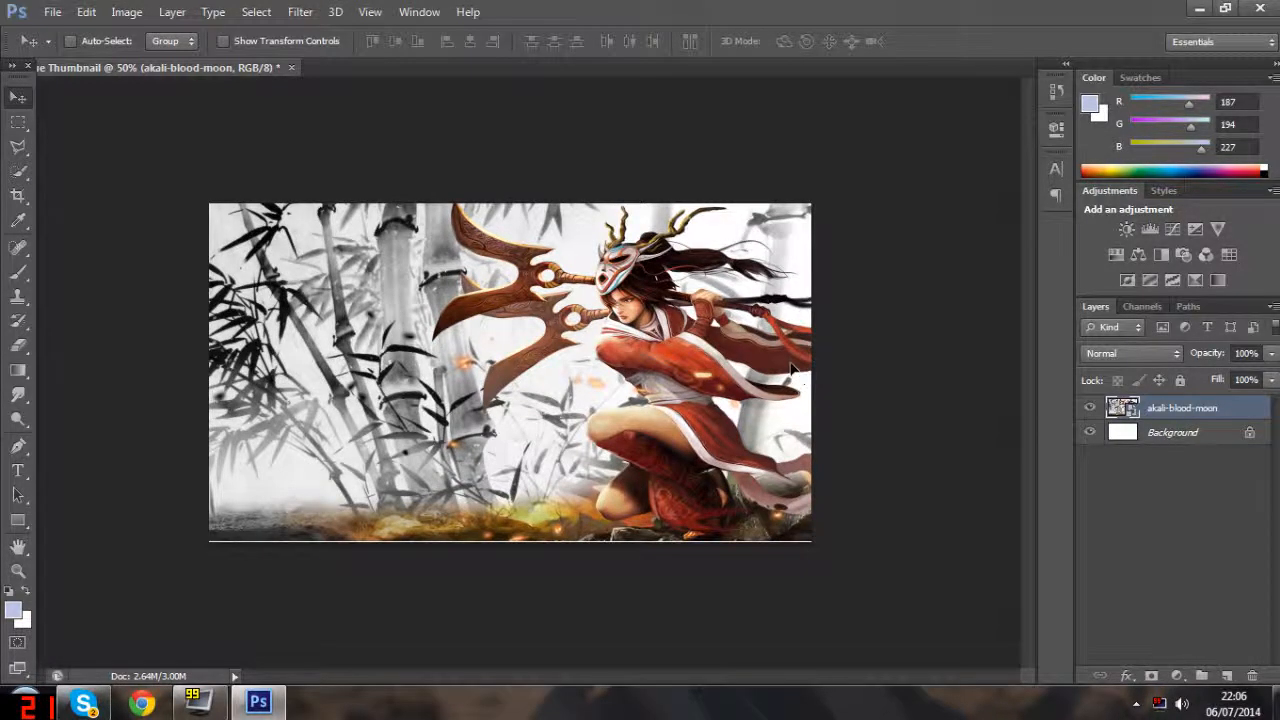
key("Ctrl+t")
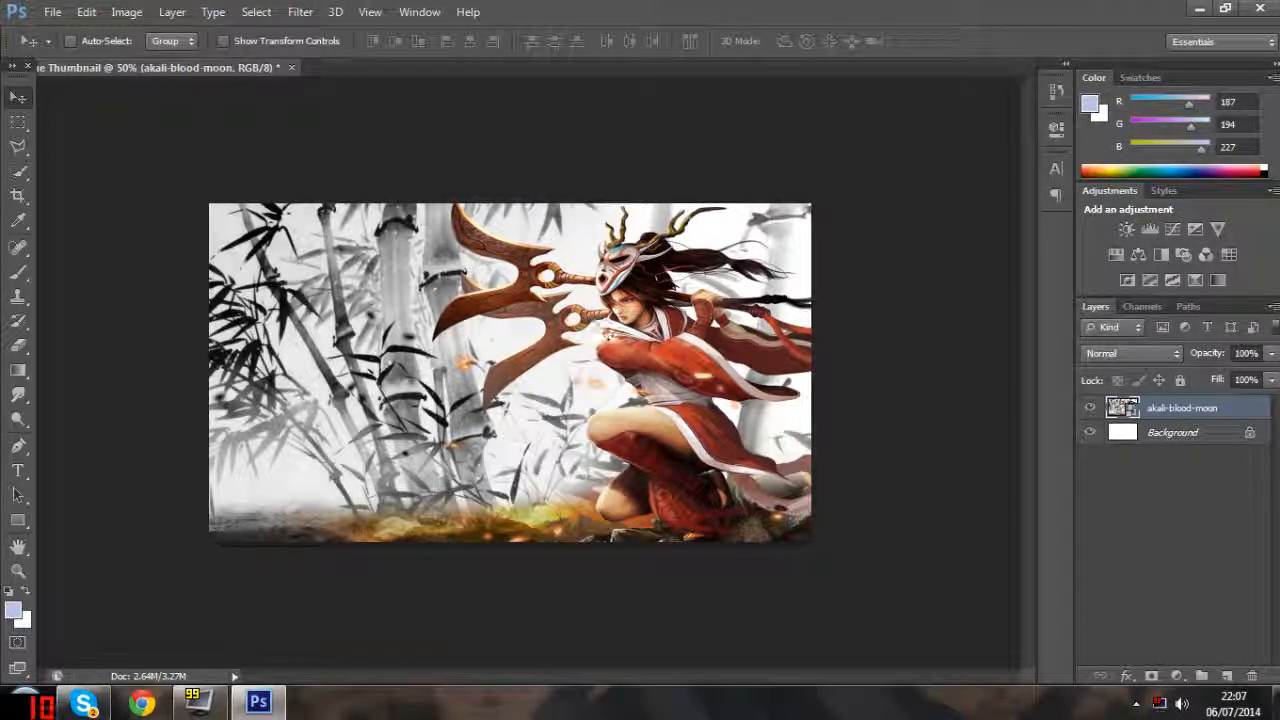
- Apply an Inner Shadow with distance 0 to the Akali artwork layer
left_click(172, 12)
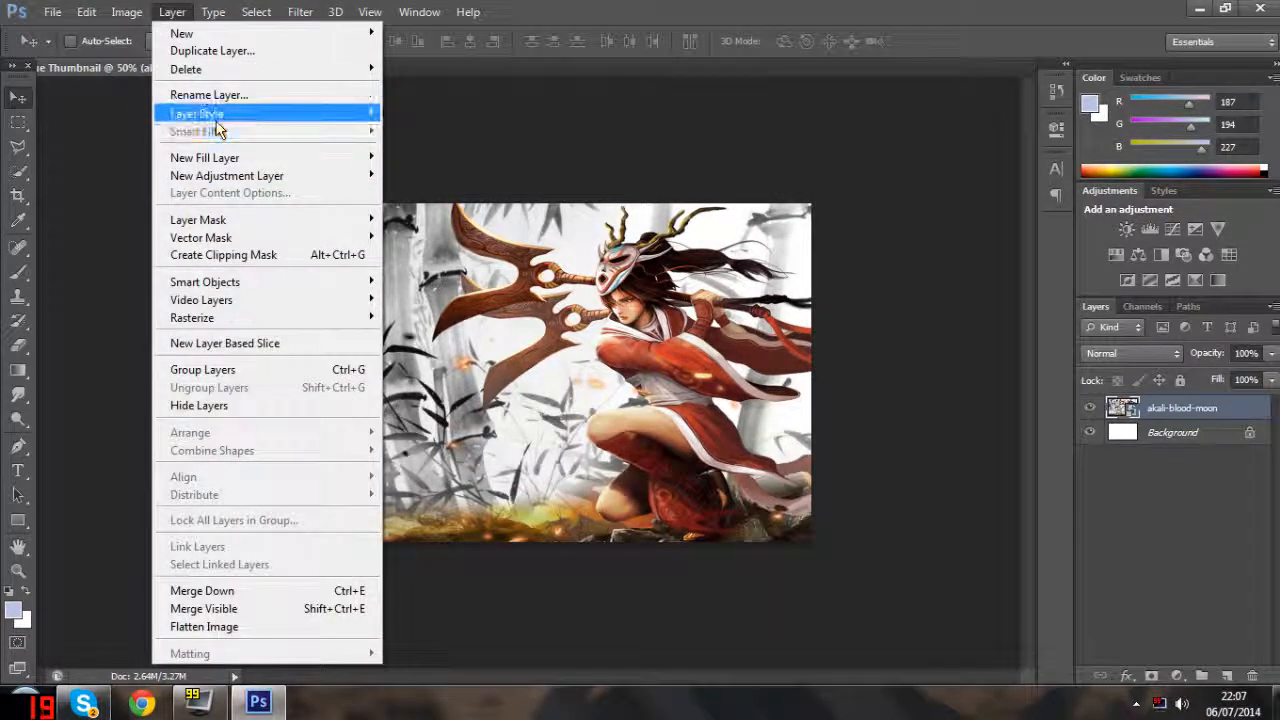
mouse_move(196, 112)
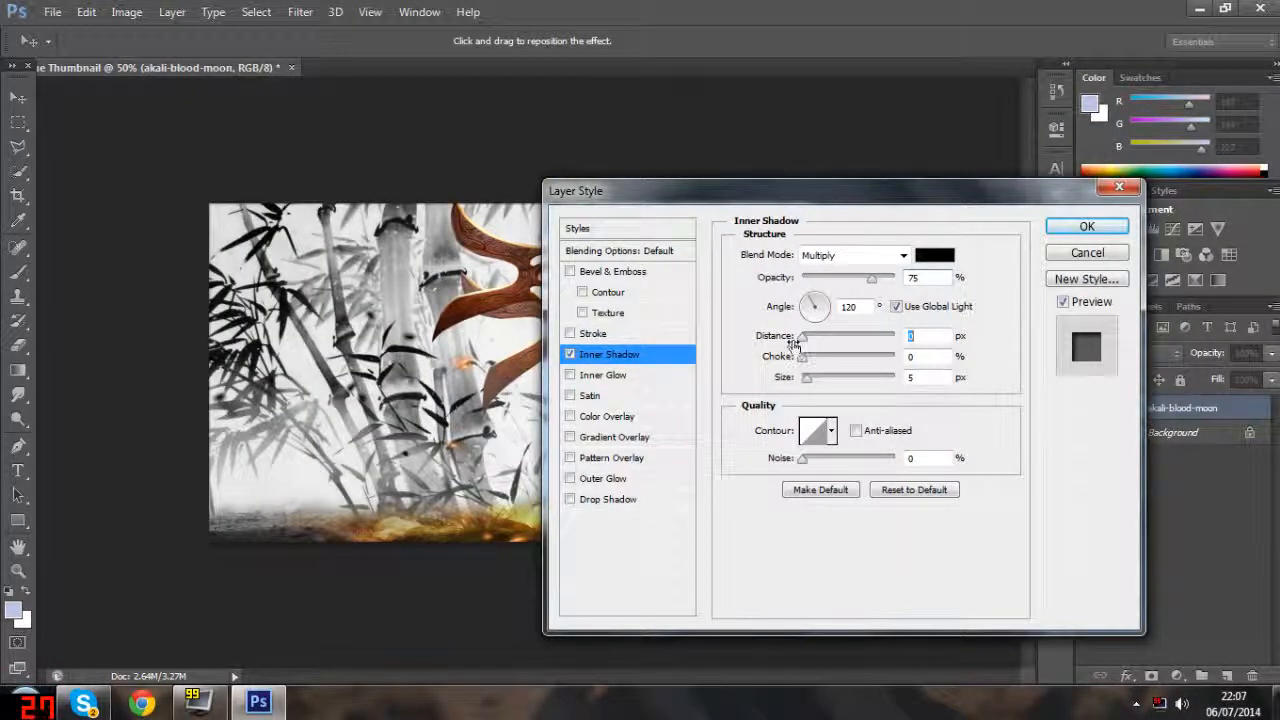
triple_click(928, 376)
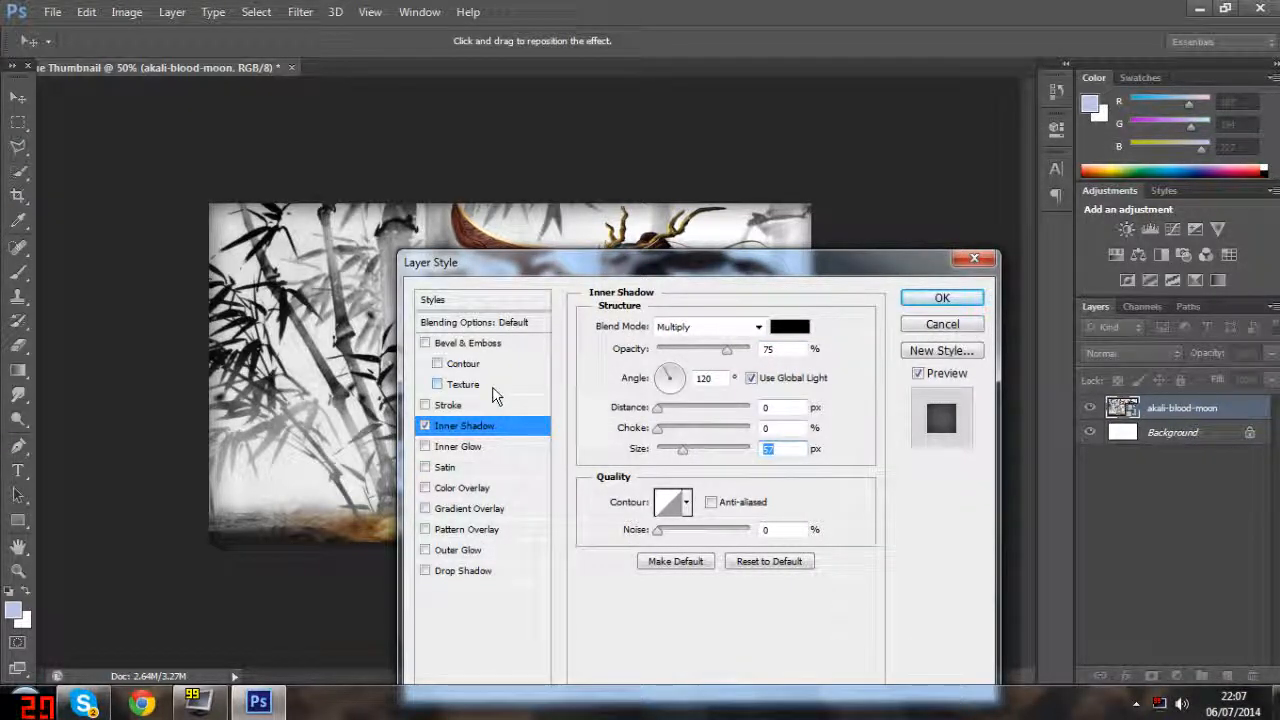
mouse_move(942, 298)
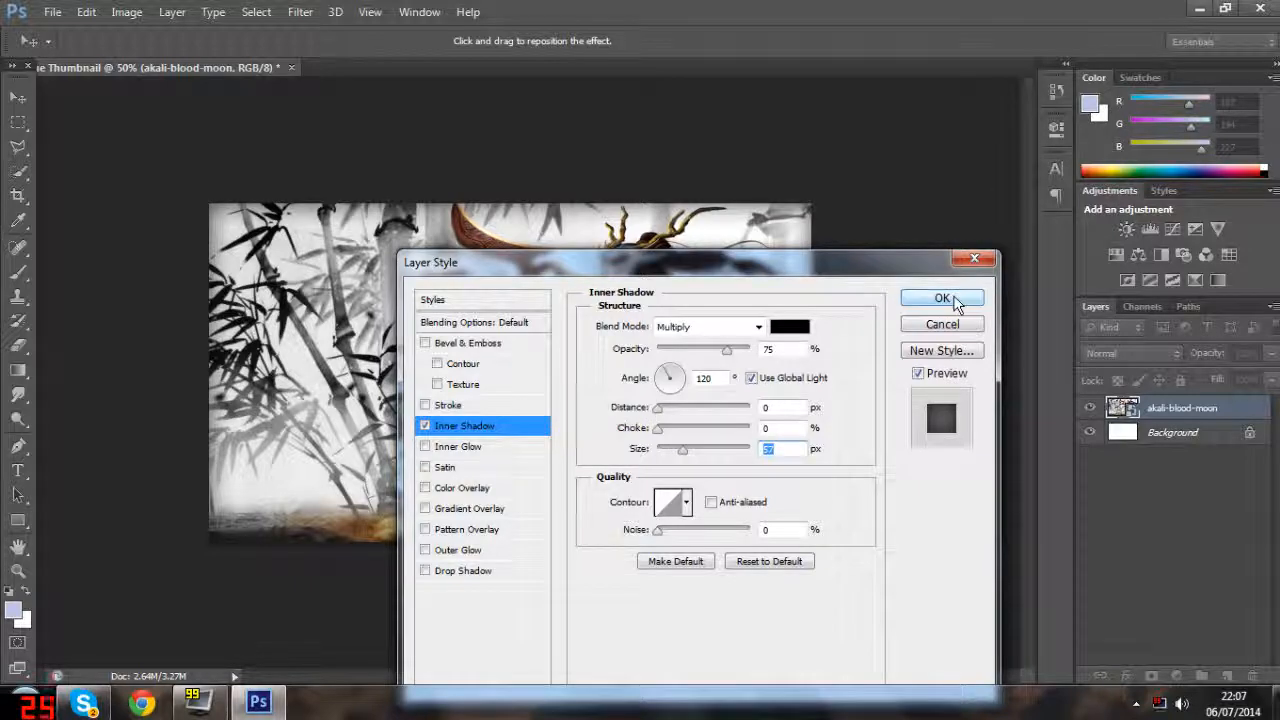
left_click(940, 298)
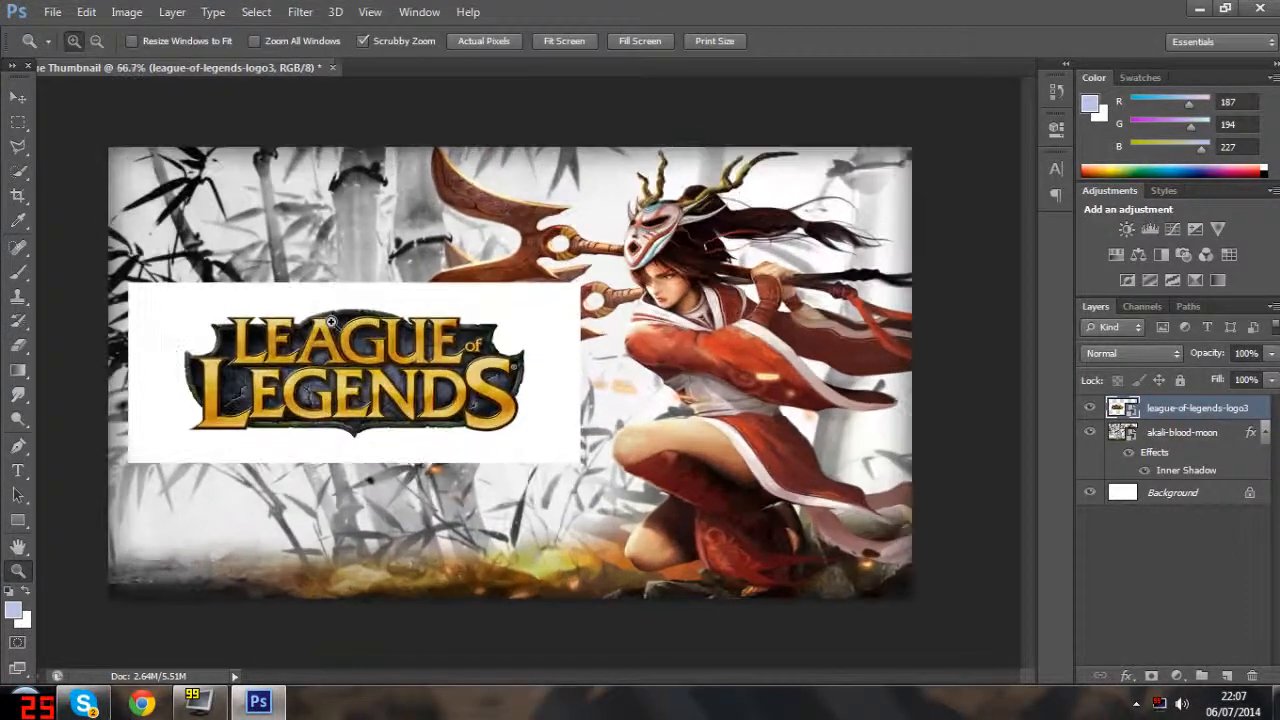
- Magic-erase the logo's white backdrop after rasterizing, then shrink it toward the top-left corner
left_click(16, 96)
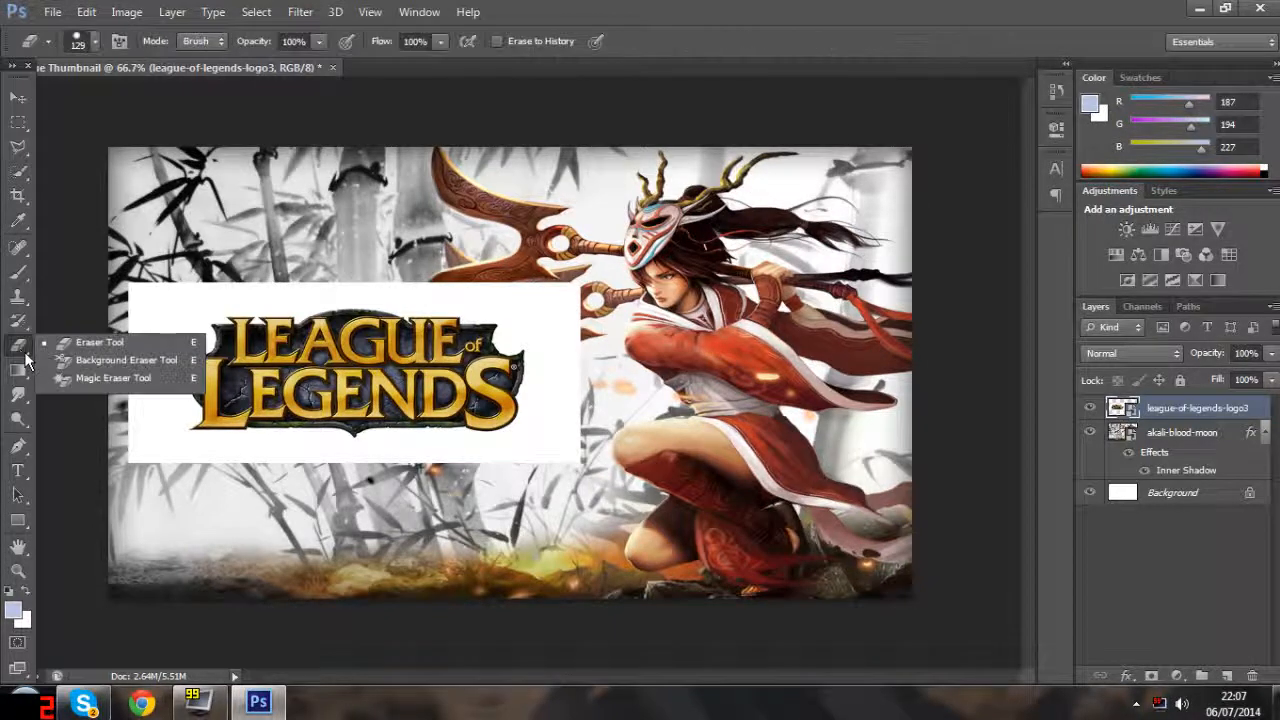
left_click(112, 376)
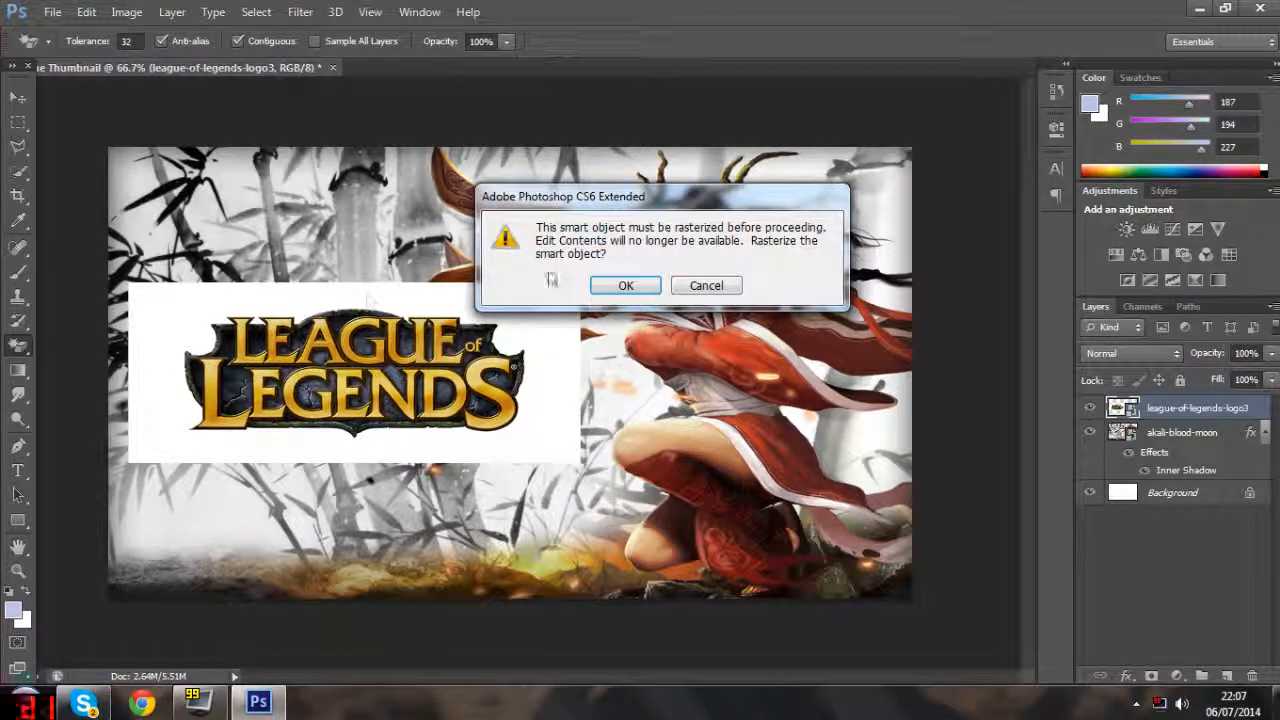
left_click(624, 284)
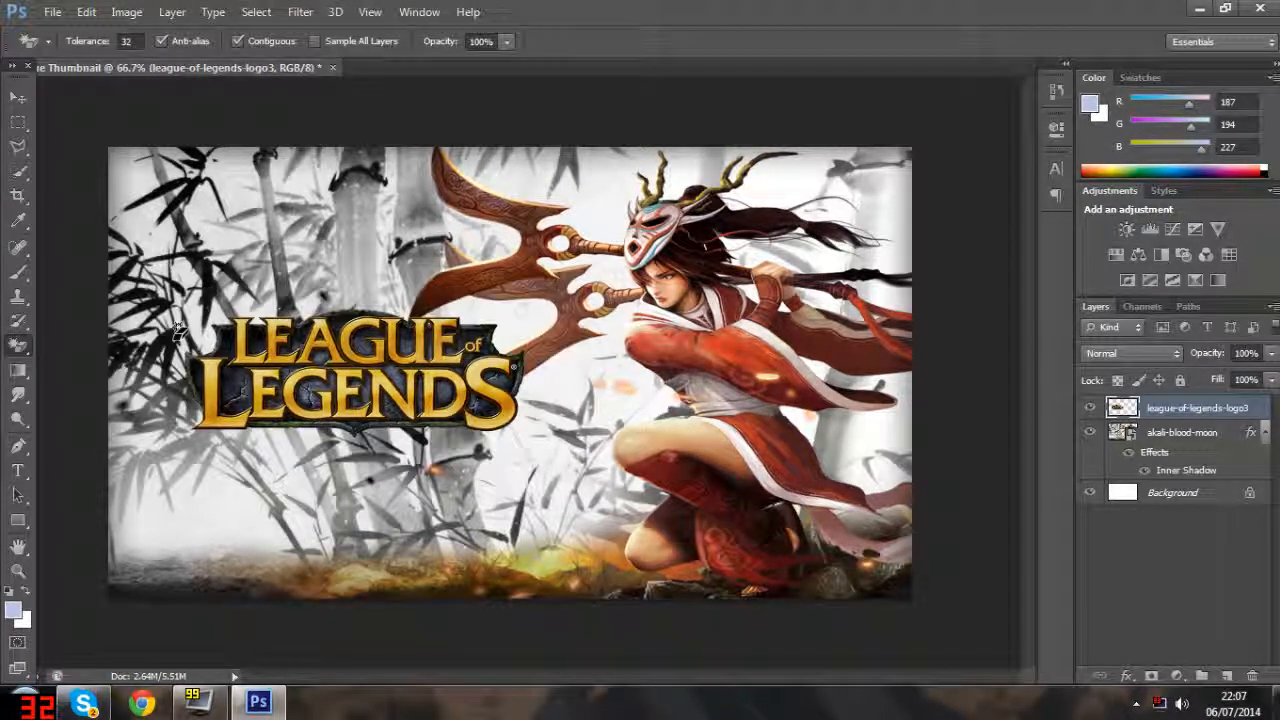
left_click(16, 96)
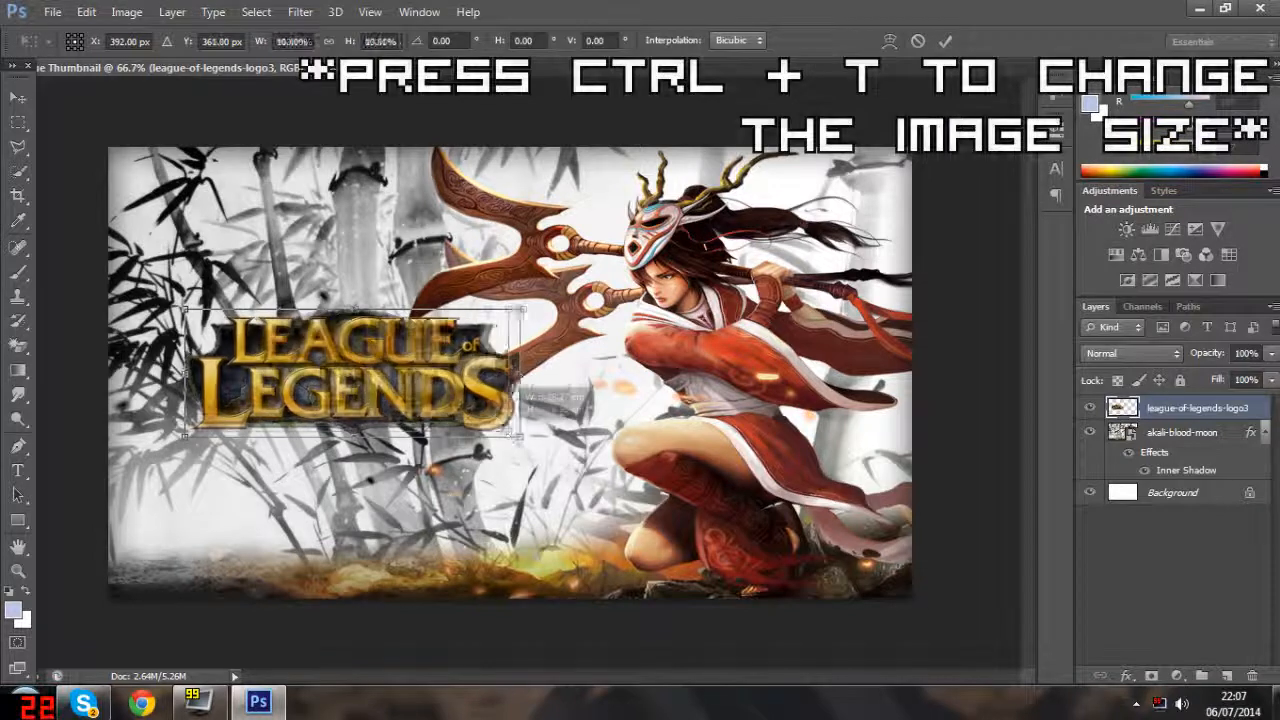
left_click_drag(520, 432, 460, 420)
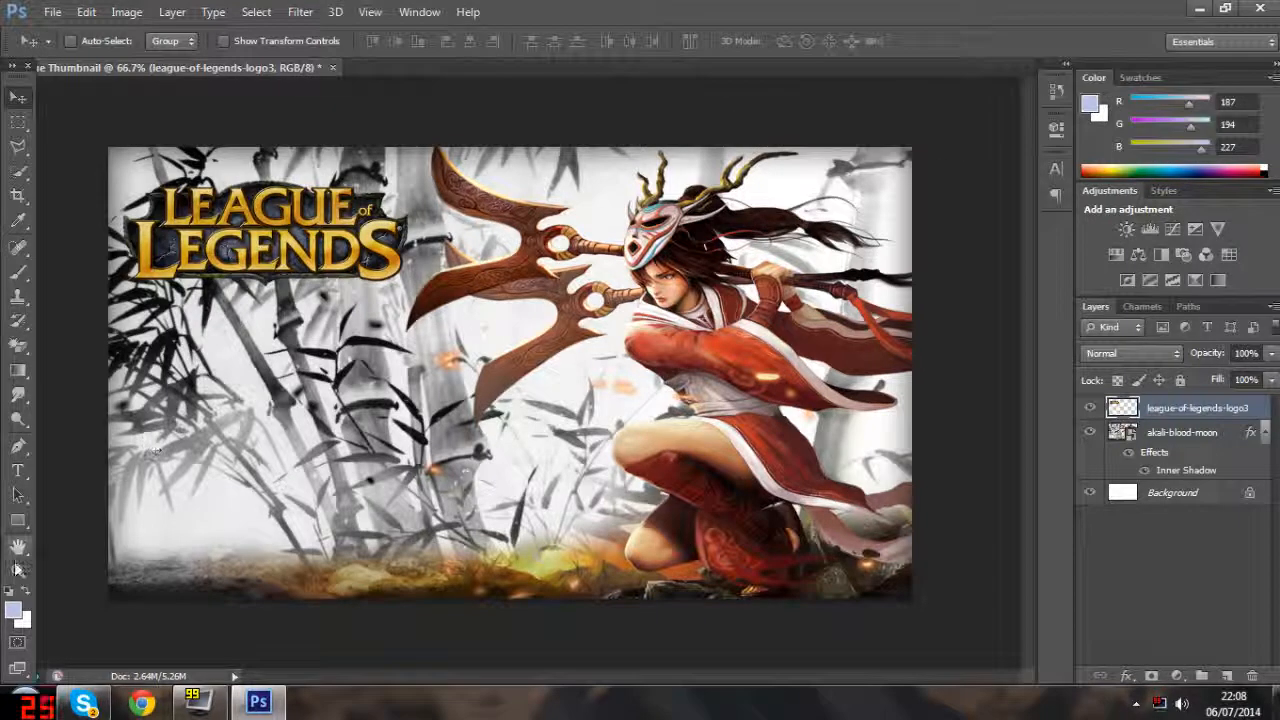
- Commit the logo's transform and bring up its Layer Style settings
left_click(18, 572)
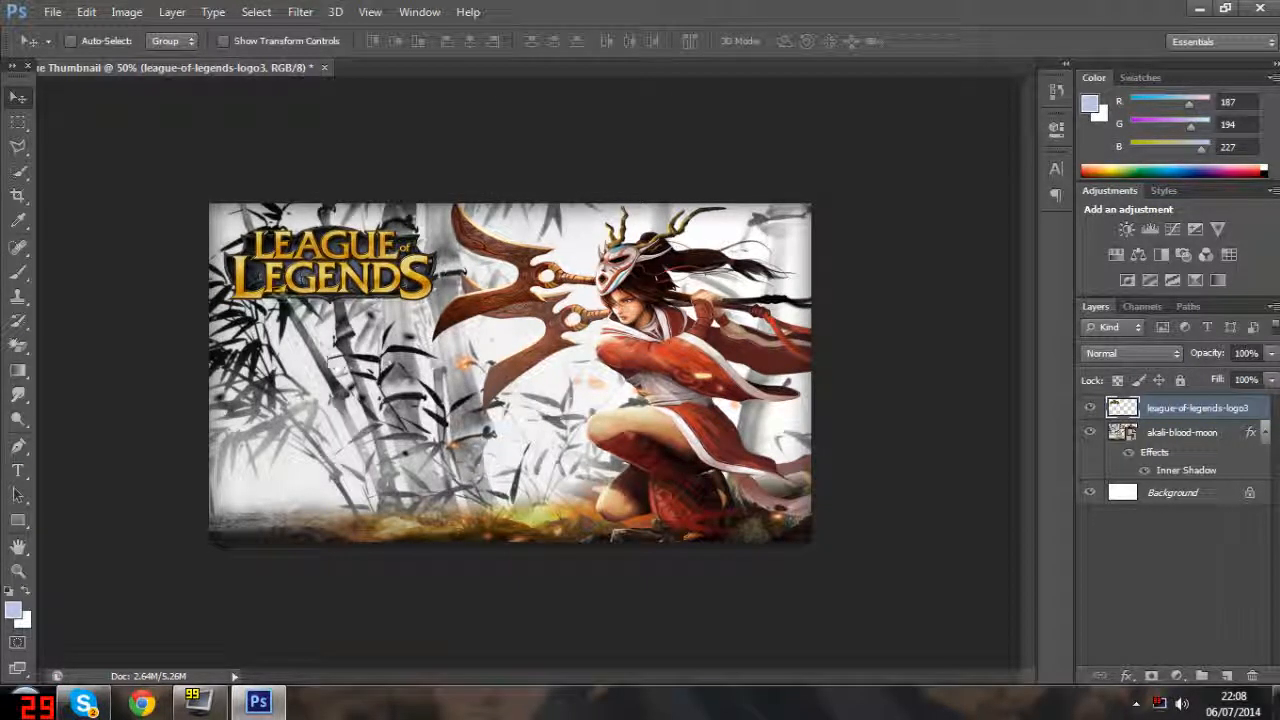
left_click(172, 12)
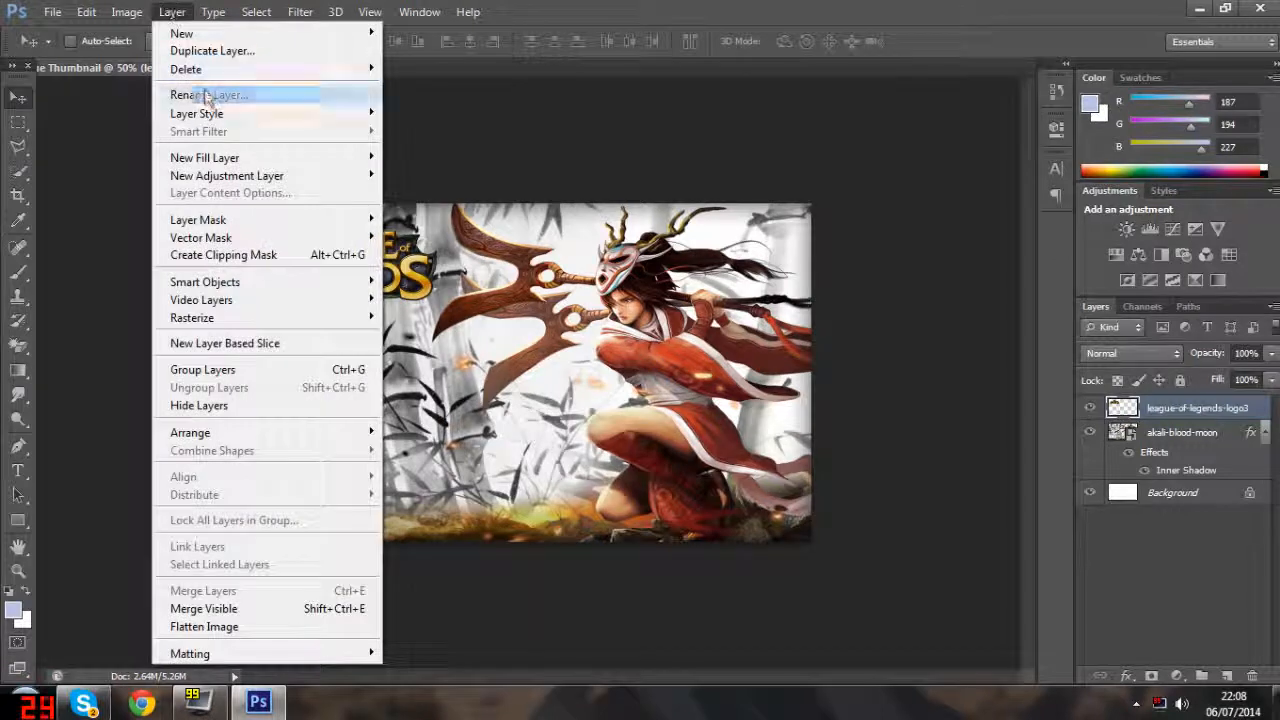
mouse_move(196, 112)
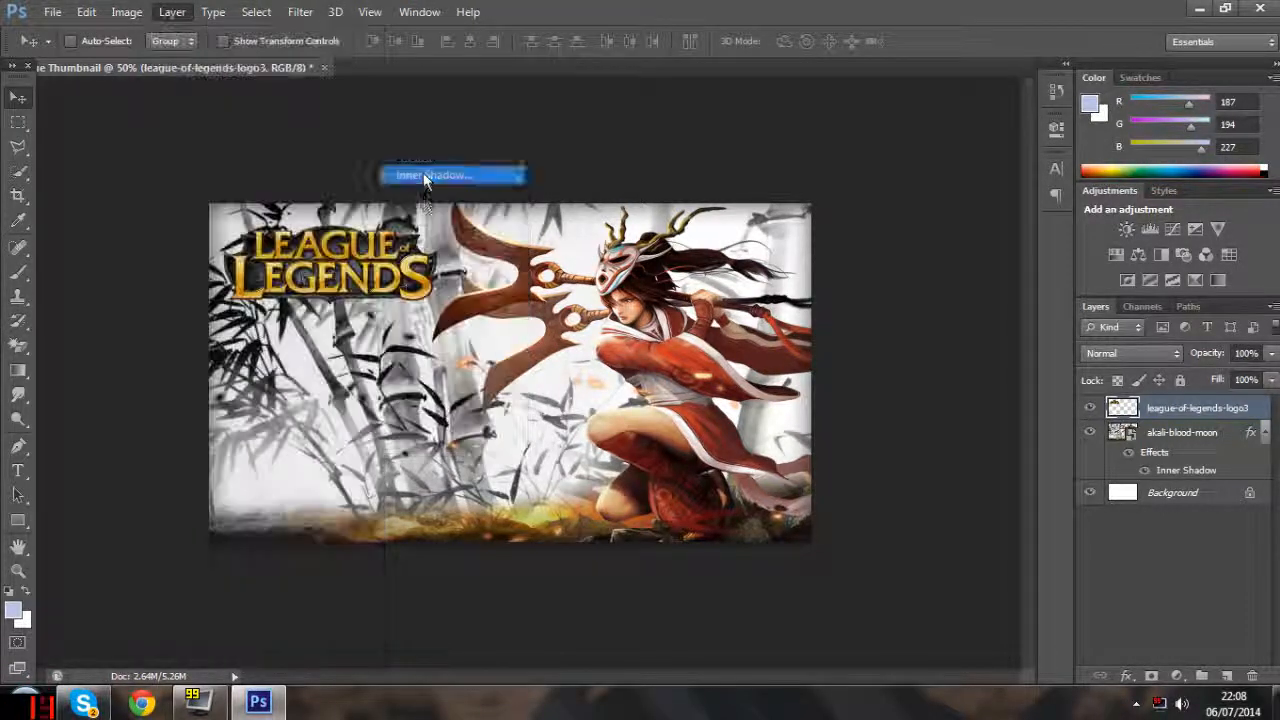
double_click(1186, 470)
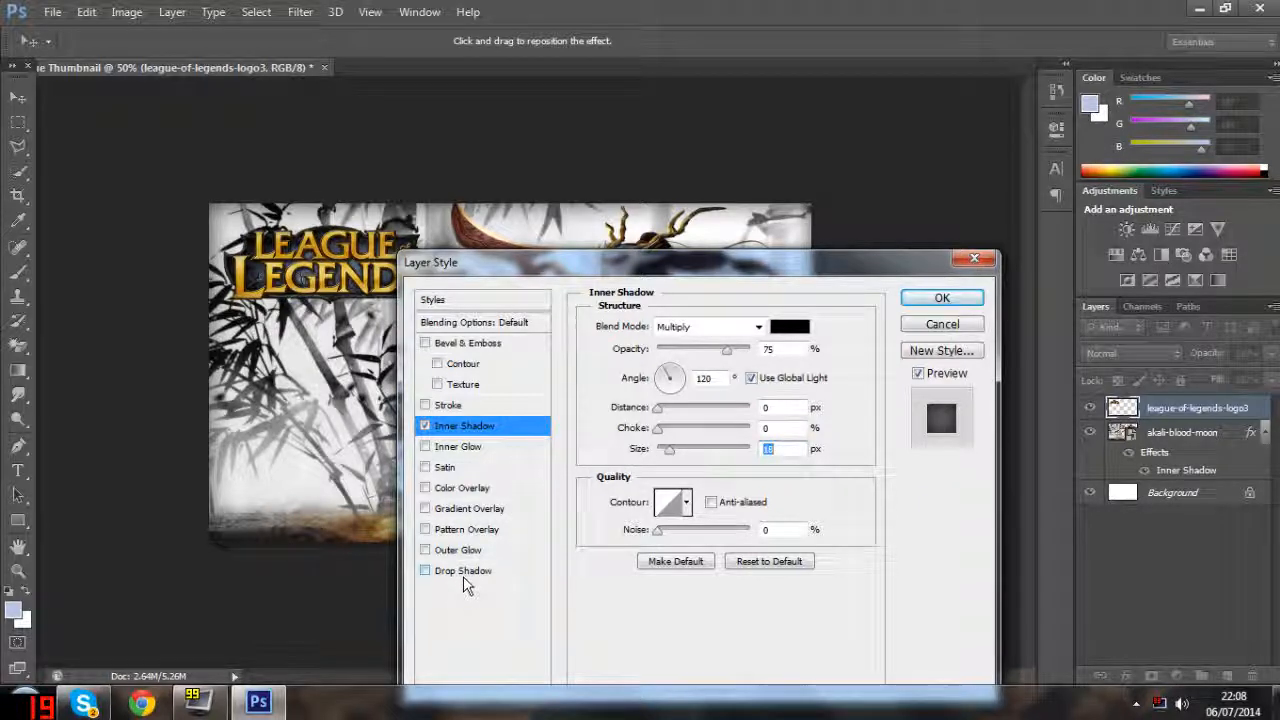
- Give the logo an inner shadow and a drop shadow with adjusted distance, leaving bevel off
left_click(424, 342)
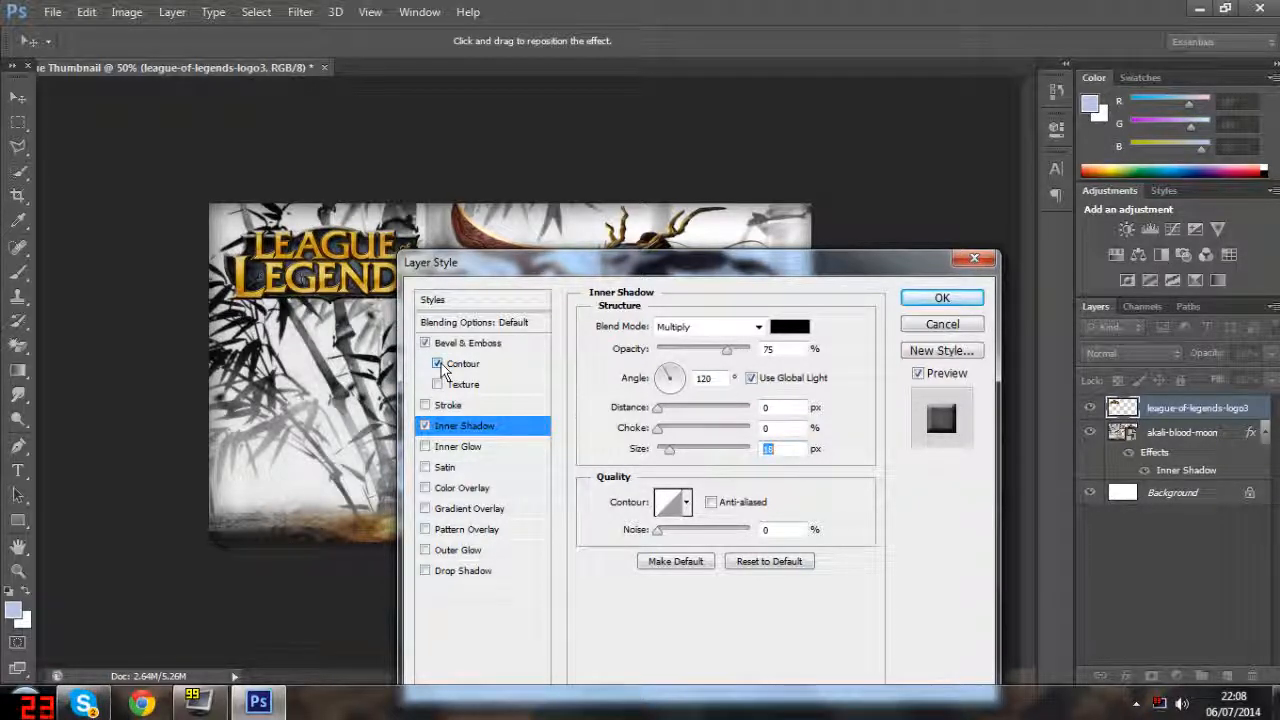
left_click(424, 364)
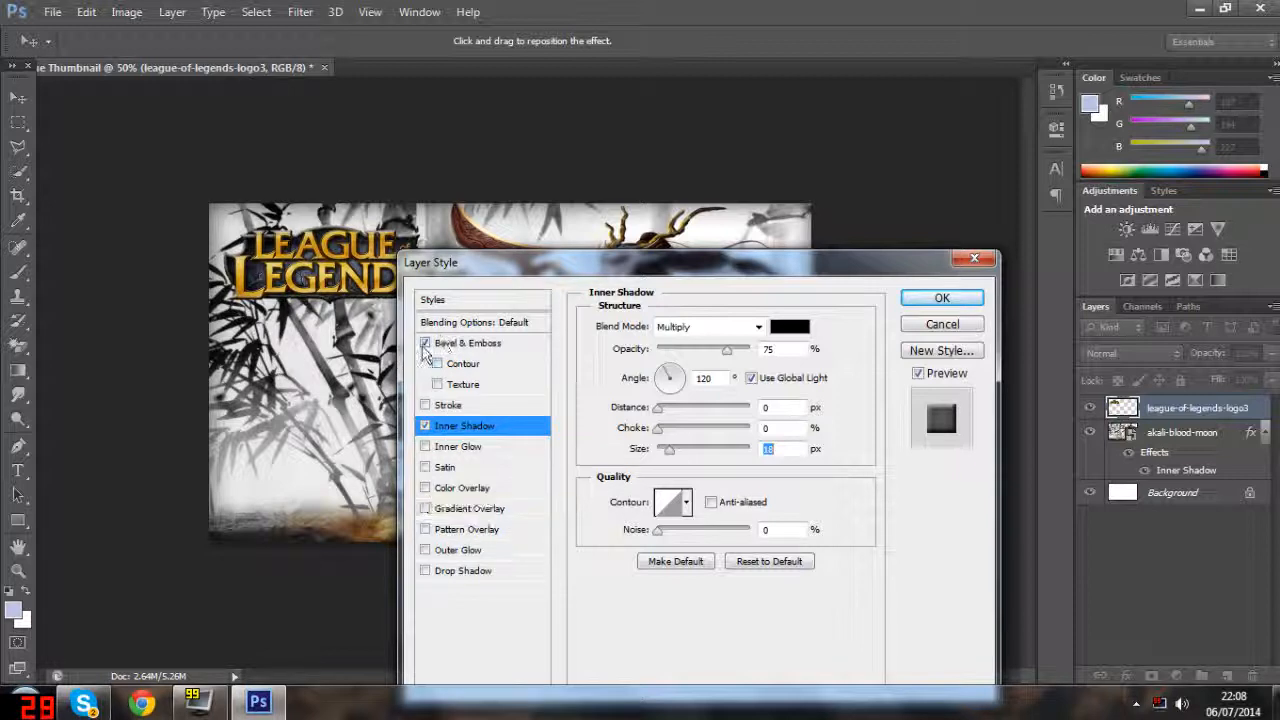
left_click(424, 342)
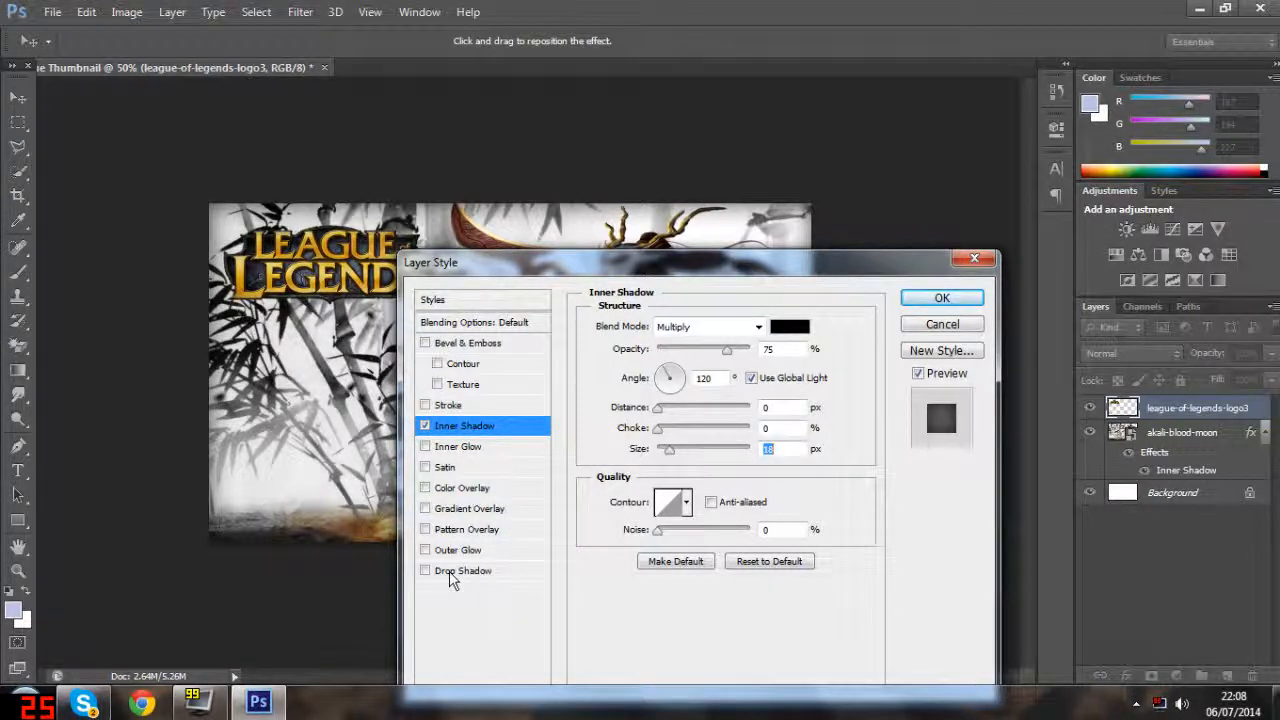
left_click(464, 570)
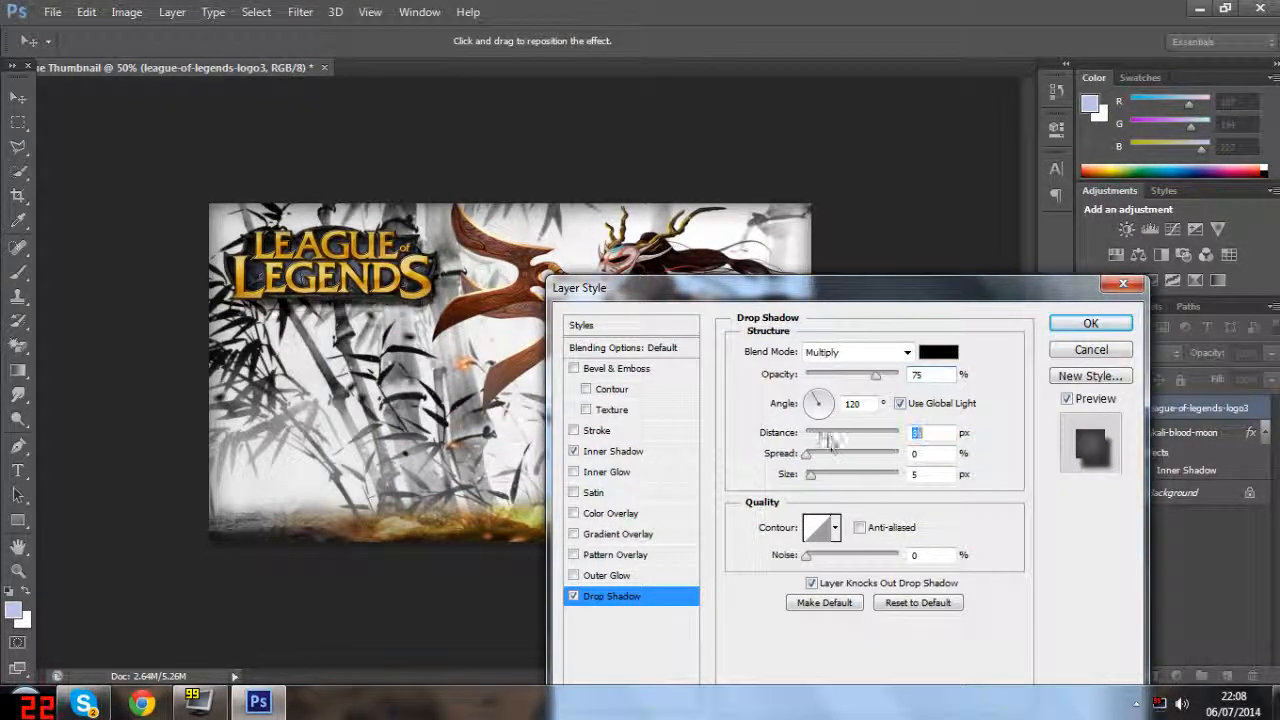
left_click_drag(824, 440, 808, 440)
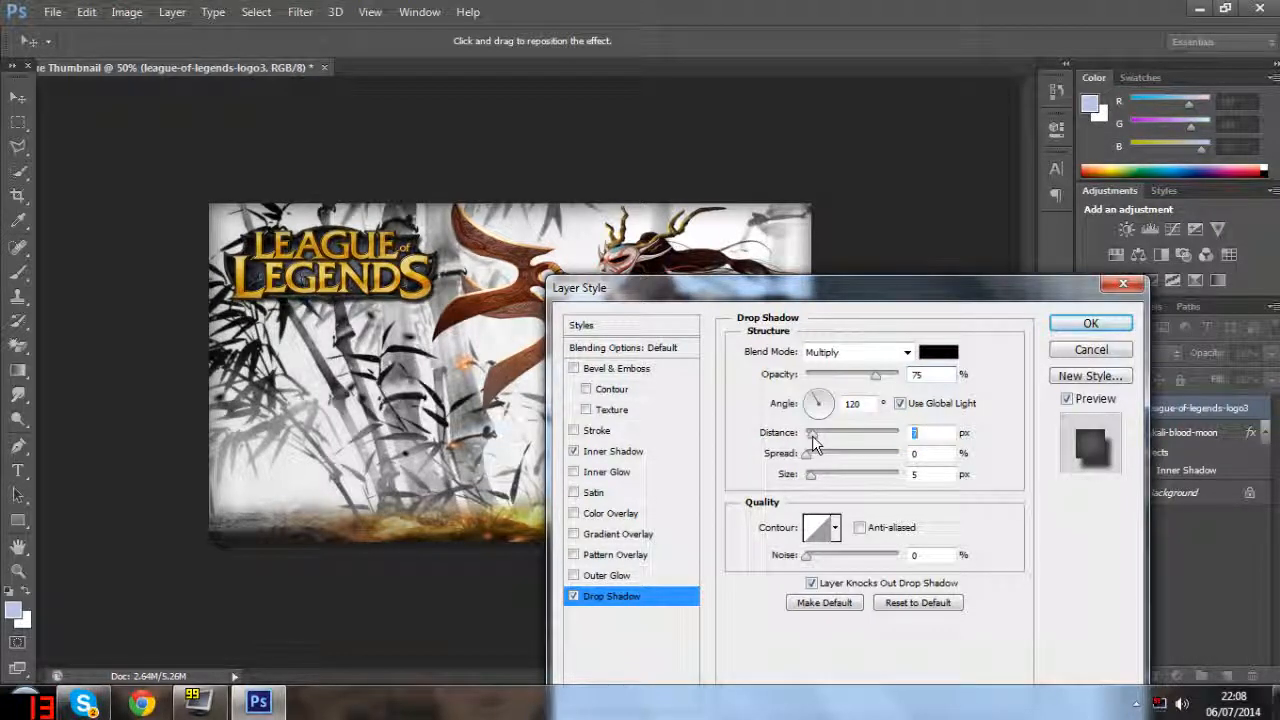
mouse_move(816, 488)
type("6")
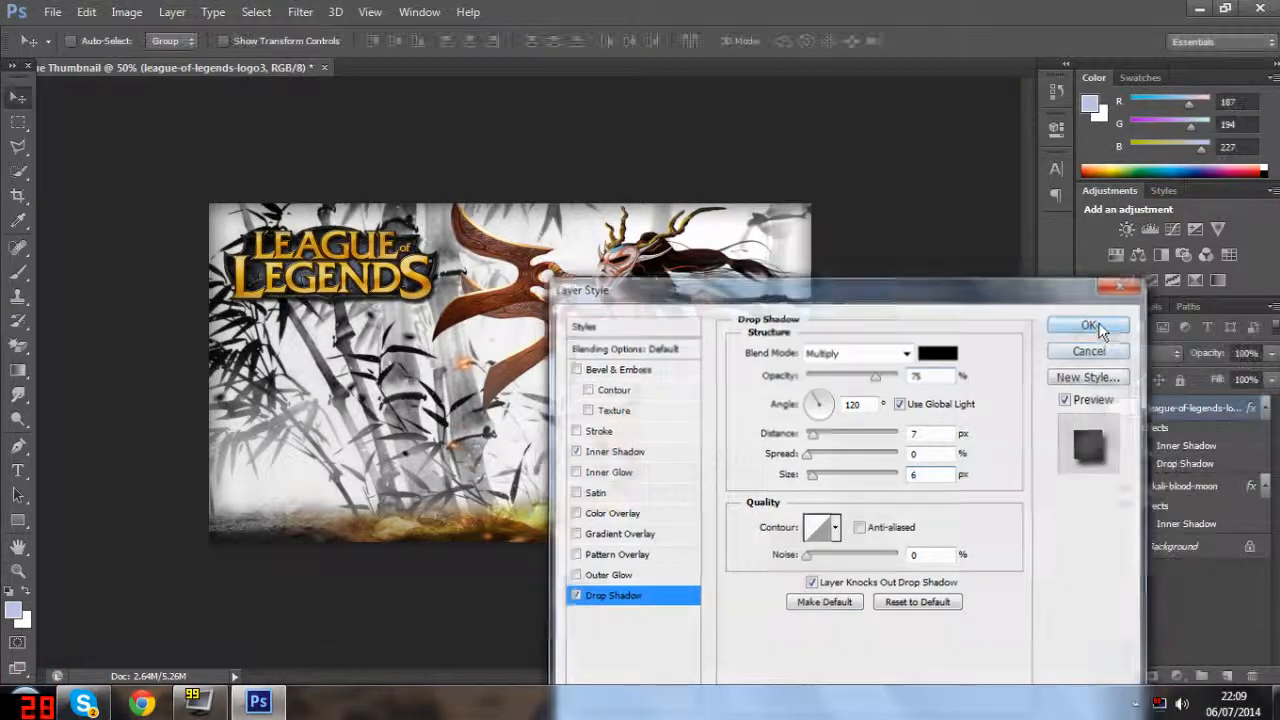
left_click(1088, 324)
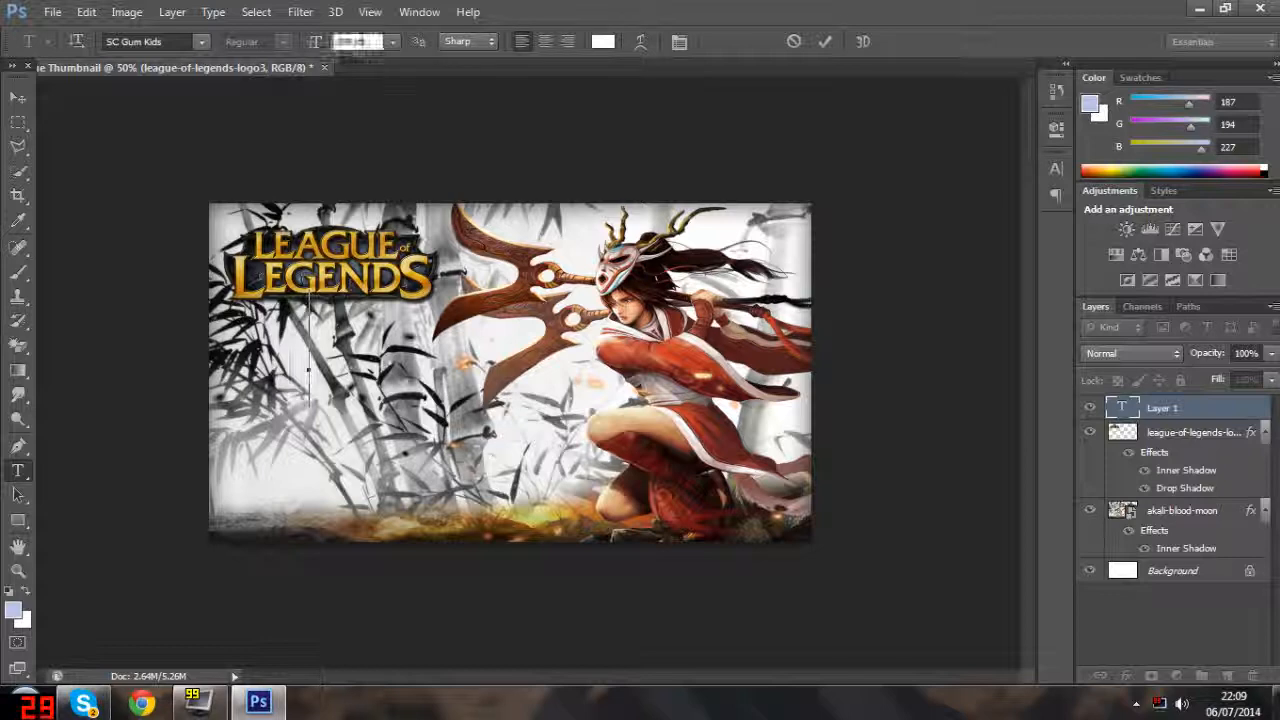
- Add the title text AKALI MID LANE at a larger point size and select it for editing
left_click(392, 40)
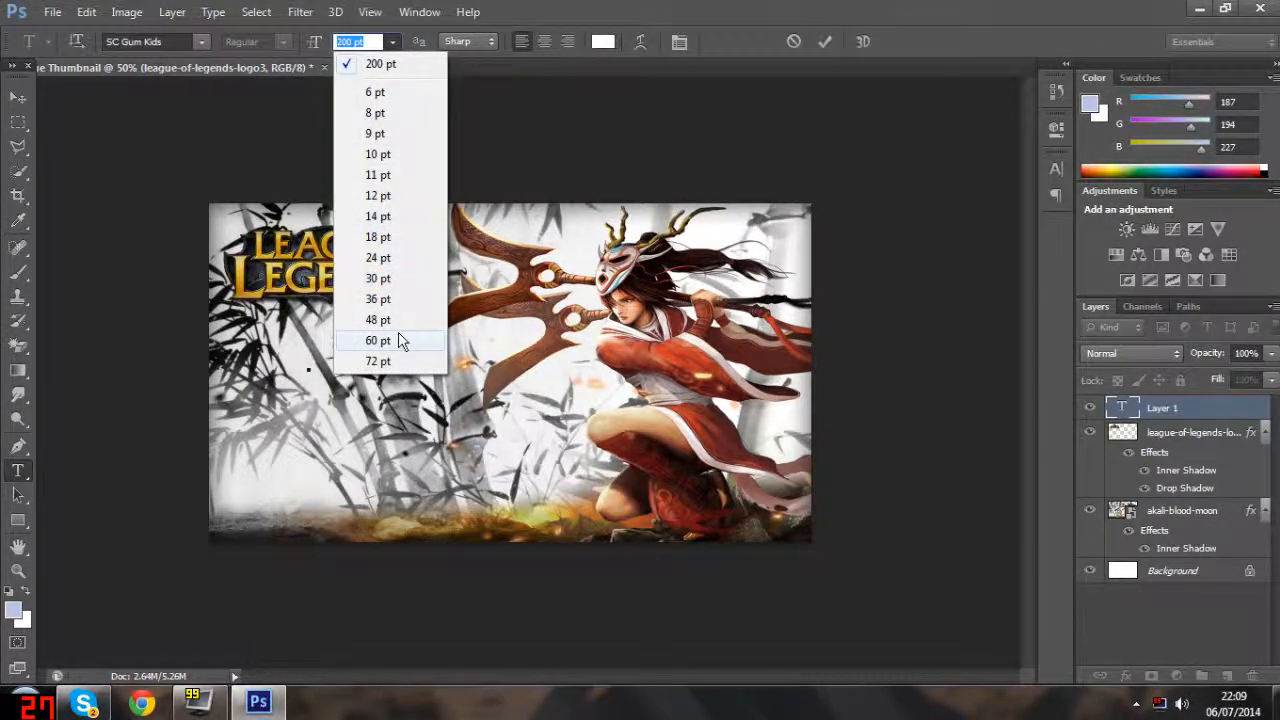
left_click(378, 340)
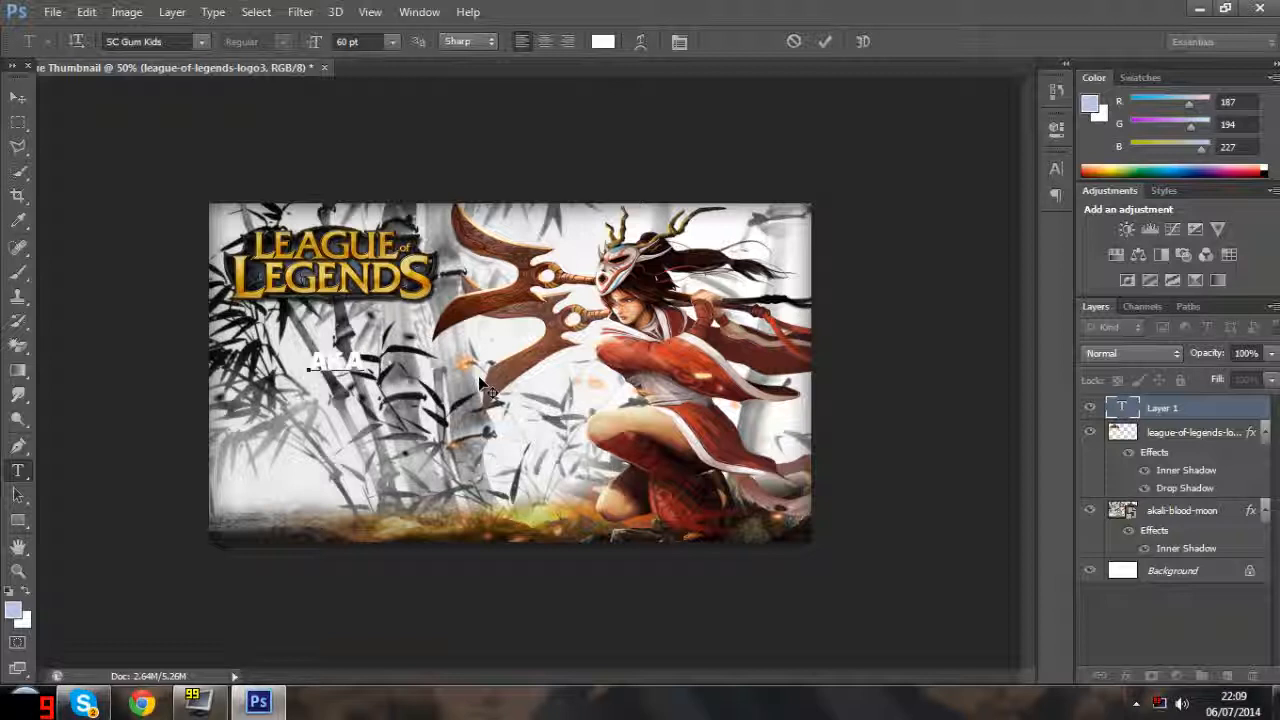
type("LI")
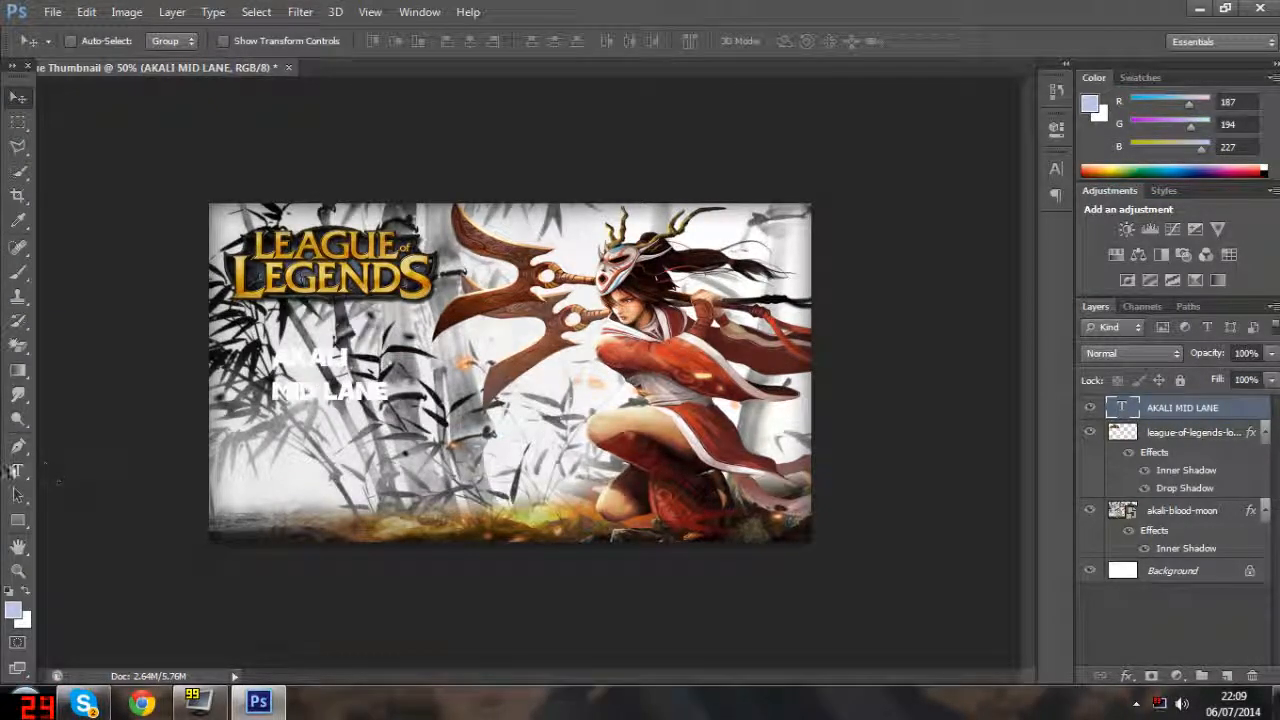
left_click(18, 472)
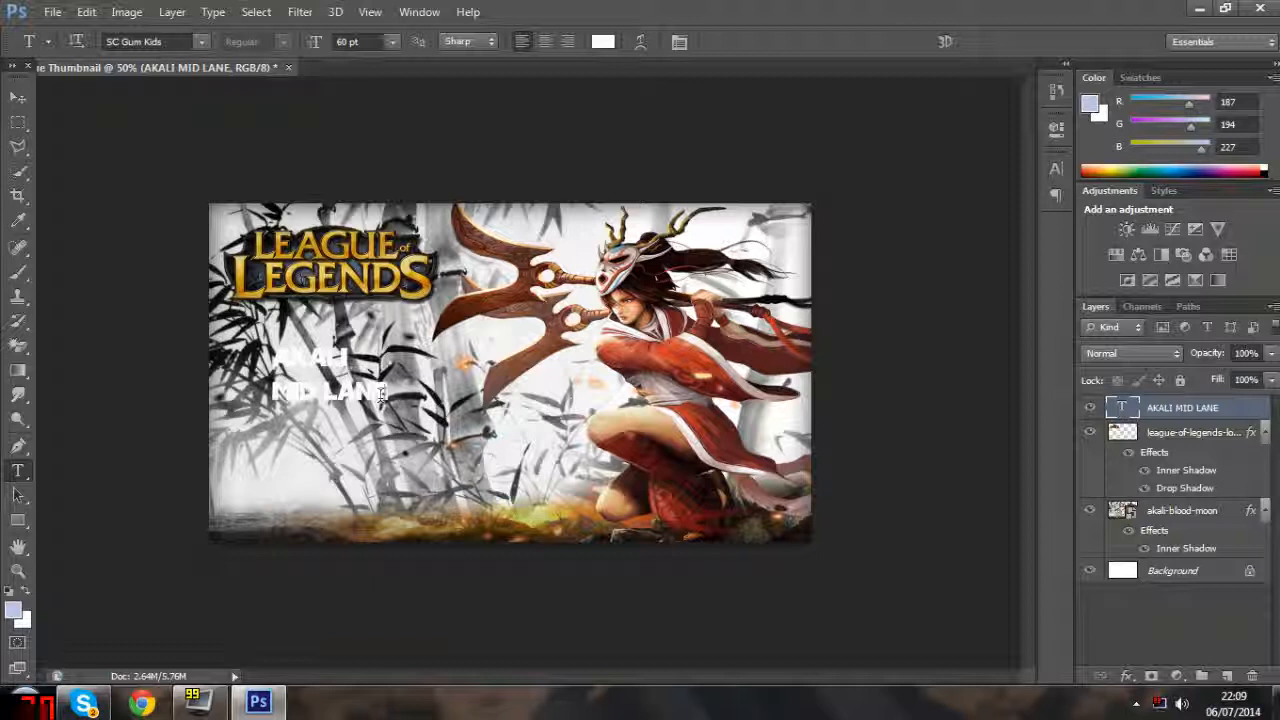
double_click(328, 376)
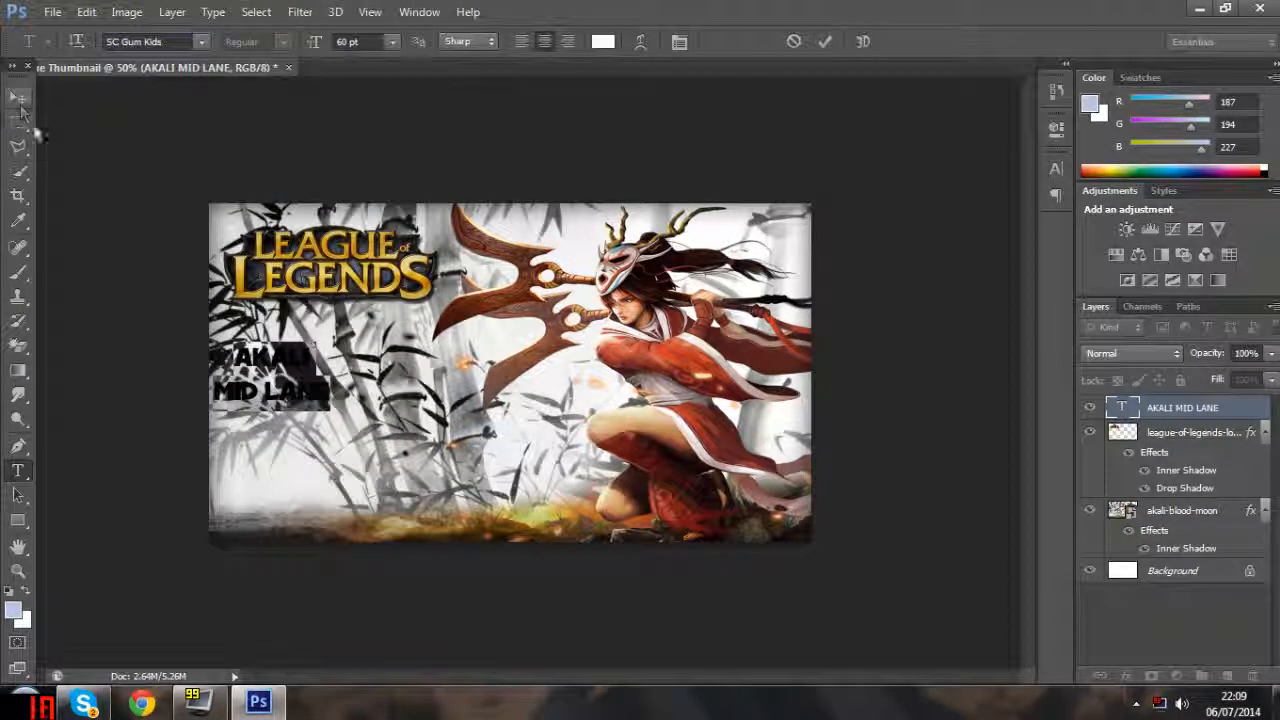
left_click(18, 96)
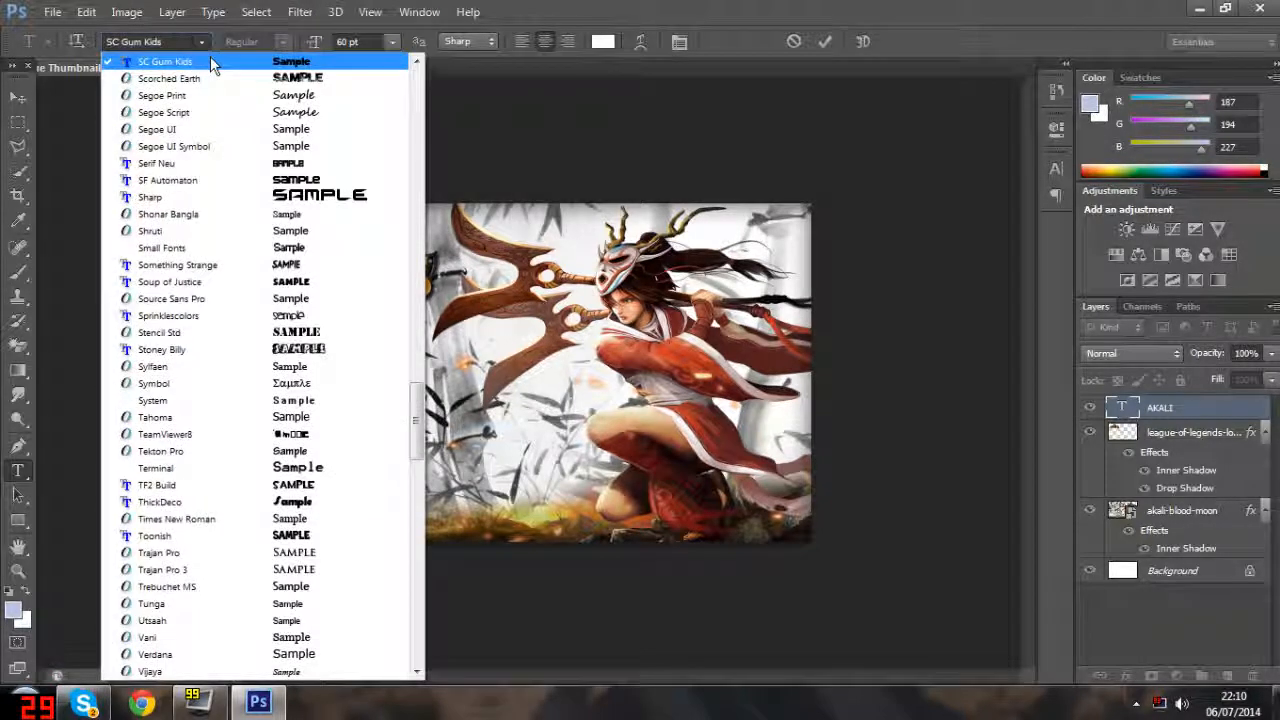
- Try other fonts on the AKALI title, settle on SC Gum Kids and select its size to enlarge
scroll("down", 3)
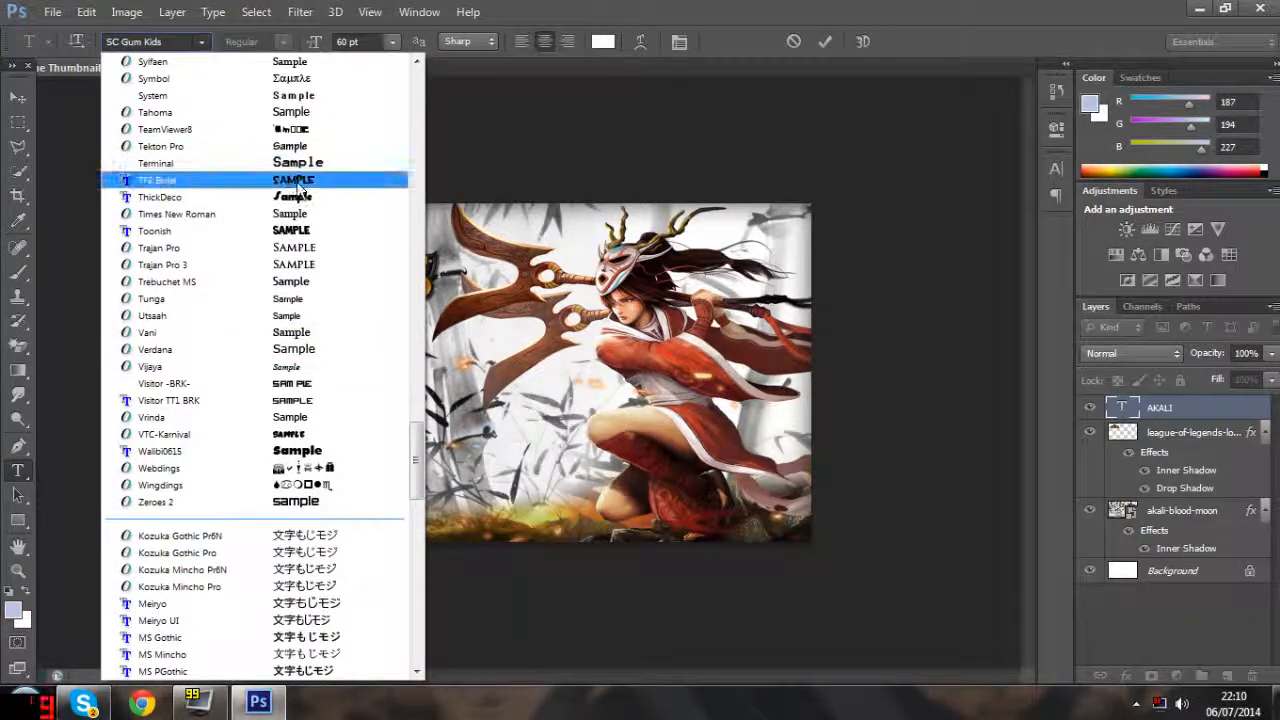
left_click(158, 180)
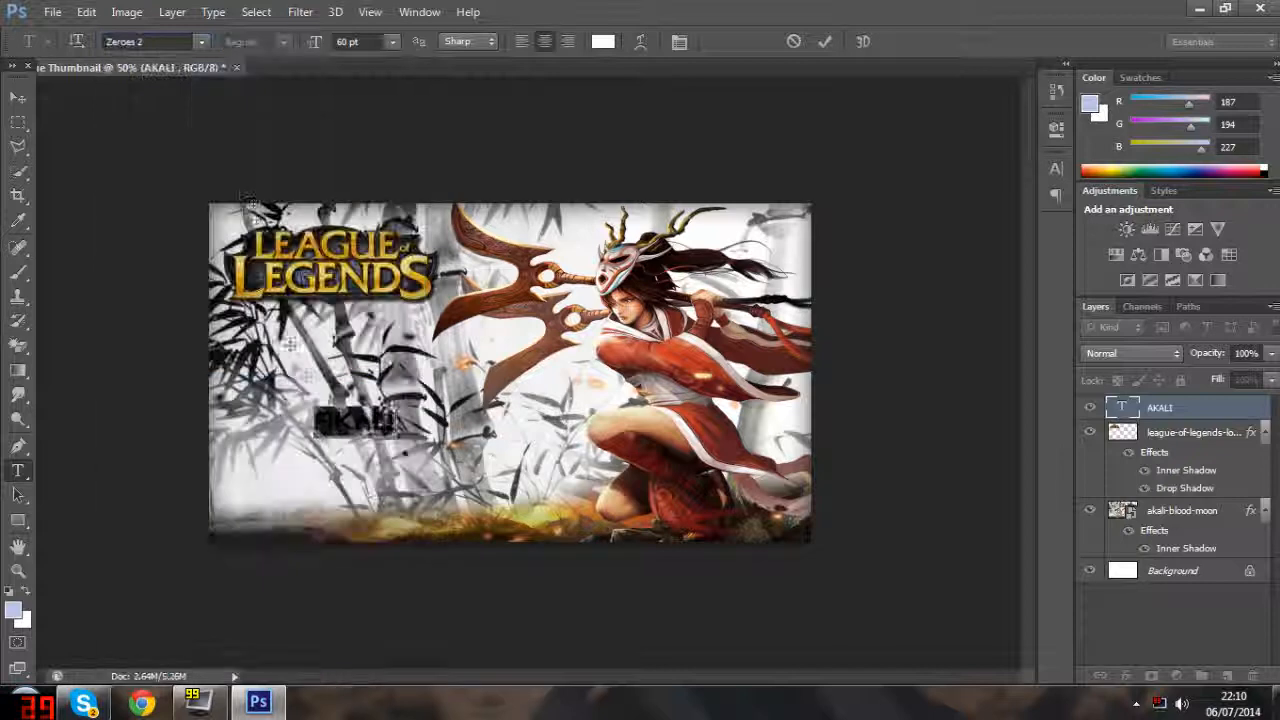
left_click(156, 40)
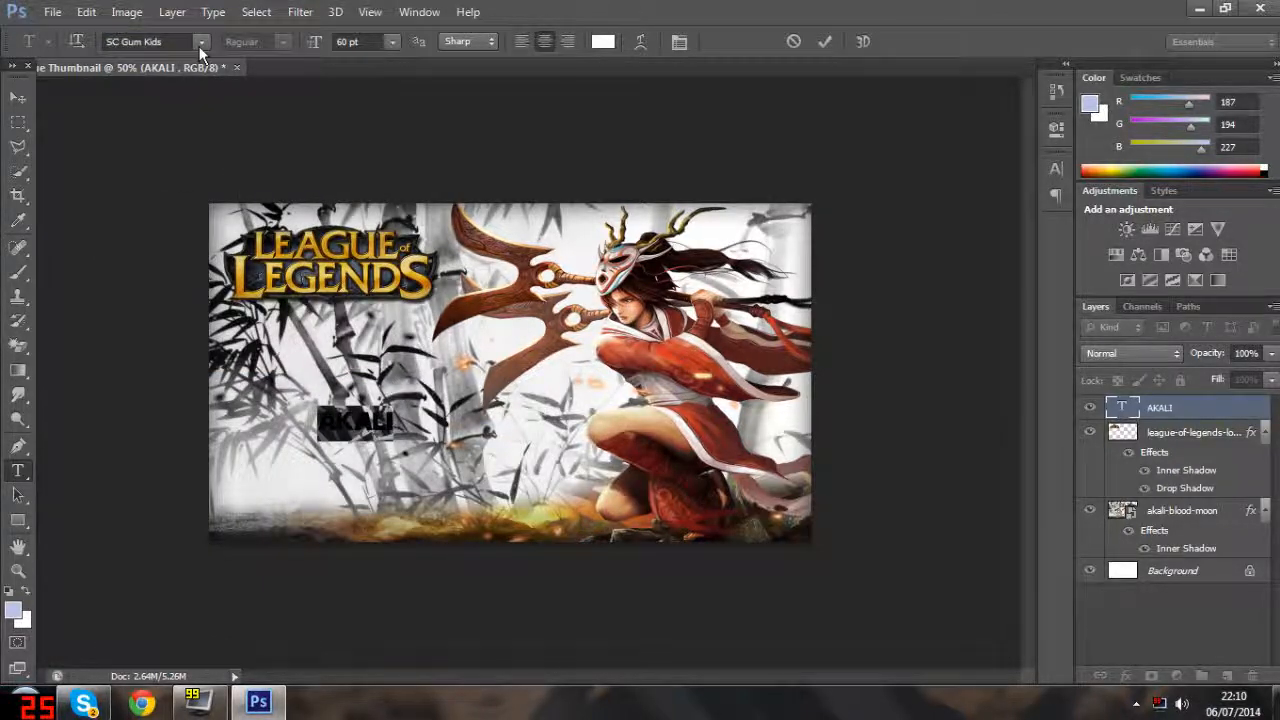
left_click(200, 42)
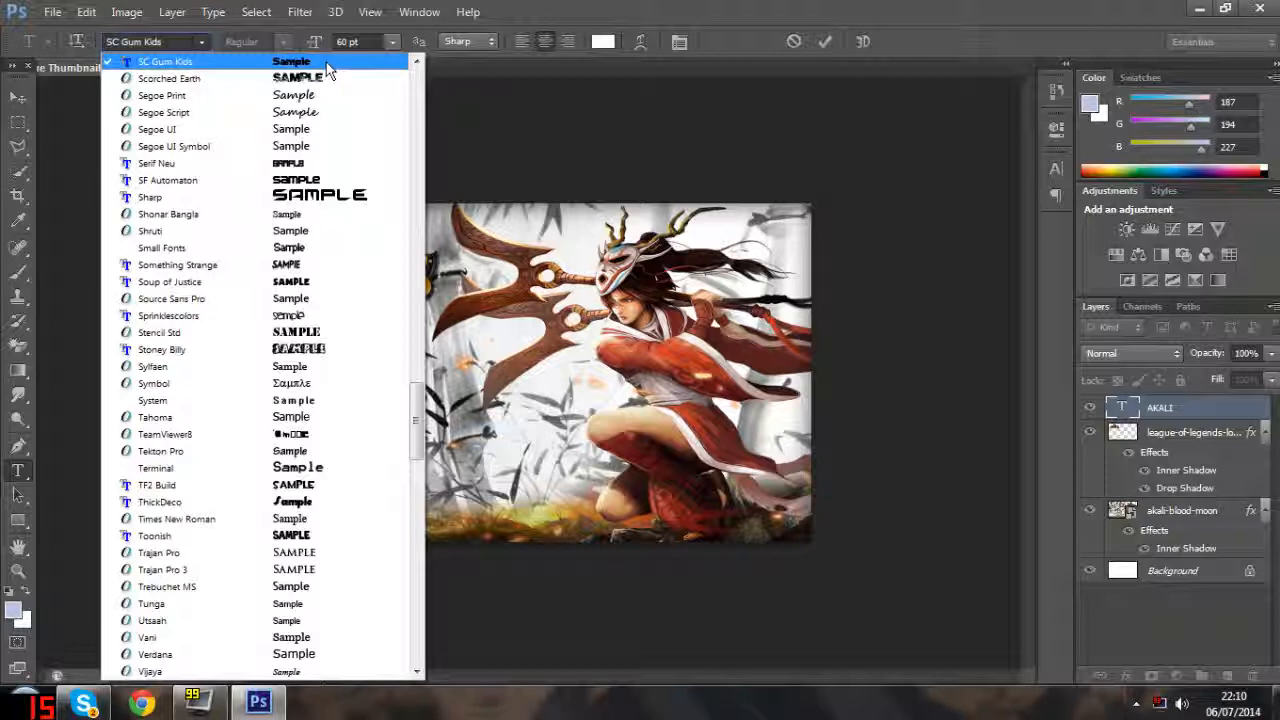
left_click(164, 60)
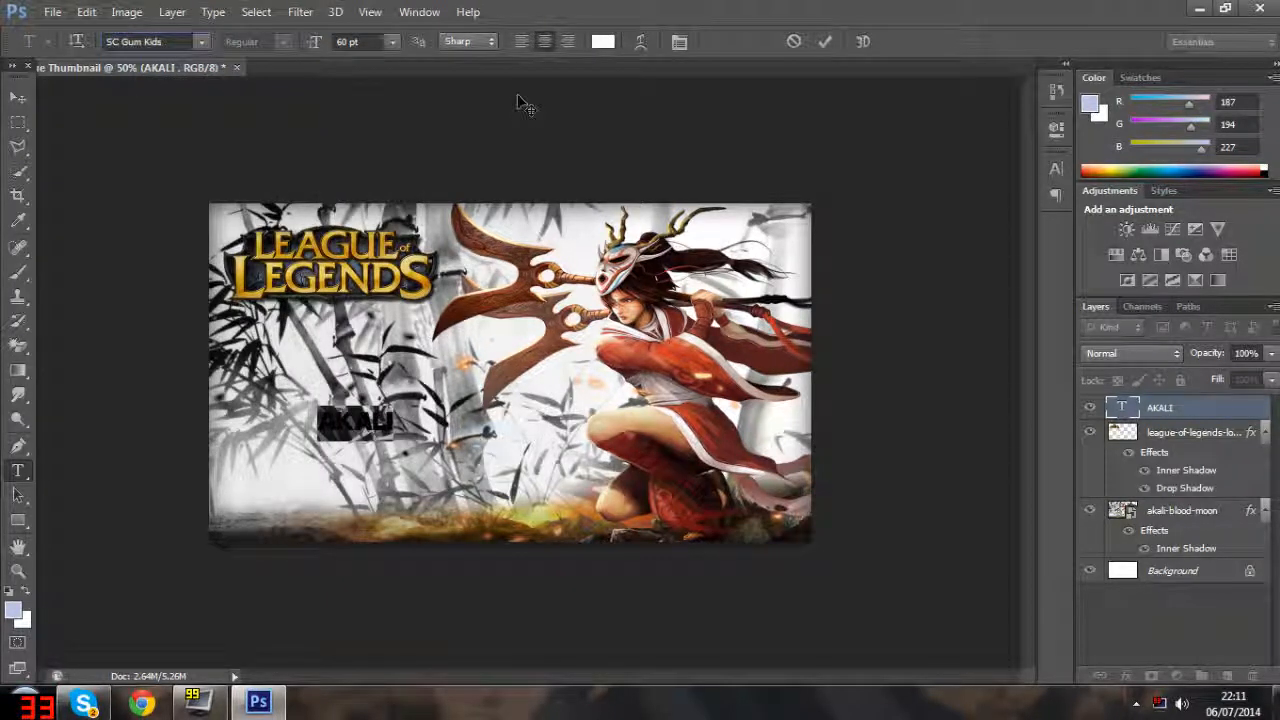
mouse_move(470, 104)
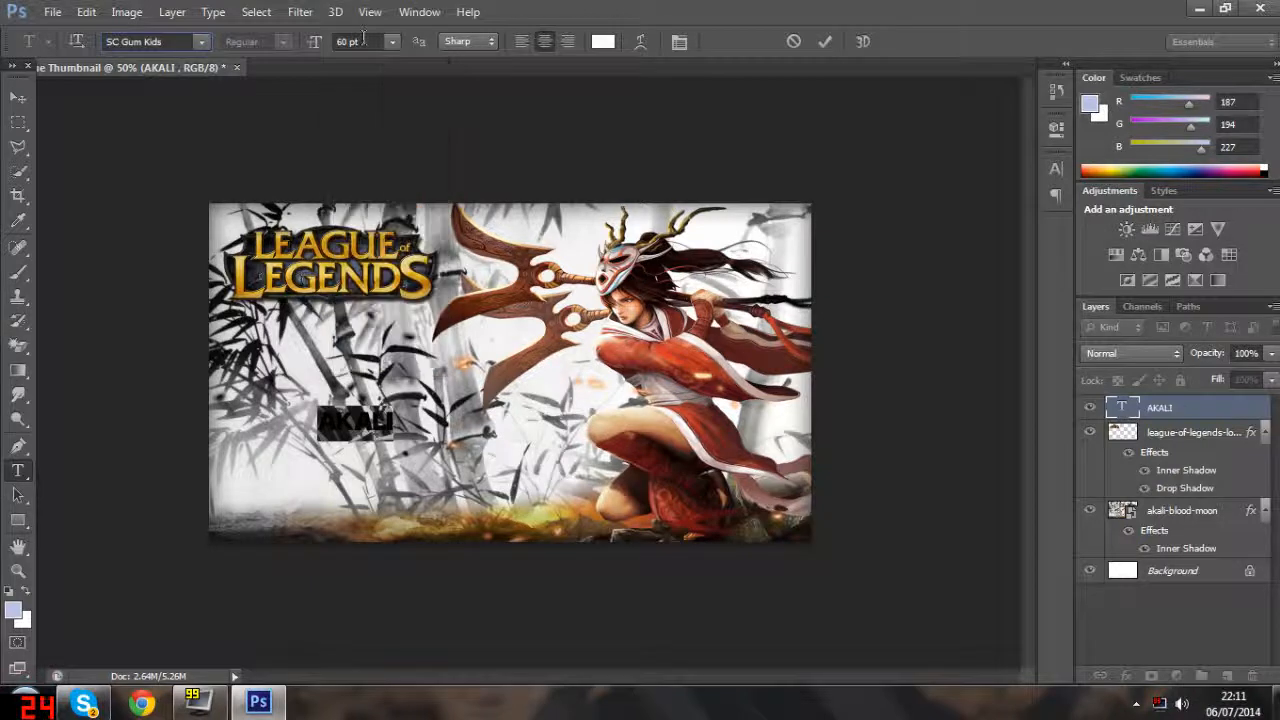
triple_click(356, 40)
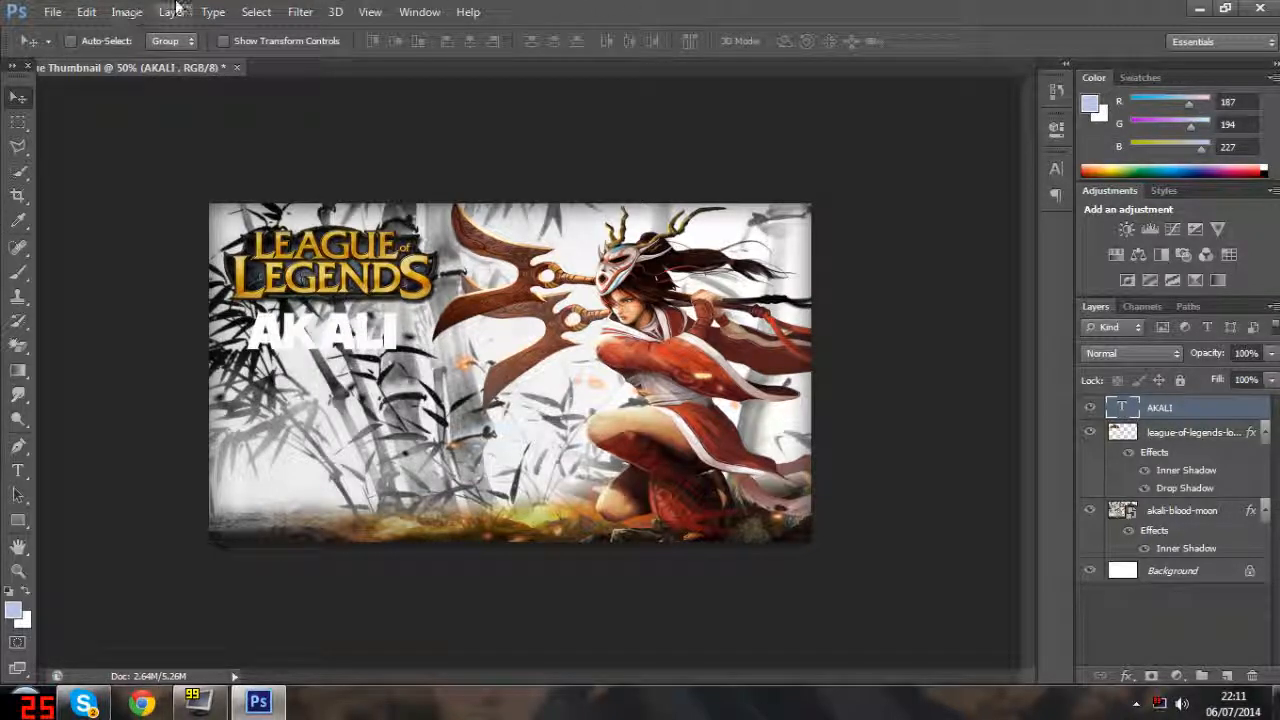
- Add a Gradient Overlay to the AKALI text and set its first stop to red
left_click(172, 12)
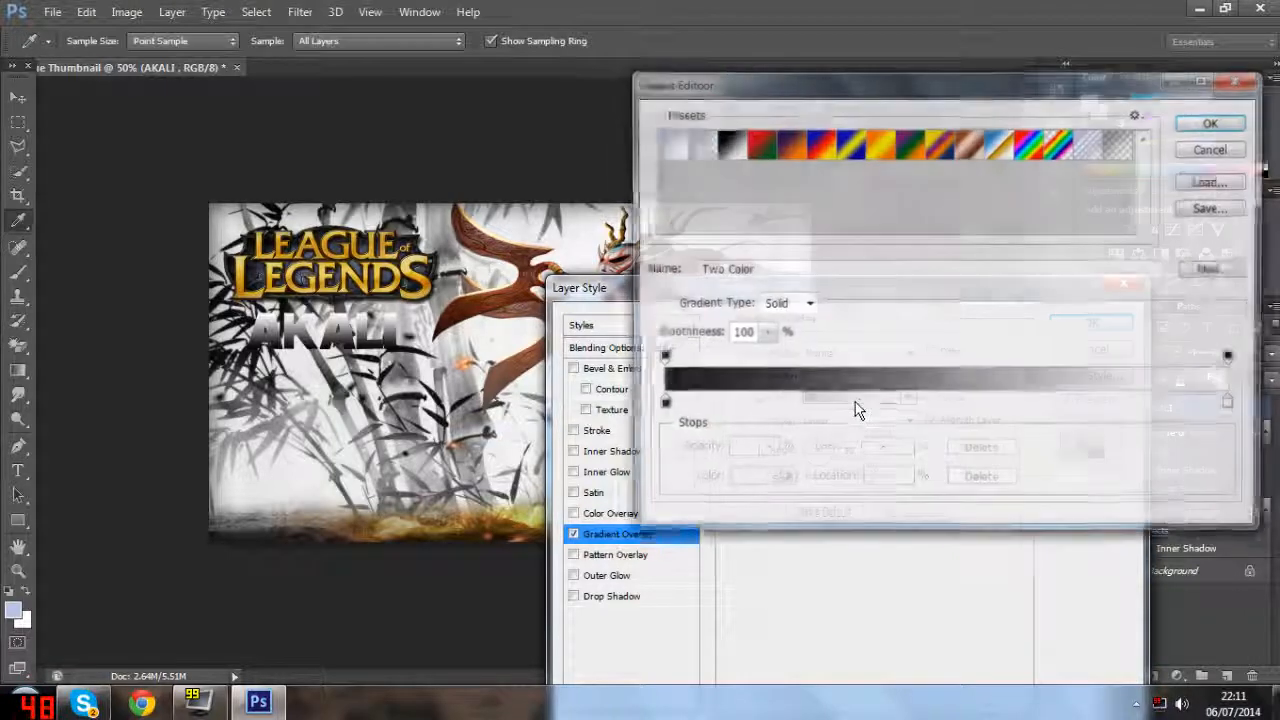
left_click_drag(940, 84, 884, 216)
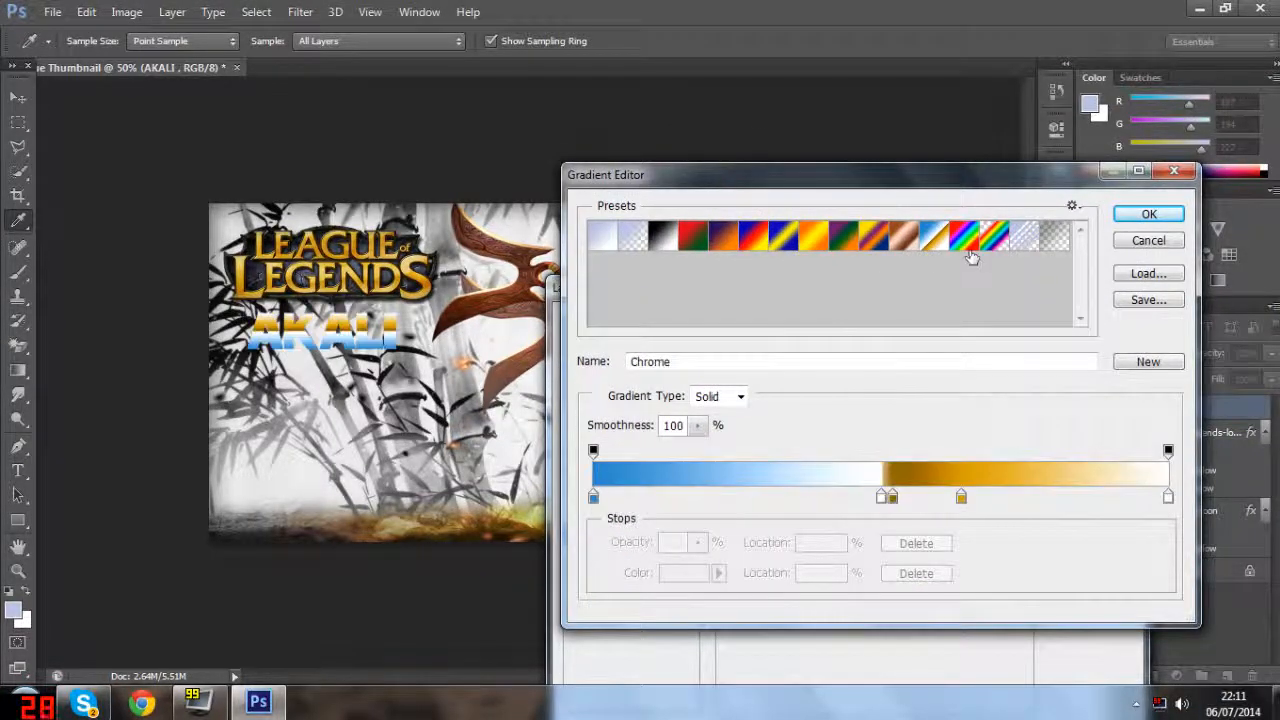
left_click(664, 236)
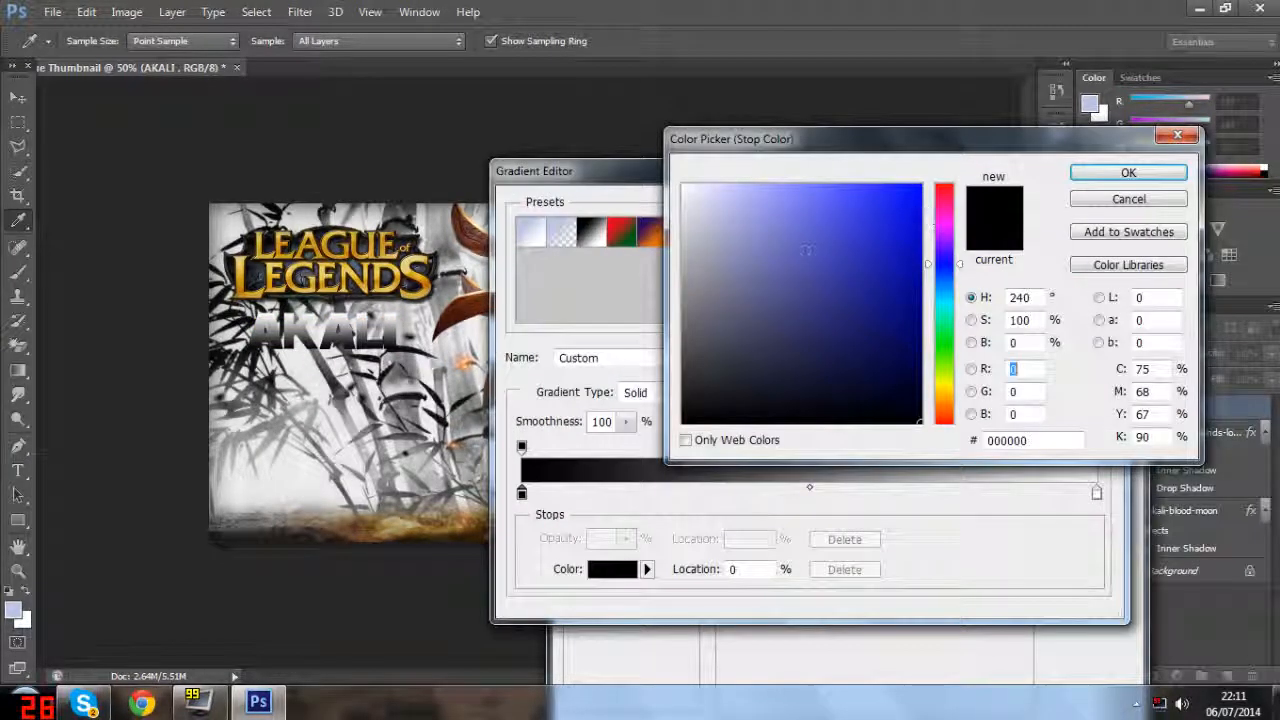
left_click(744, 332)
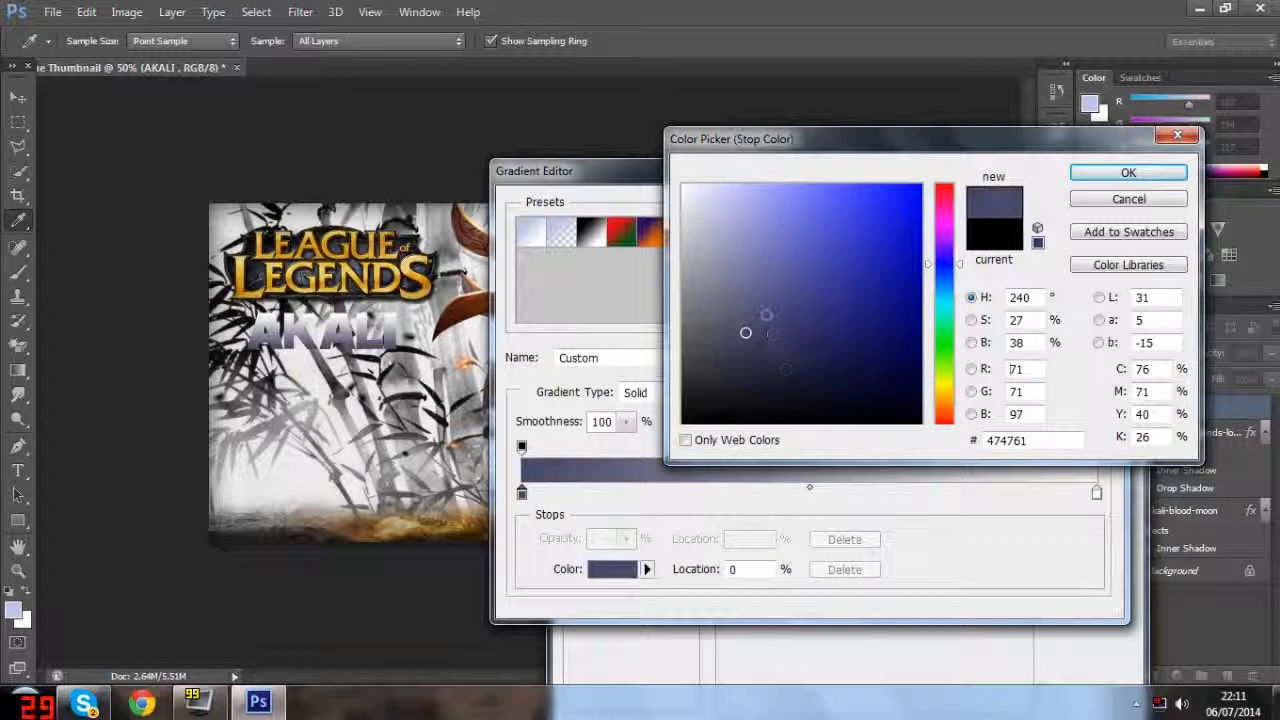
left_click(796, 386)
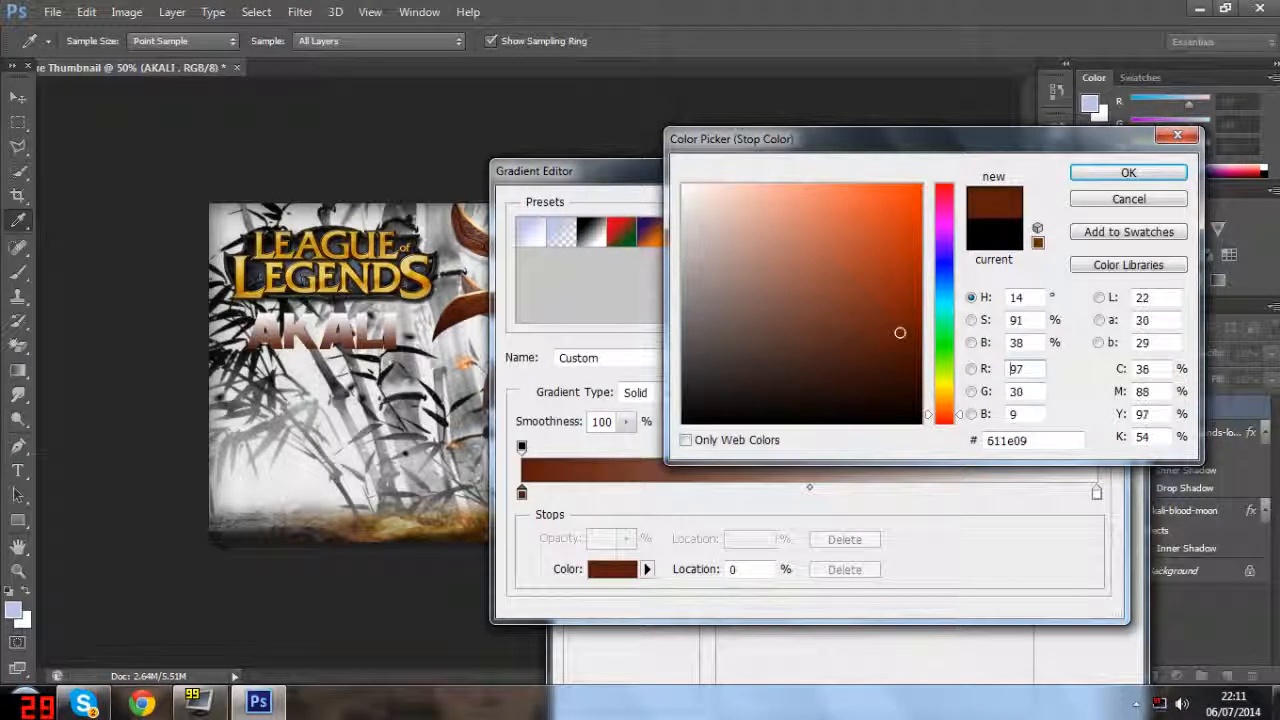
left_click(860, 232)
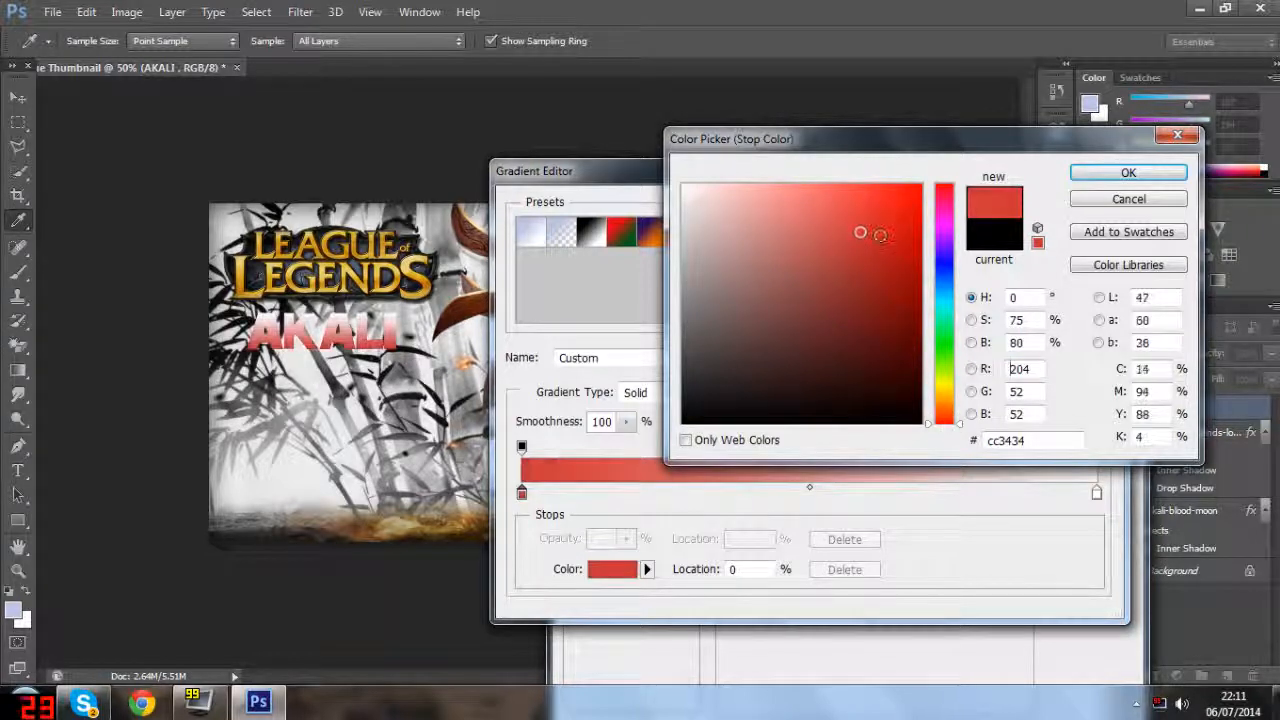
left_click(892, 276)
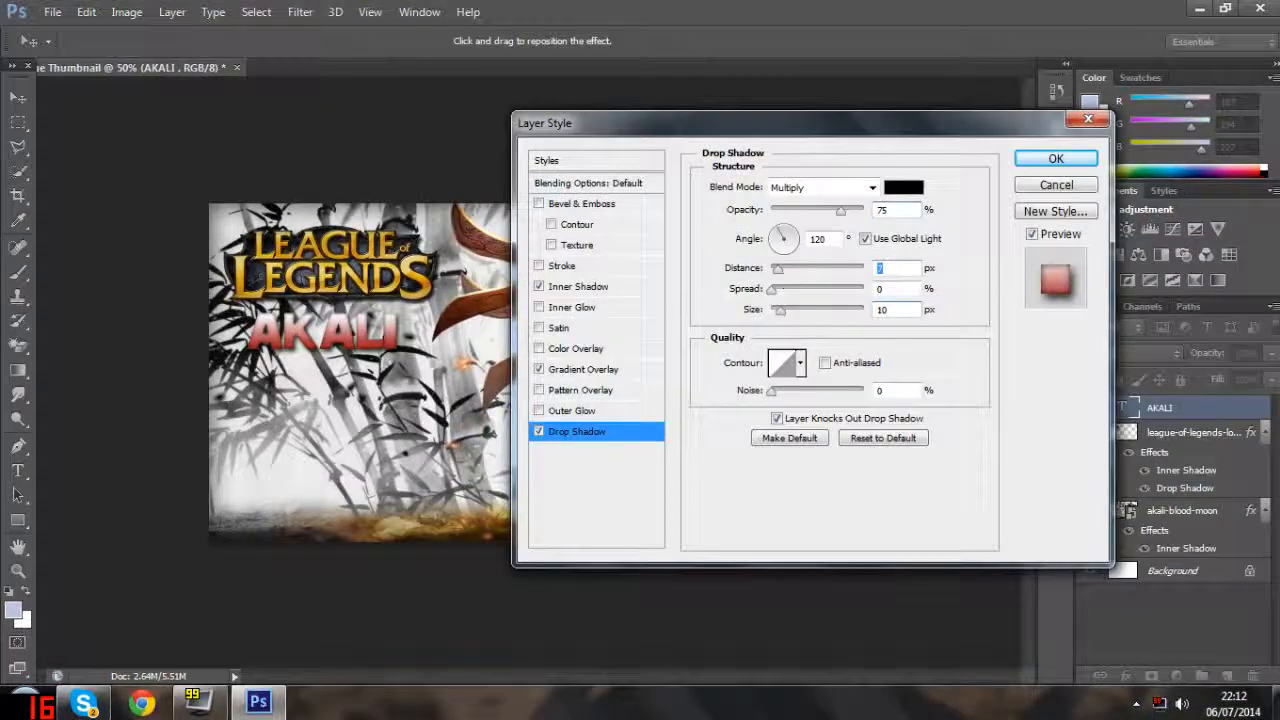
- Add a white Stroke outline to the AKALI title text
left_click(562, 264)
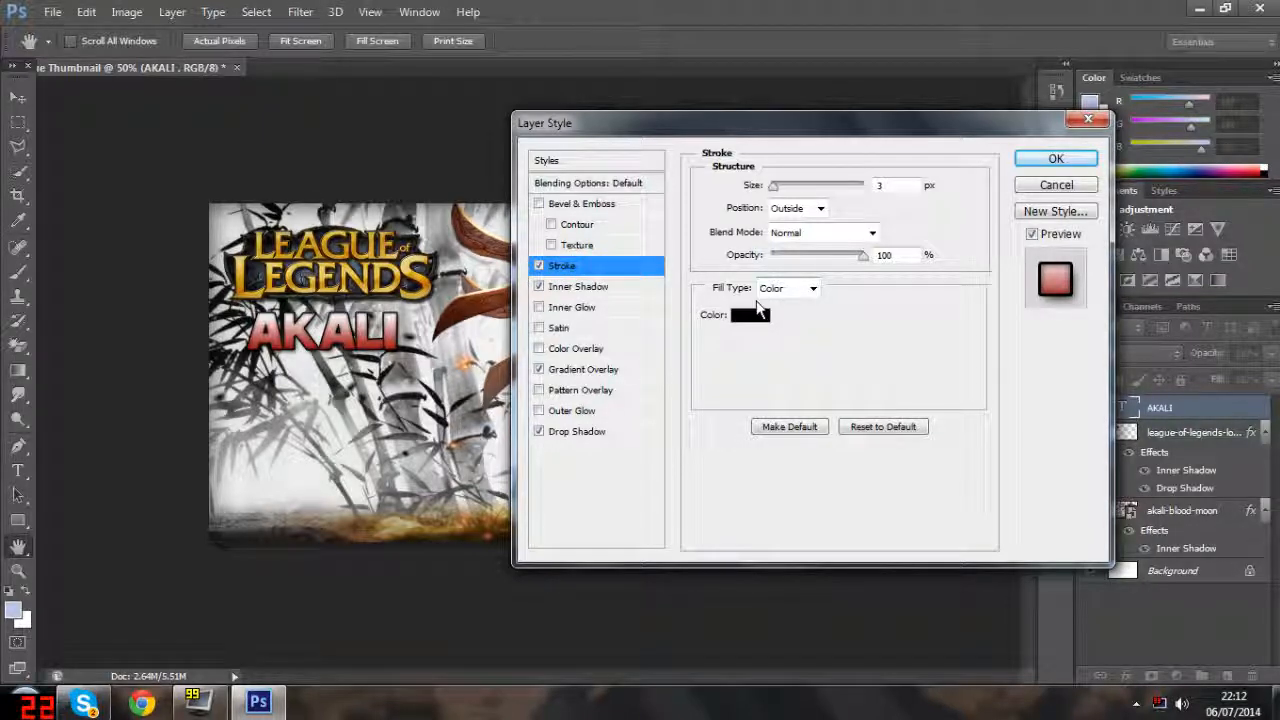
left_click(748, 314)
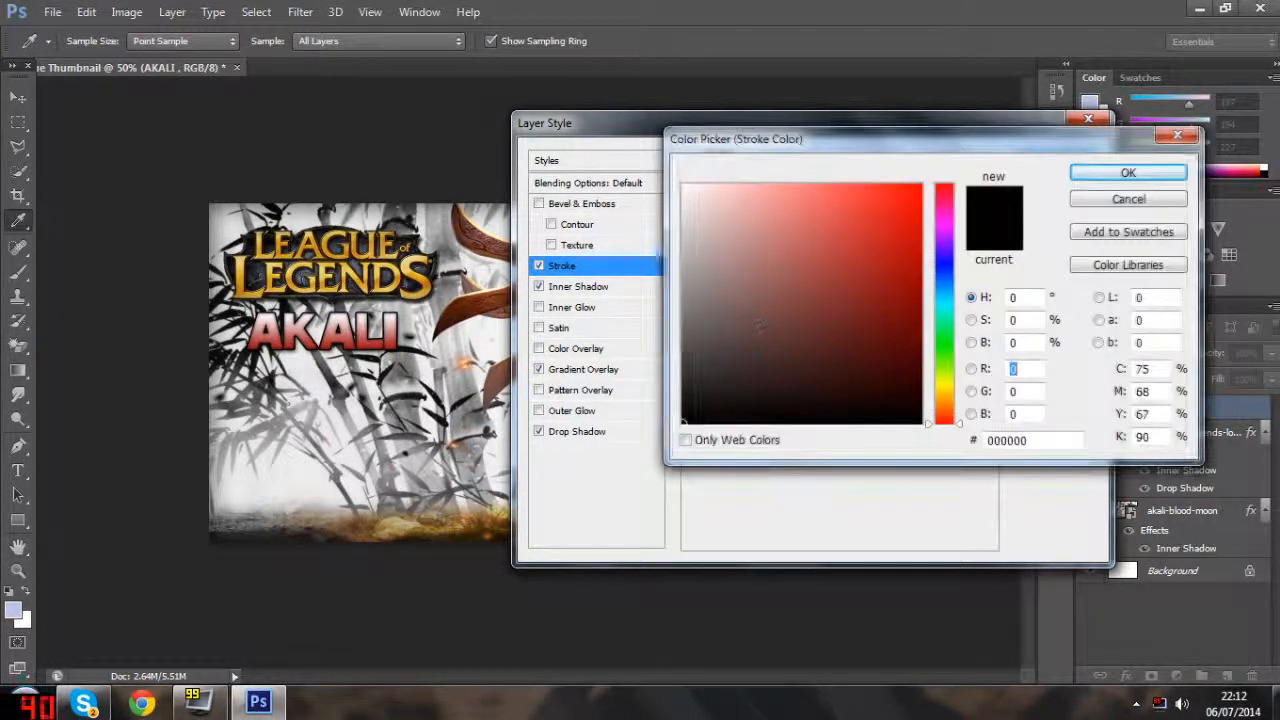
left_click(694, 200)
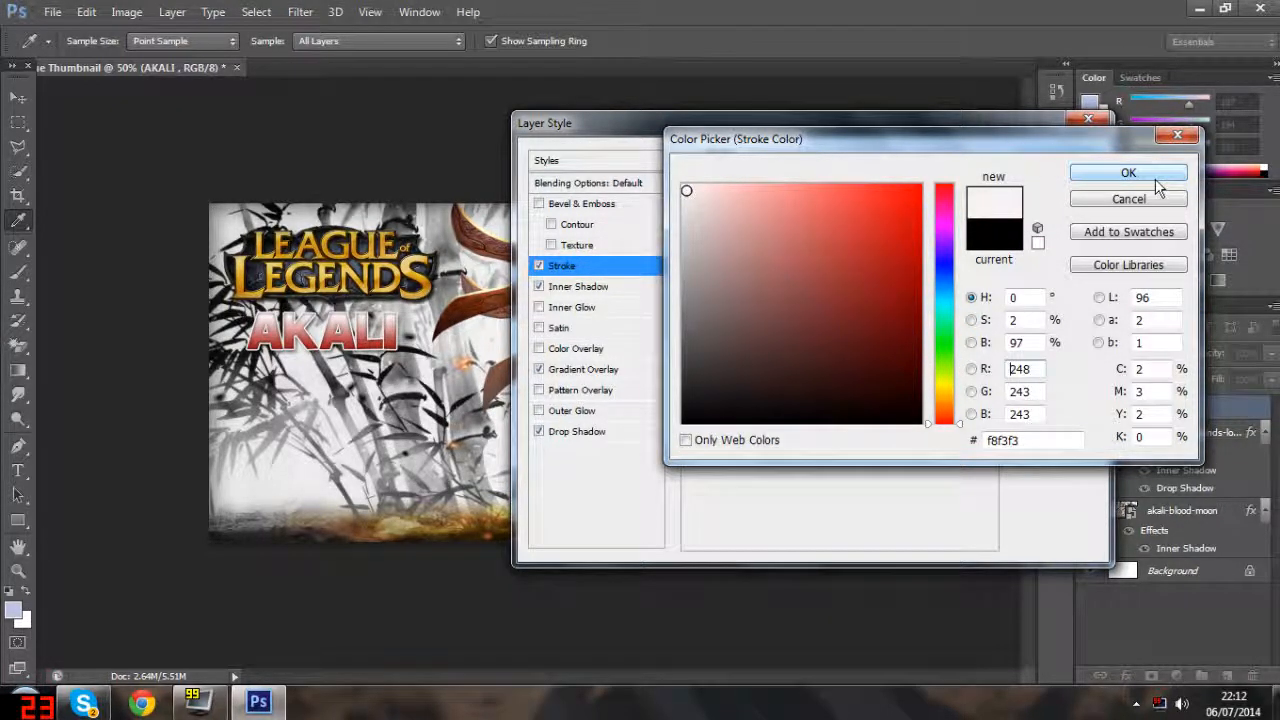
left_click(1128, 172)
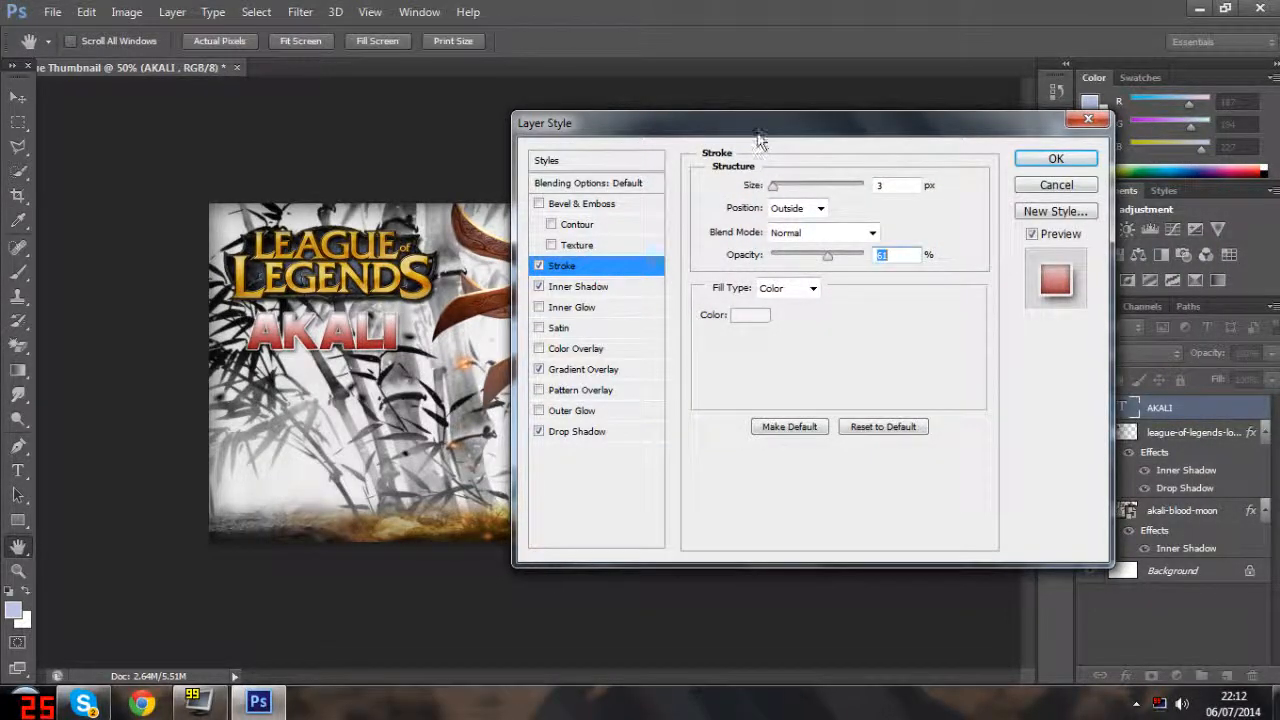
- Change the title's Gradient Overlay to a red gradient and confirm it
left_click_drag(760, 124, 960, 138)
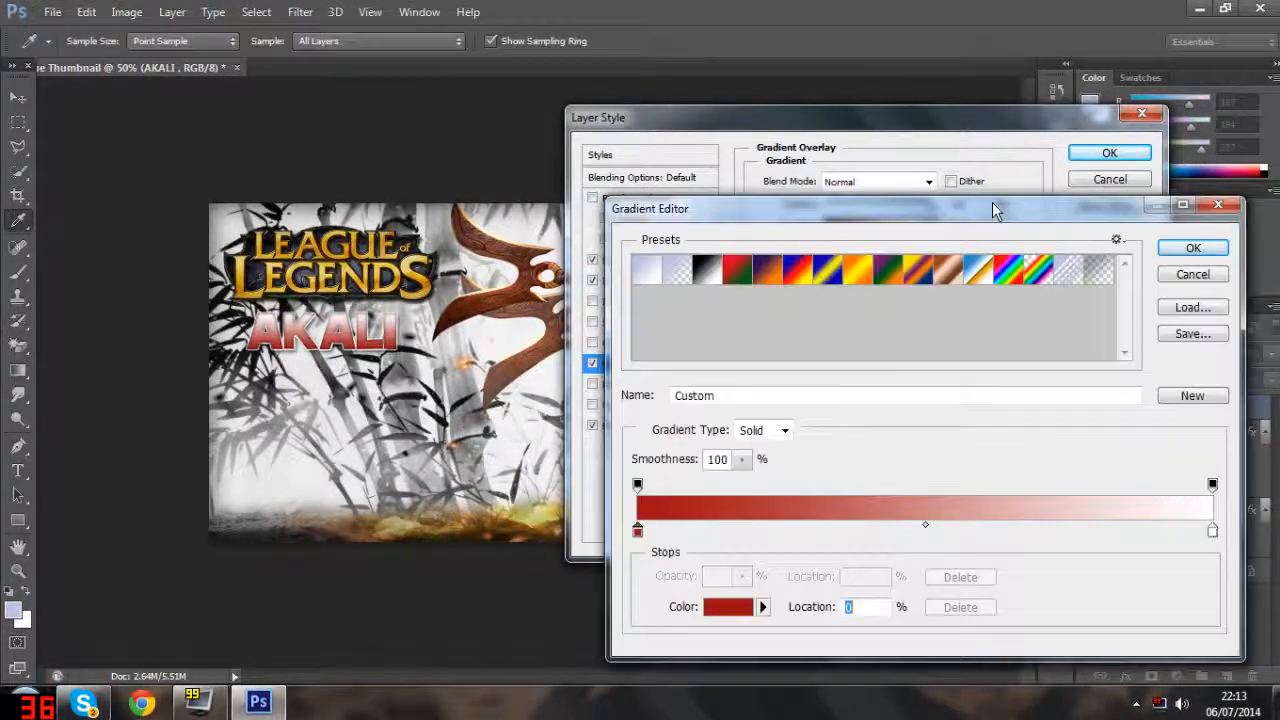
left_click(1192, 248)
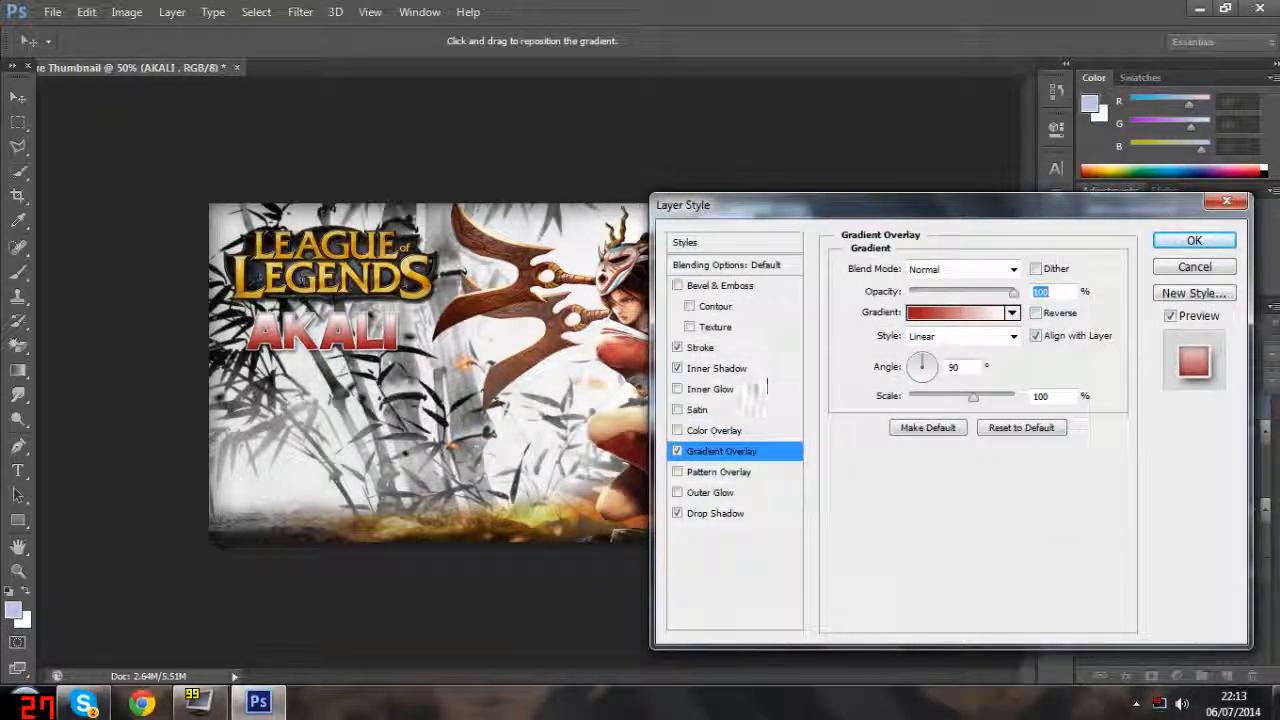
left_click(700, 348)
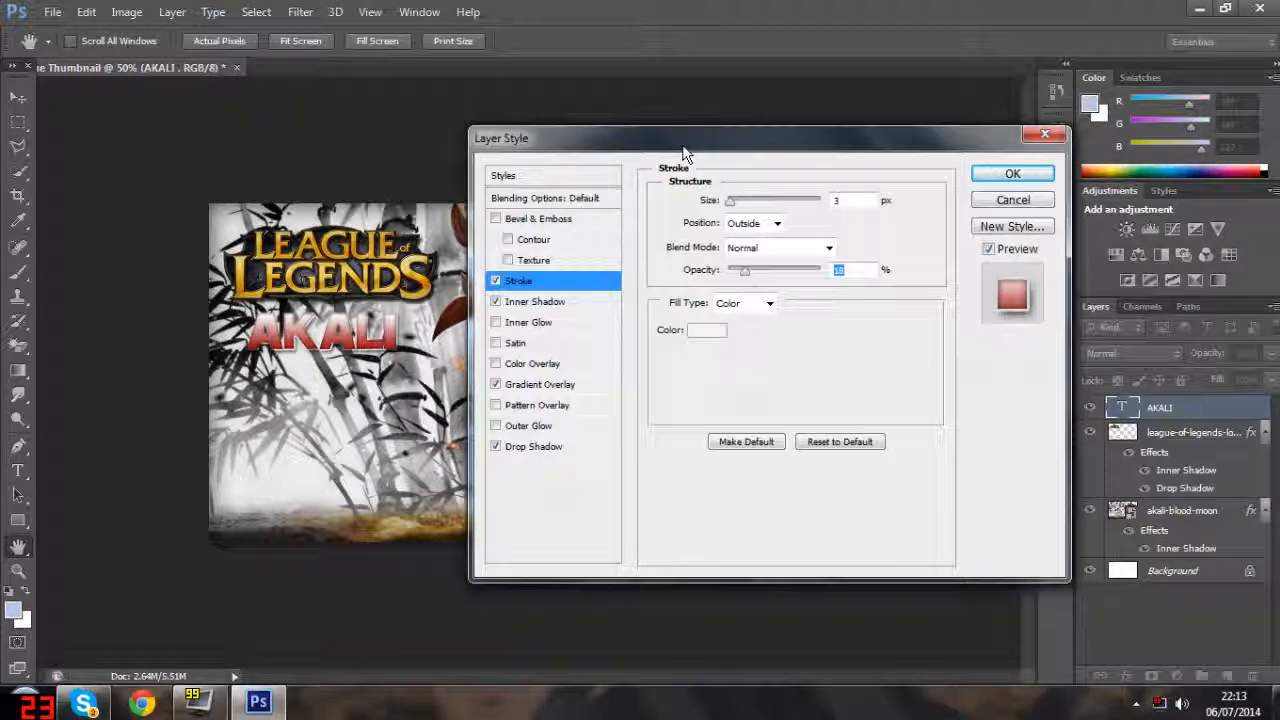
- Apply the styles, duplicate the AKALI layer and move the copy beneath the title
left_click(1012, 172)
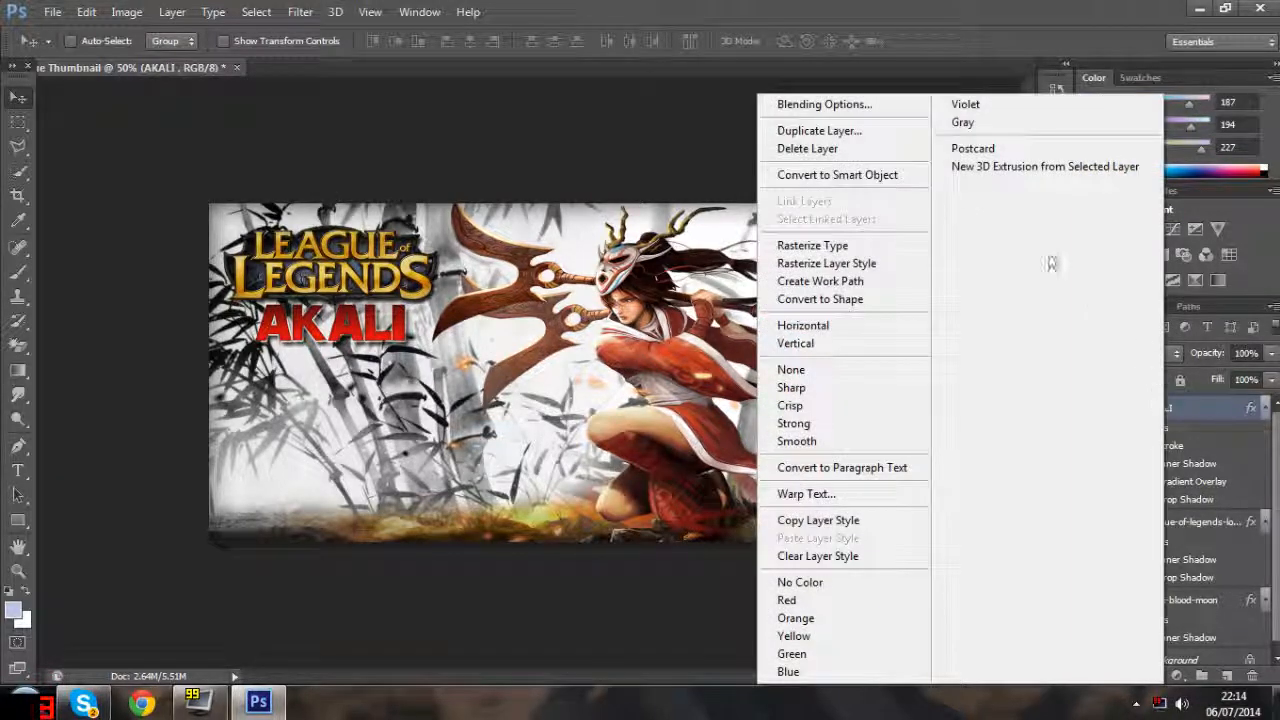
left_click(818, 130)
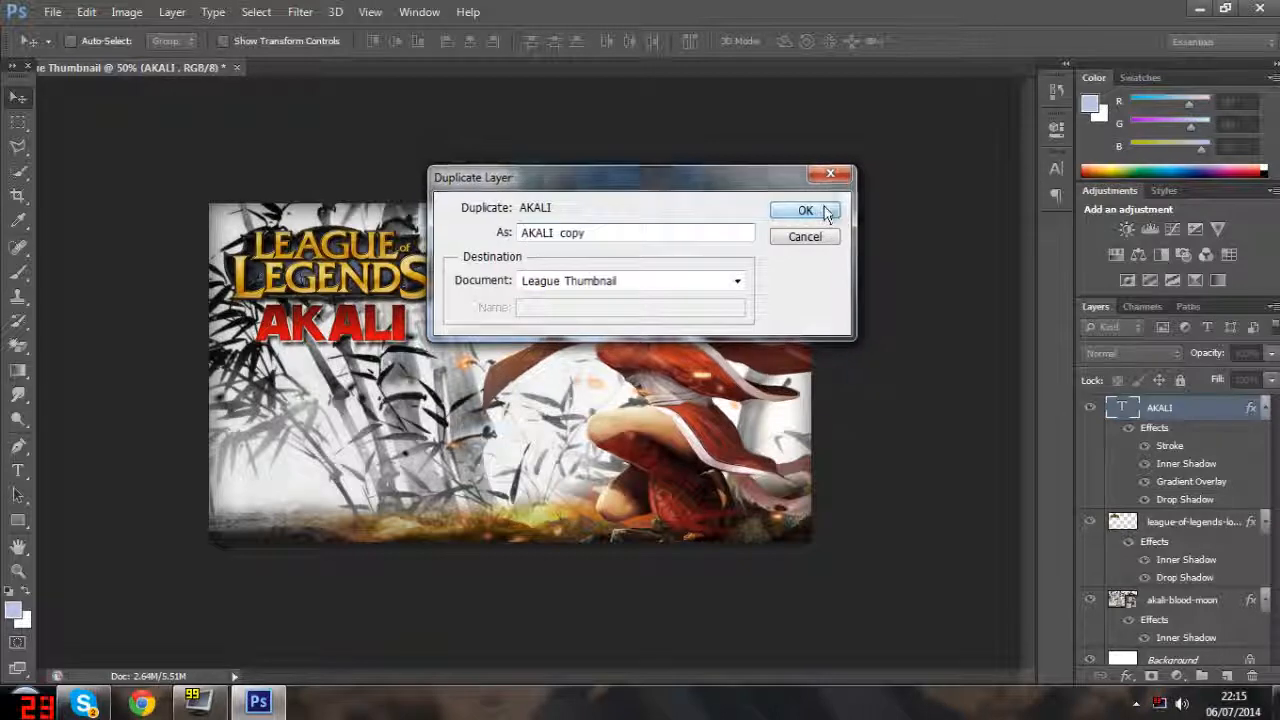
left_click(806, 210)
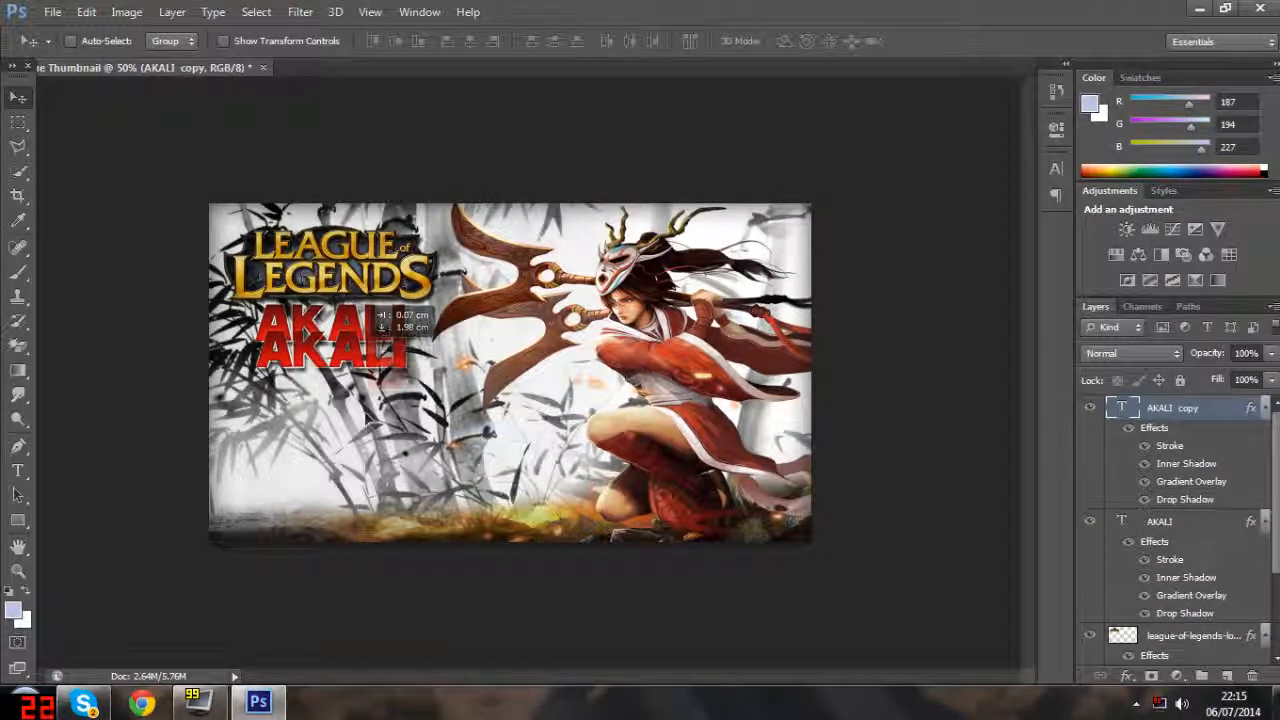
left_click_drag(330, 336, 344, 400)
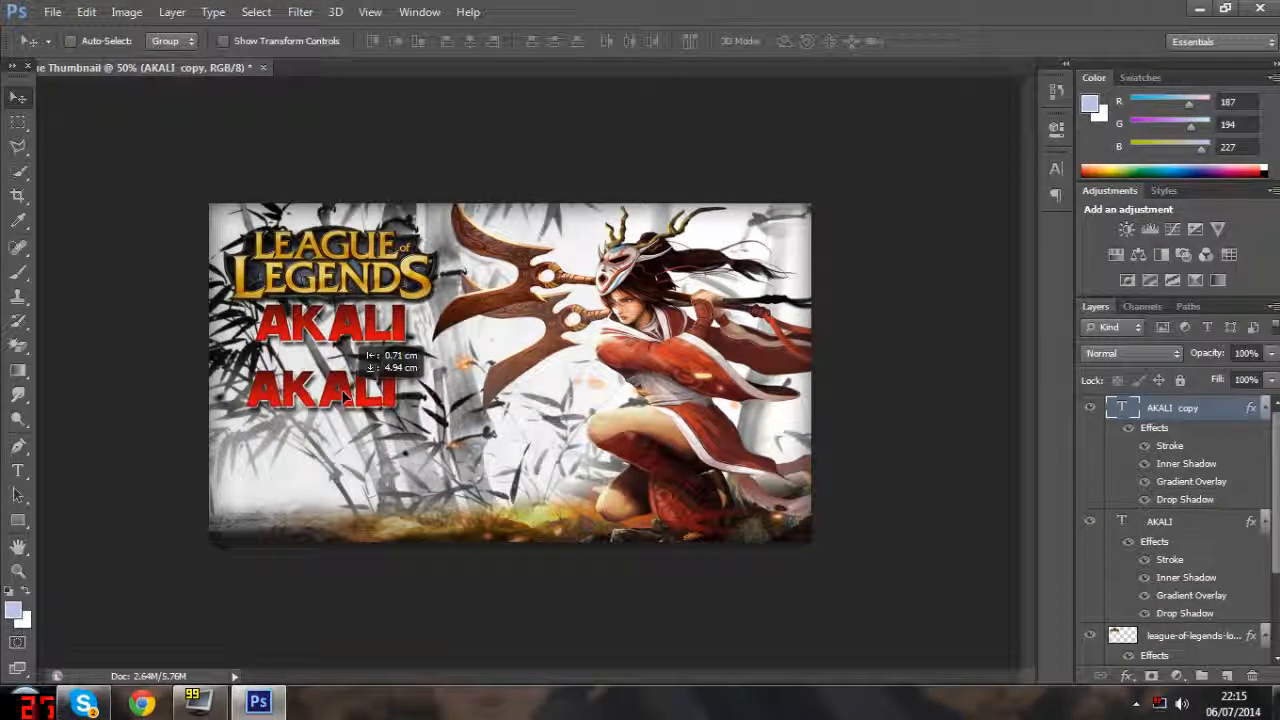
- Retype the copied title so it reads 'MID LANE'
left_click(18, 472)
type("A")
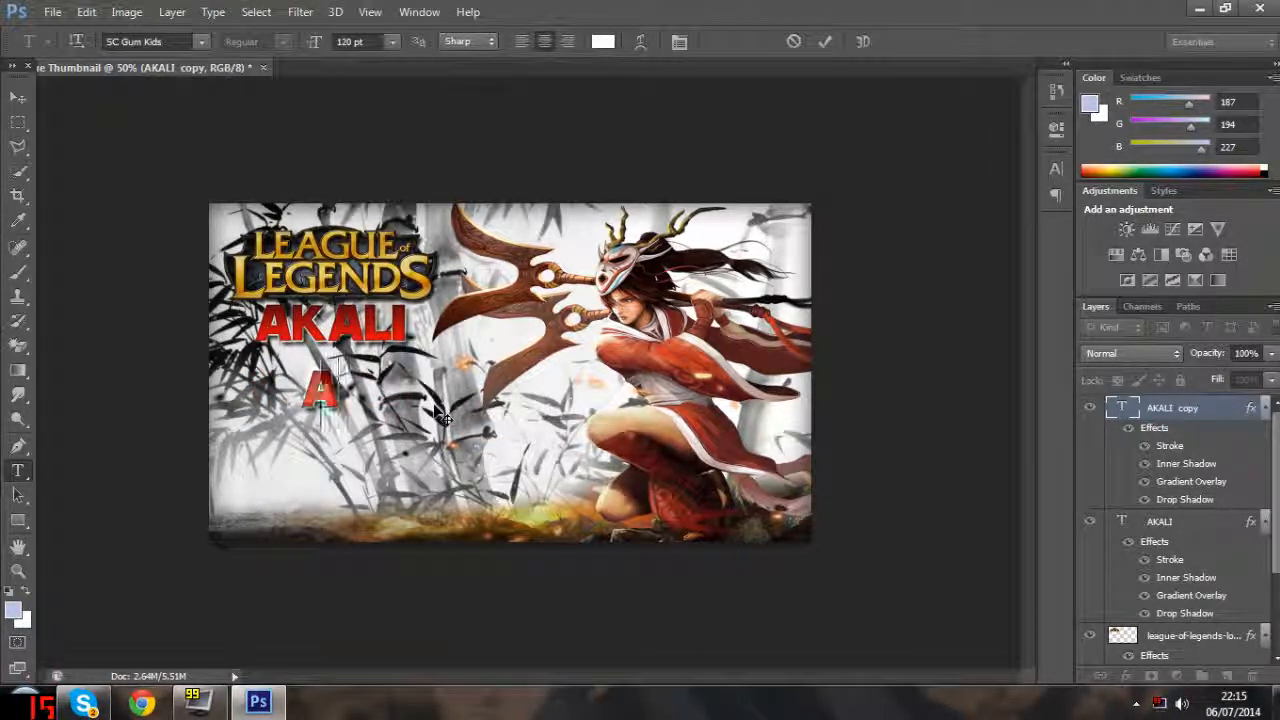
type("MID")
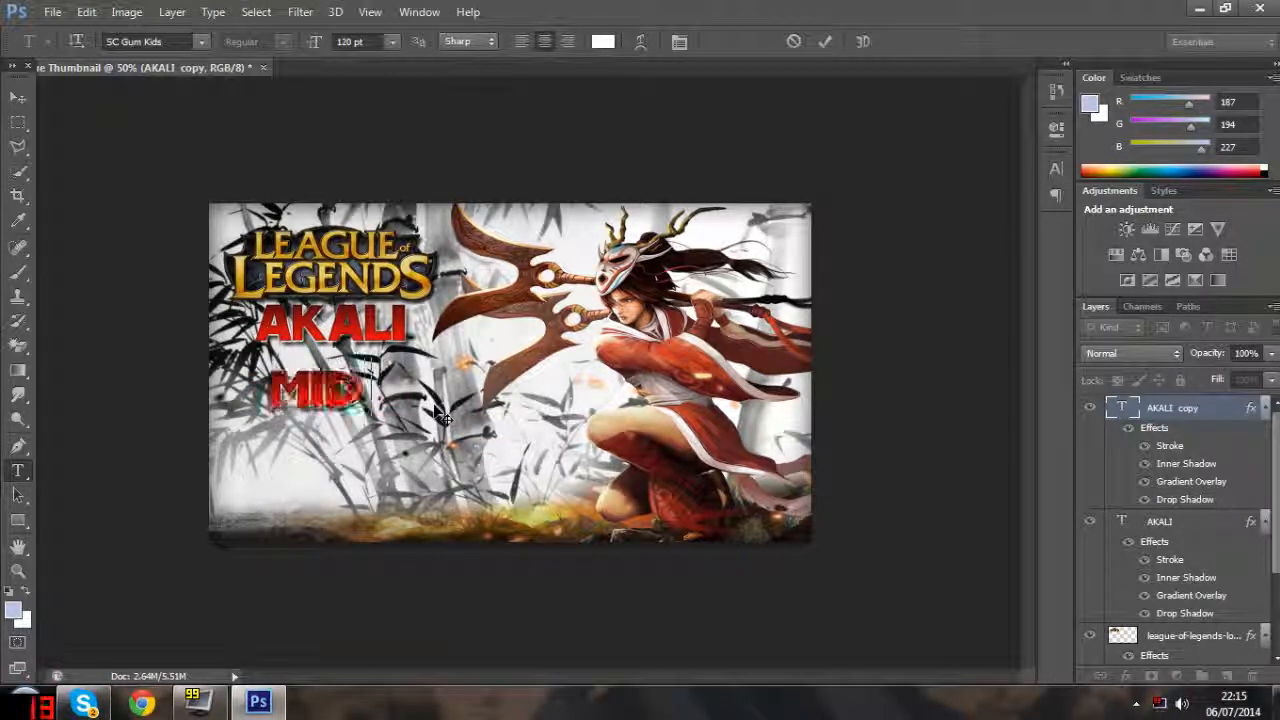
type("LANE")
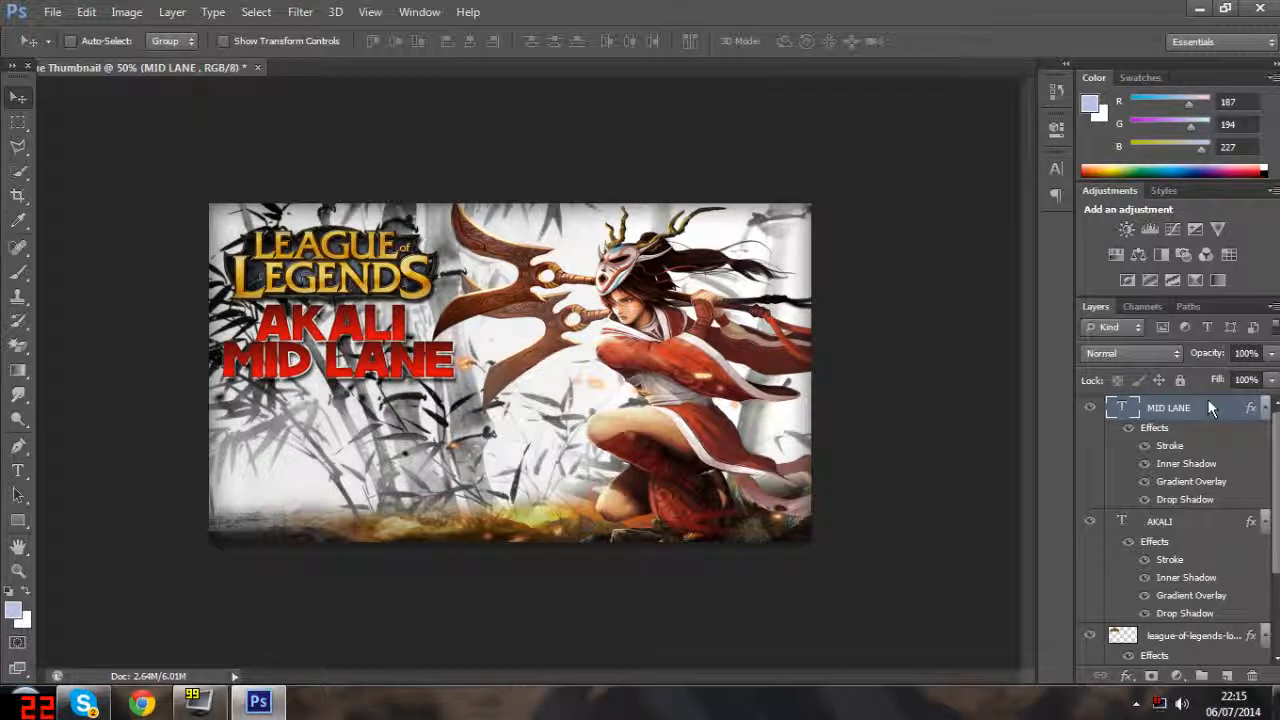
- Duplicate the MID LANE layer, retype it as '#1' and move it lower on the thumbnail
right_click(1168, 408)
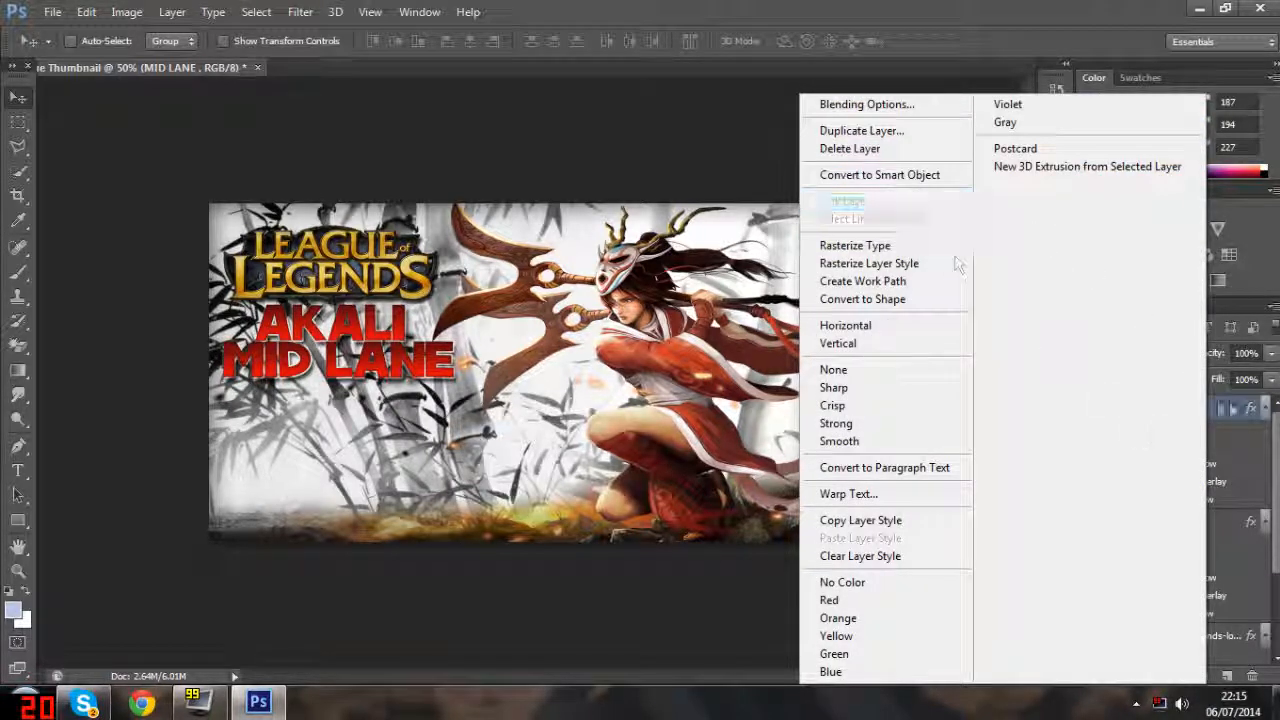
left_click(860, 130)
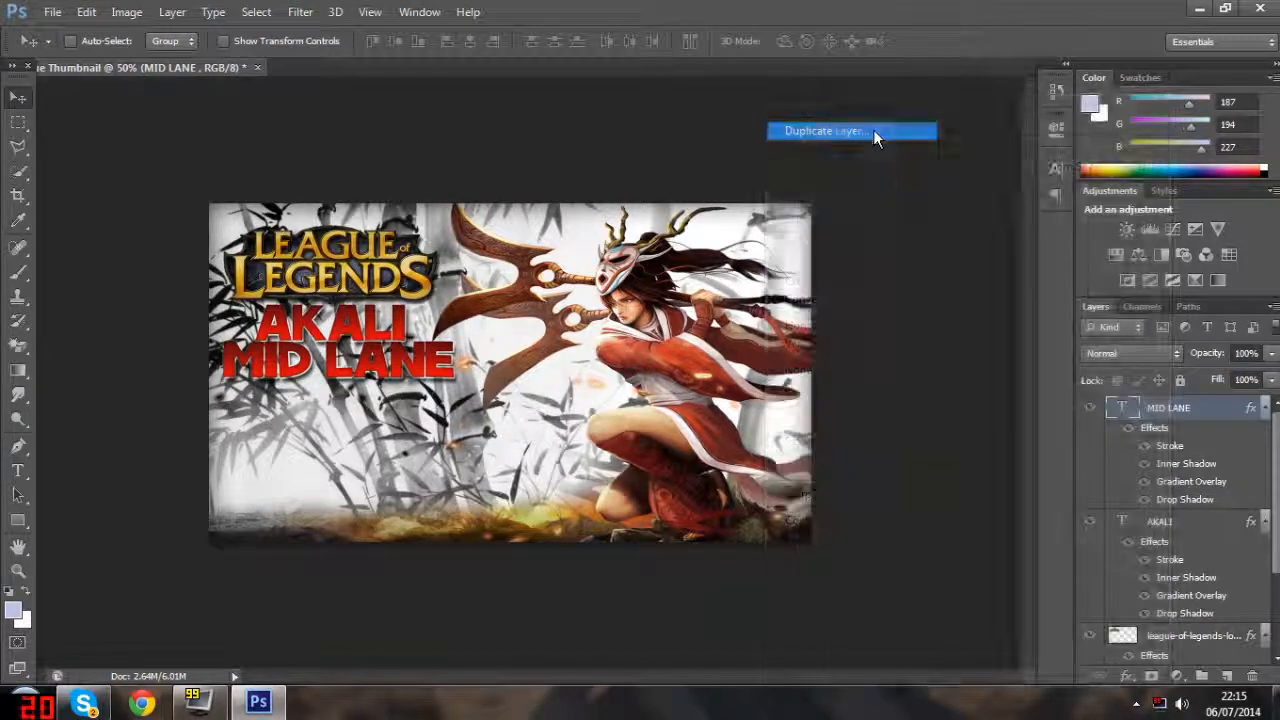
left_click(824, 130)
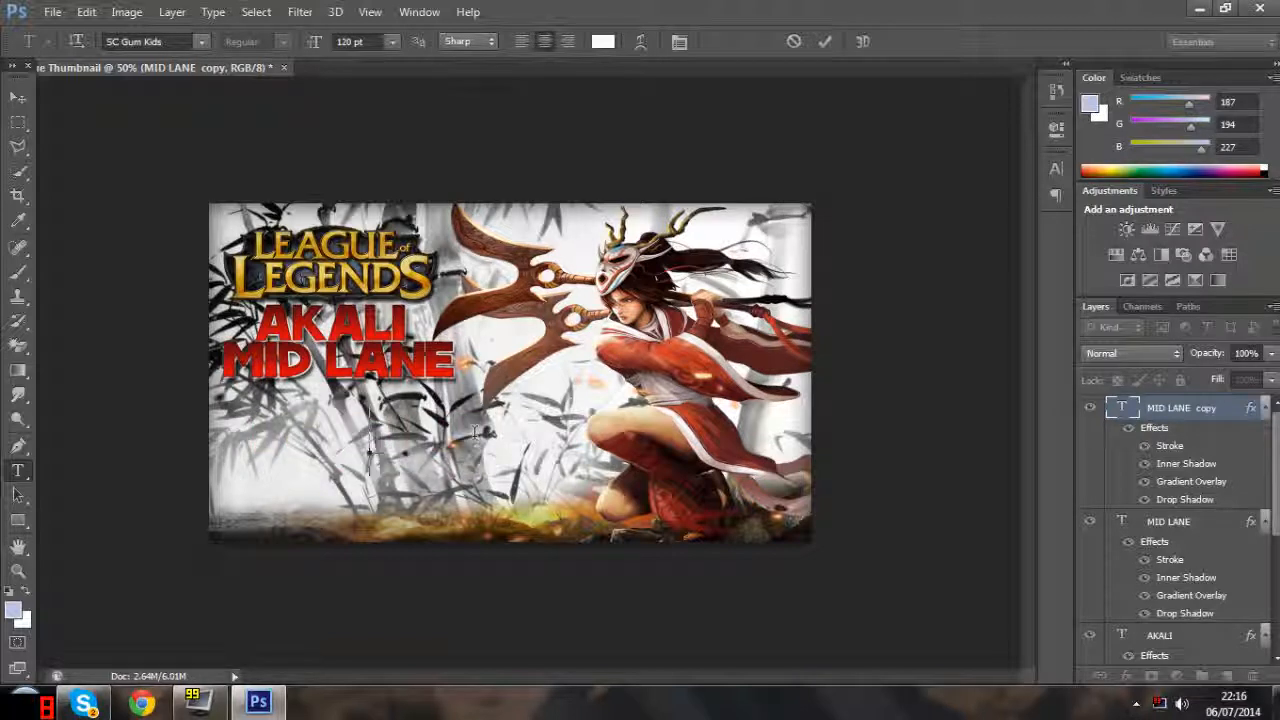
type("#1")
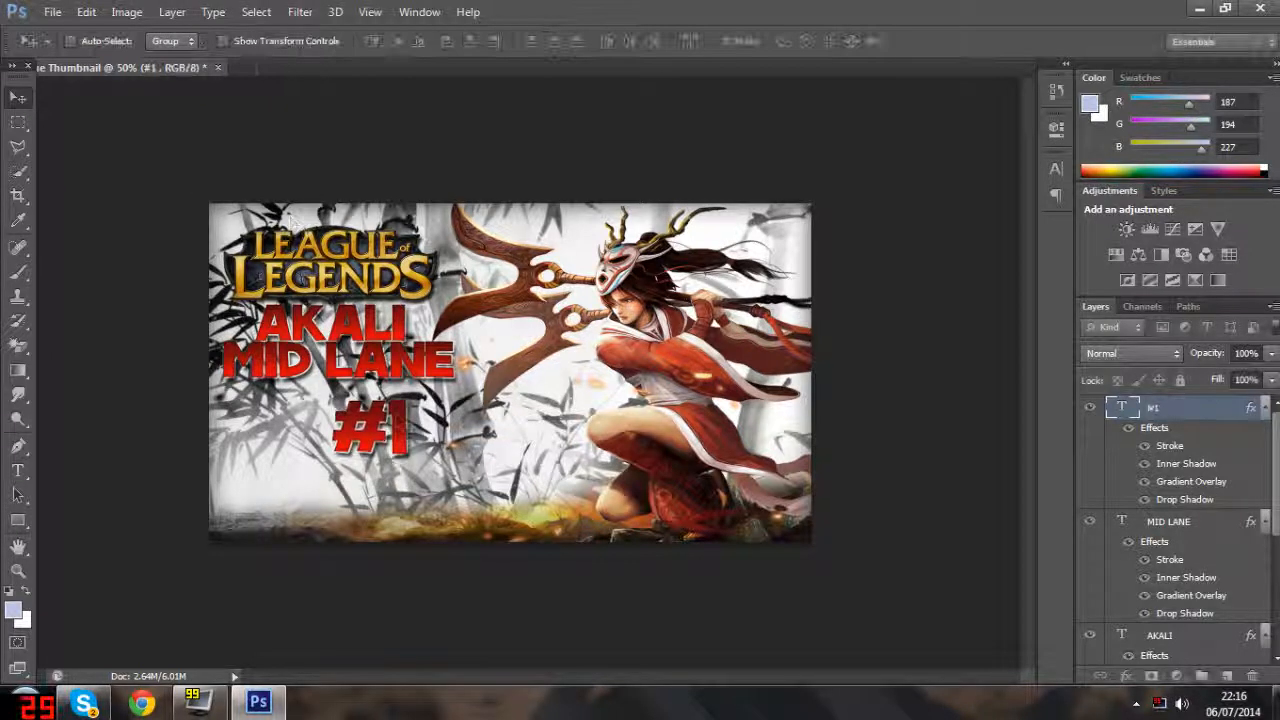
left_click_drag(368, 430, 330, 470)
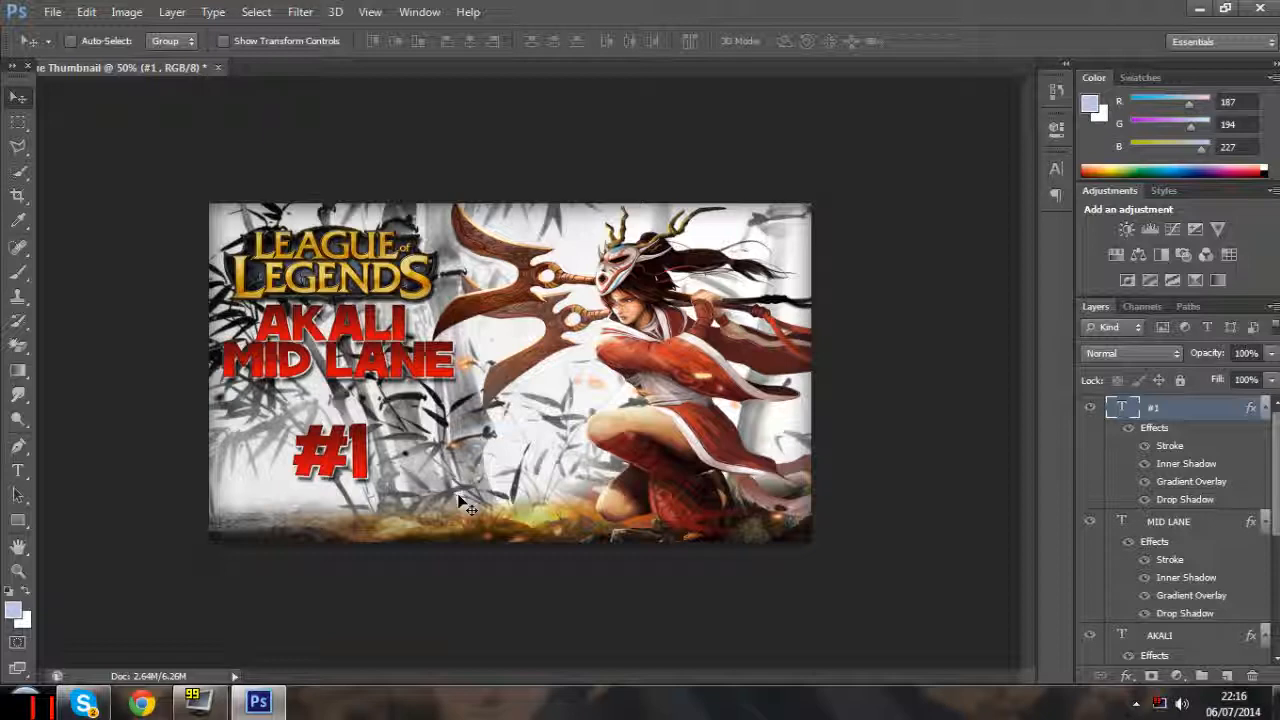
left_click(18, 572)
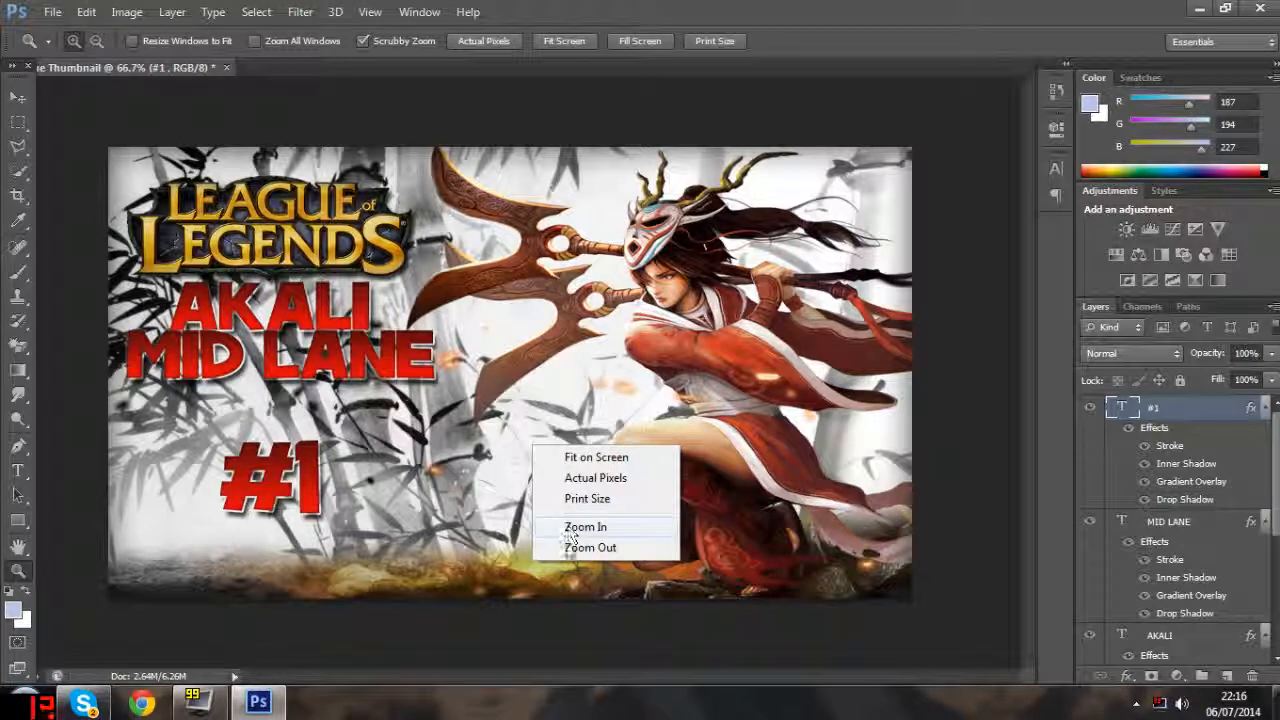
left_click(590, 548)
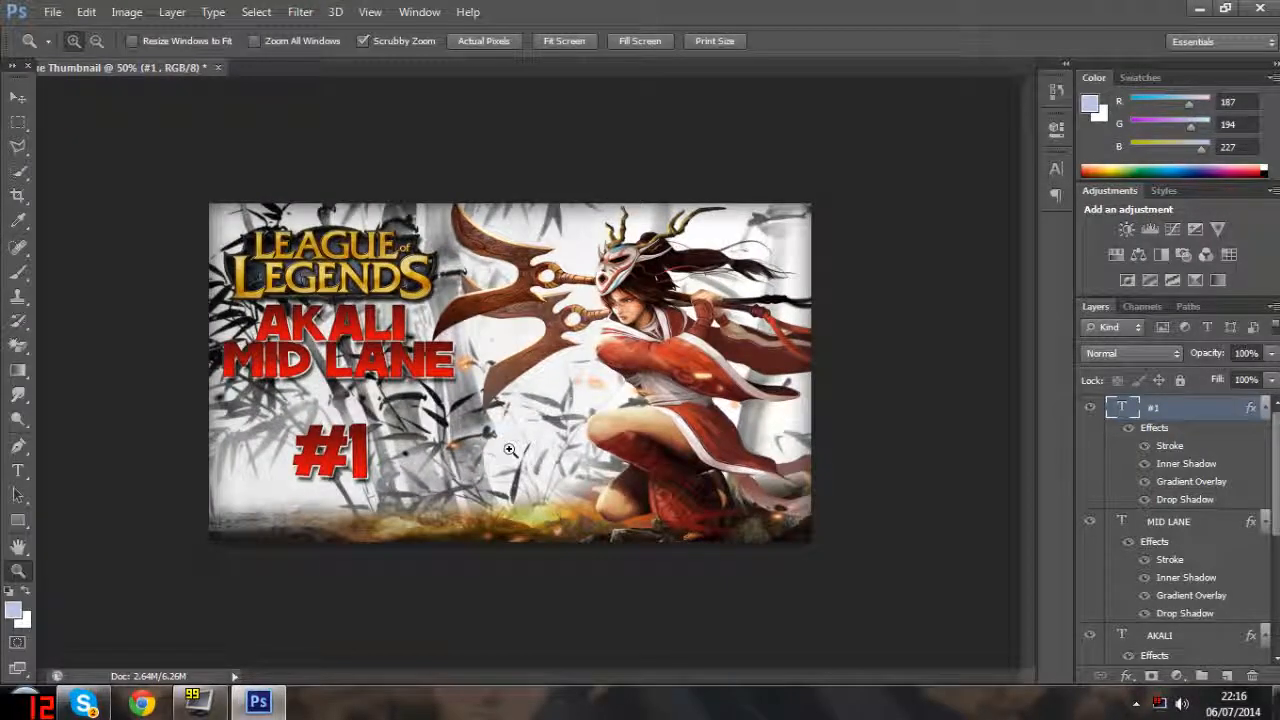
mouse_move(504, 444)
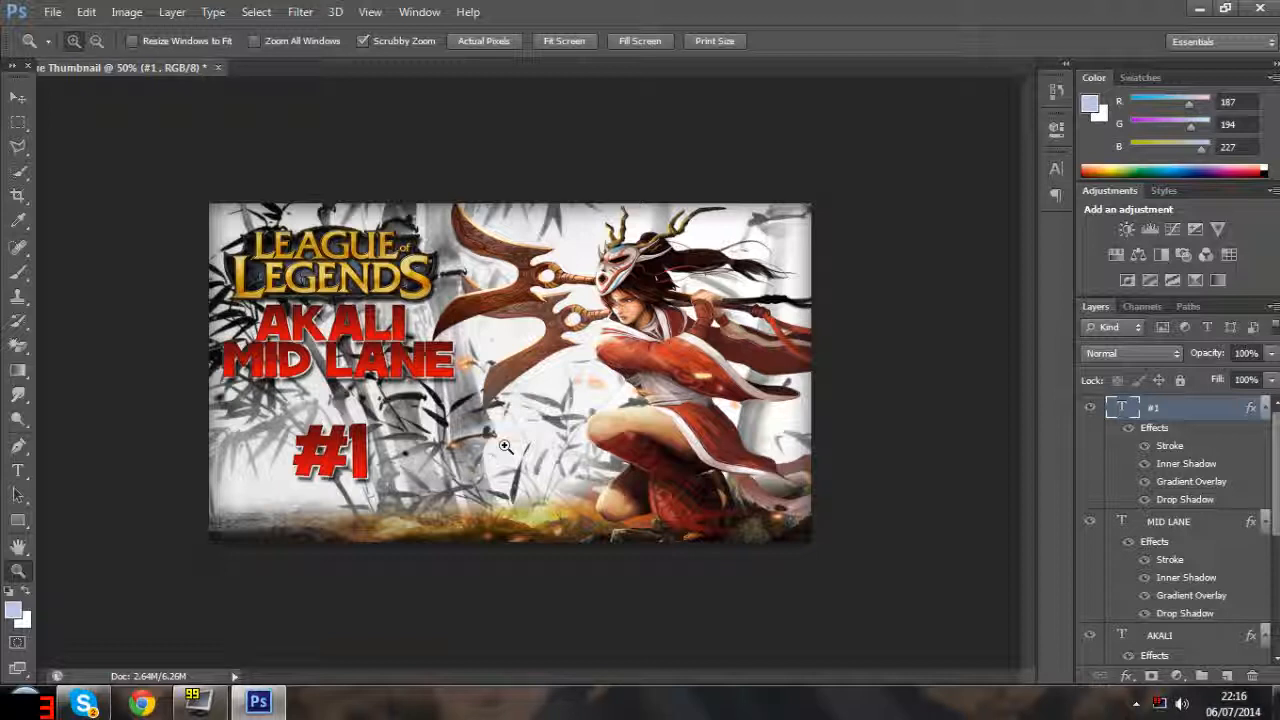
mouse_move(484, 432)
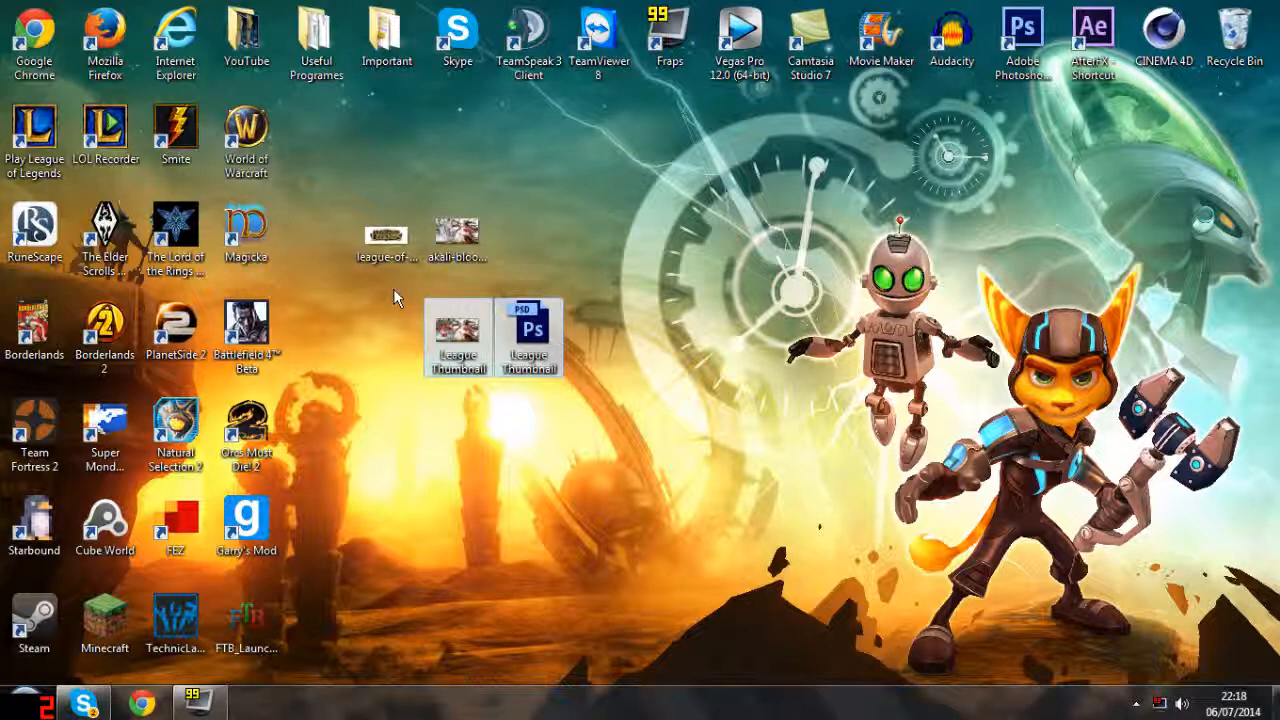
- Open the saved League Thumbnail image from the desktop in Photo Viewer
left_click(528, 330)
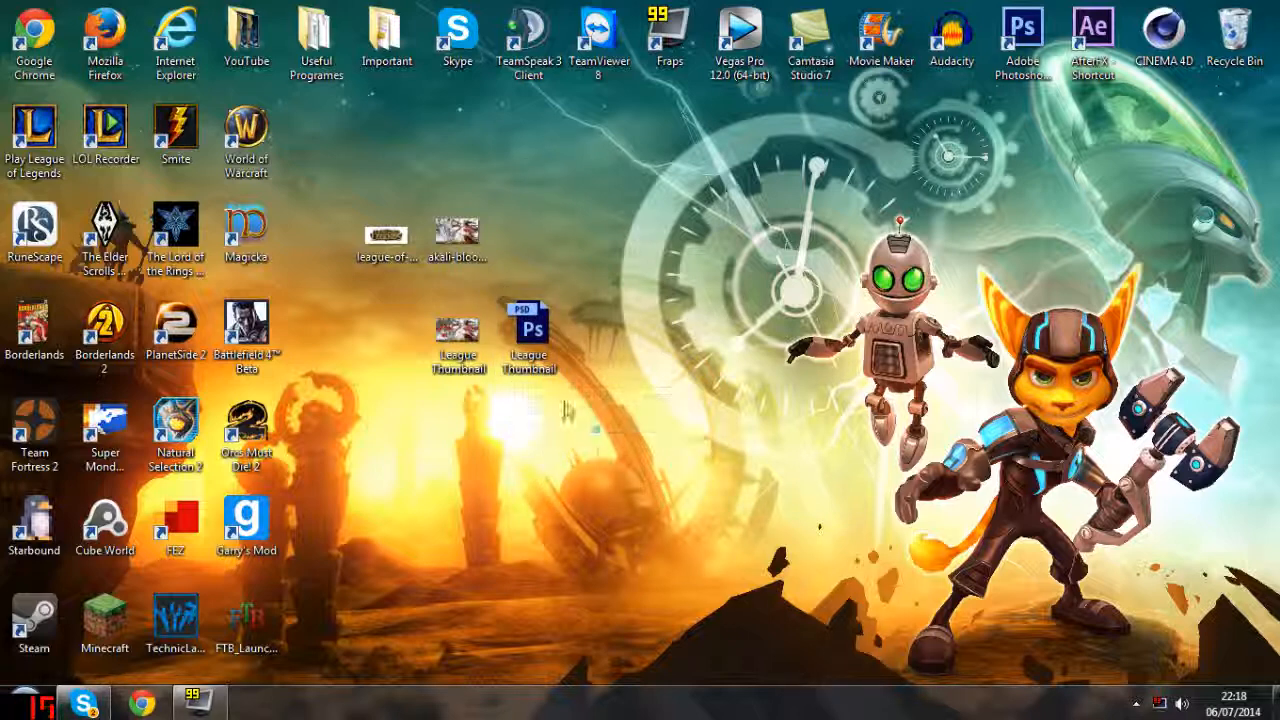
mouse_move(620, 336)
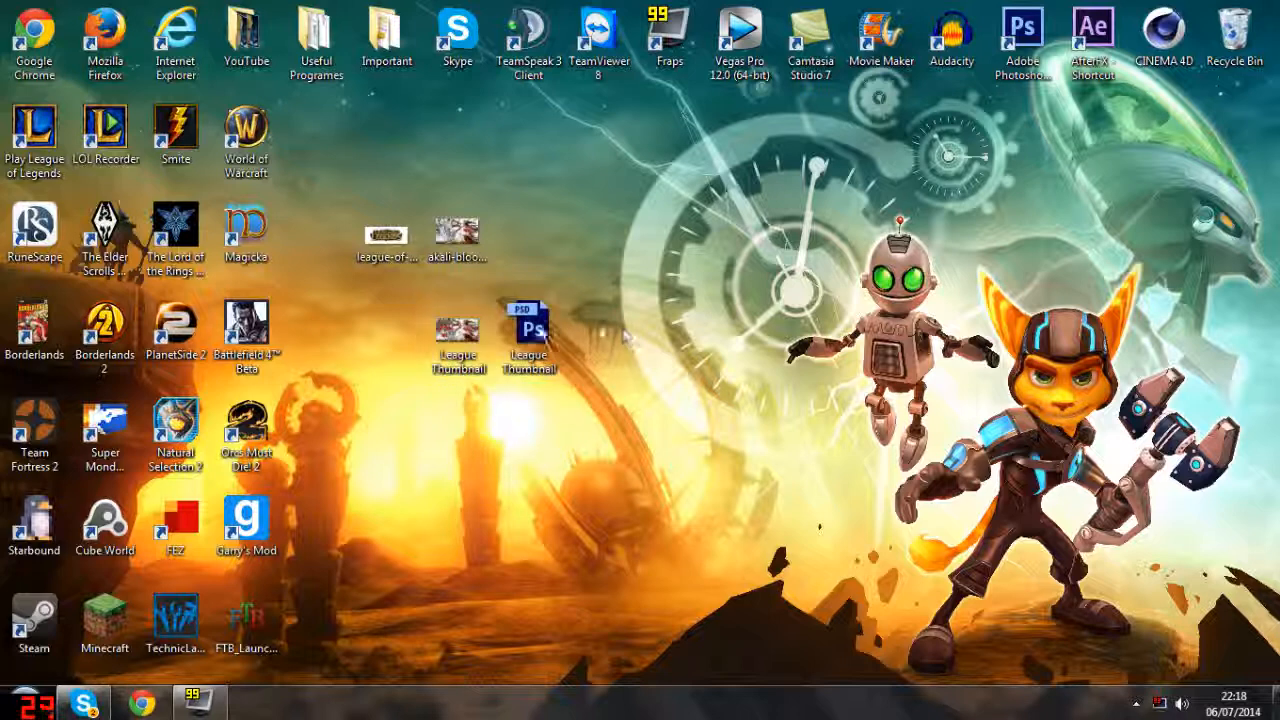
mouse_move(530, 330)
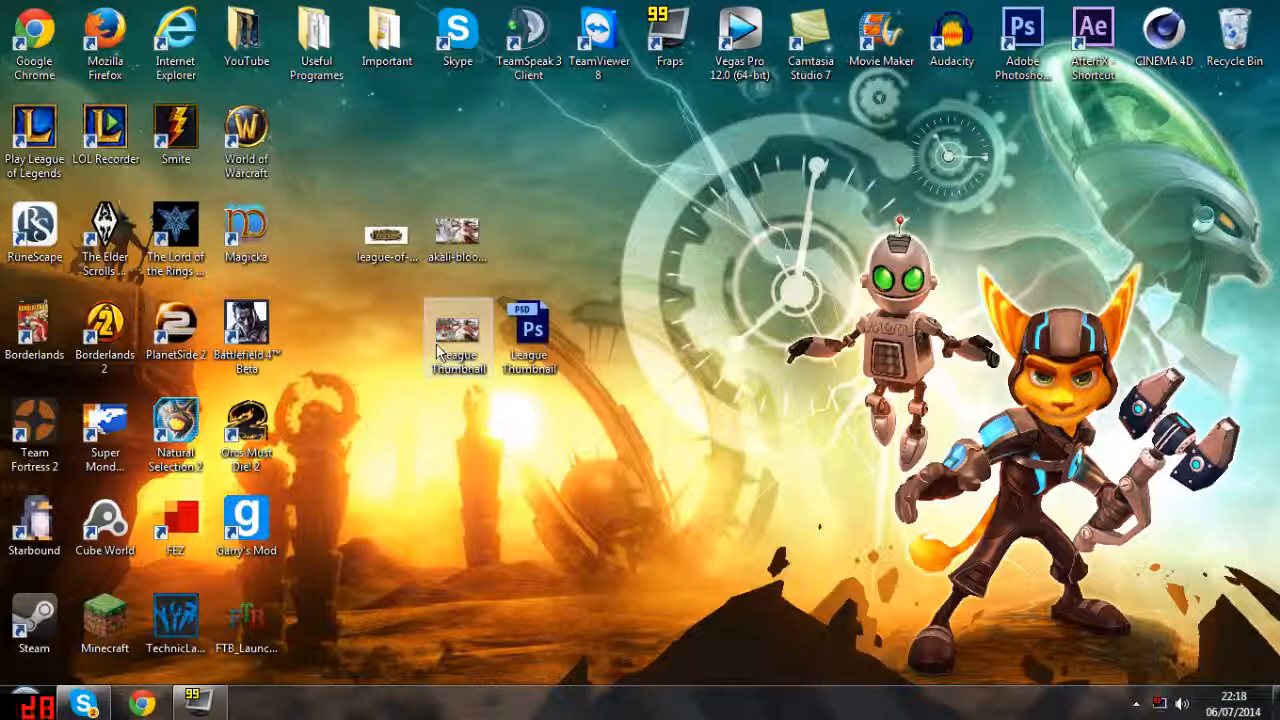
double_click(456, 330)
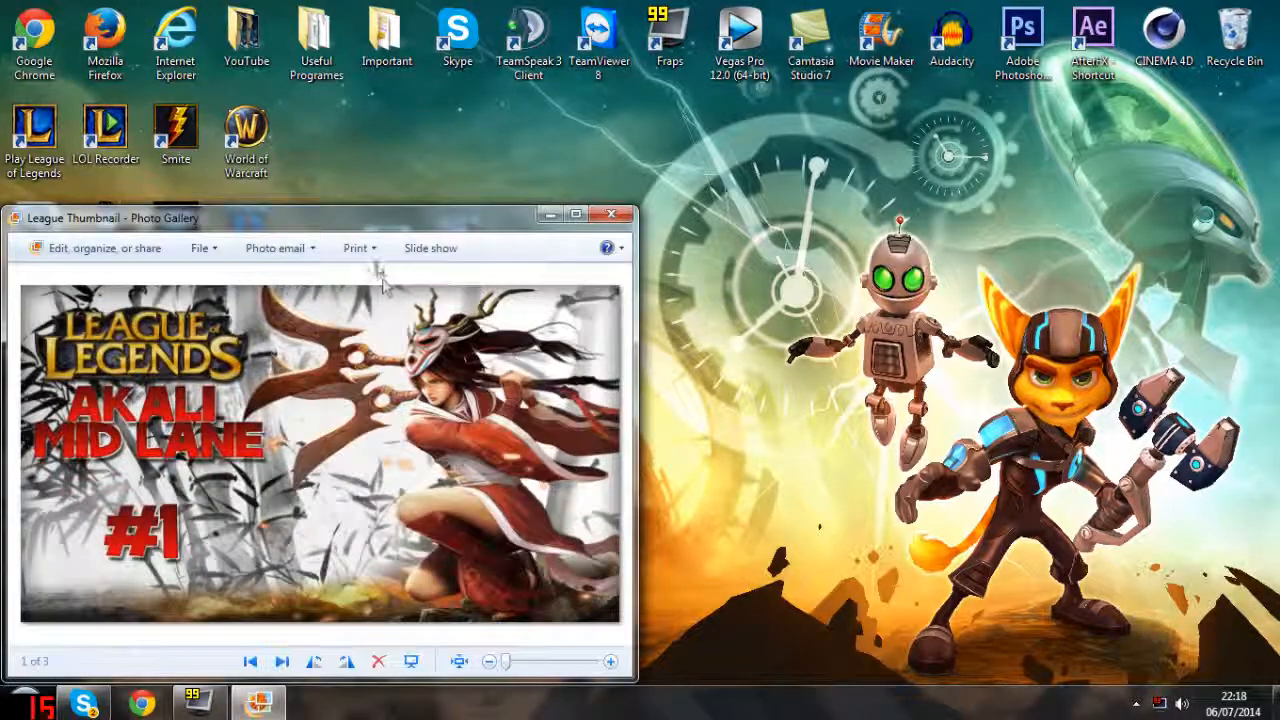